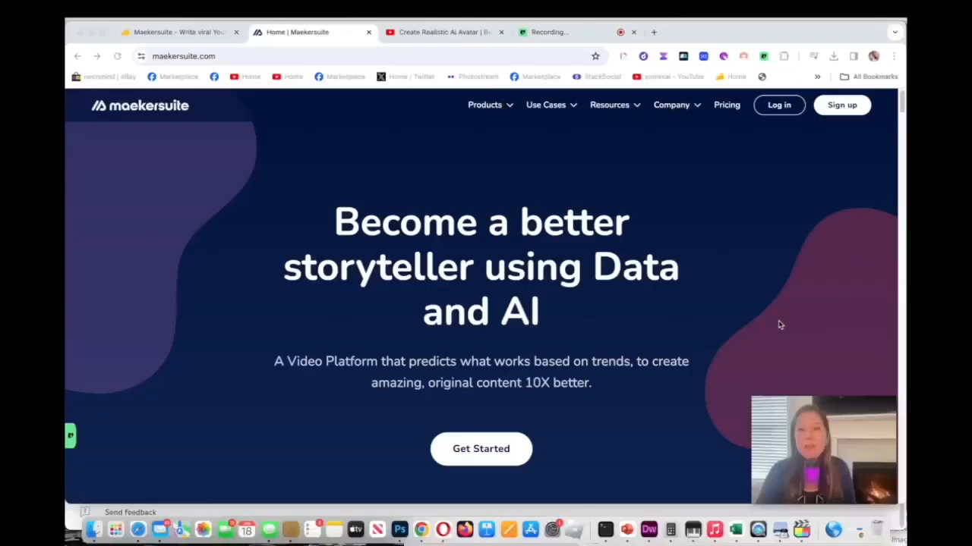
pyautogui.moveTo(888, 209)
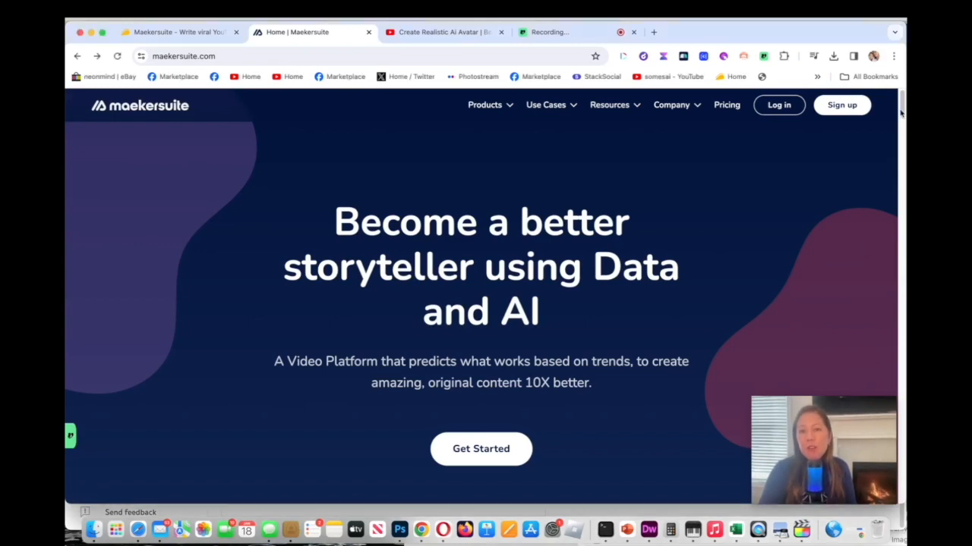
# Bring up the Maekersuite dashboard and scroll through its saved projects.
pyautogui.click(480, 449)
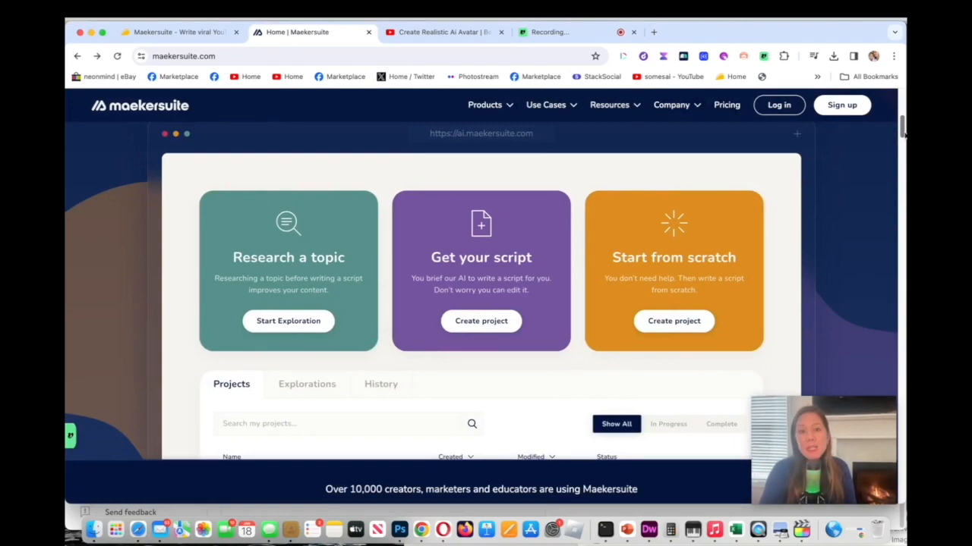
pyautogui.scroll(-3)
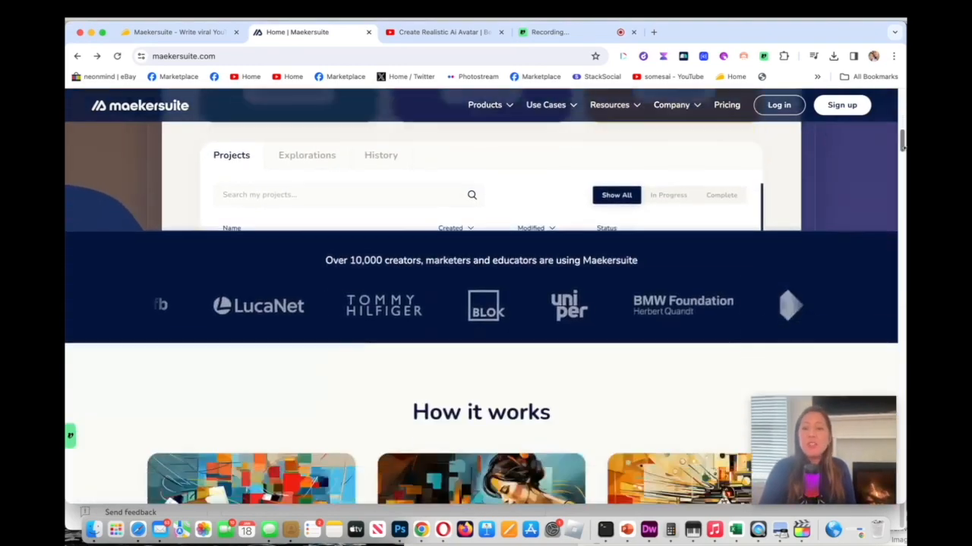
pyautogui.scroll(-3)
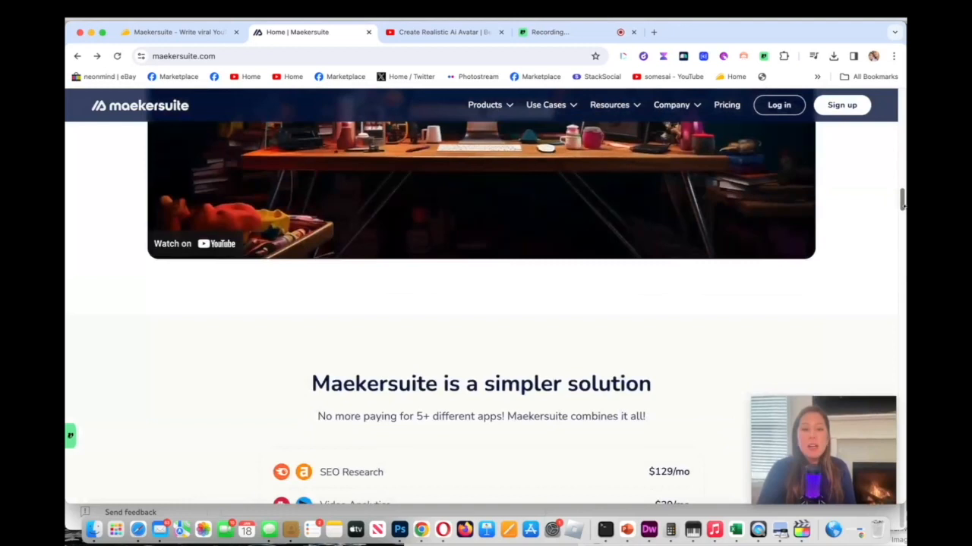
pyautogui.scroll(-3)
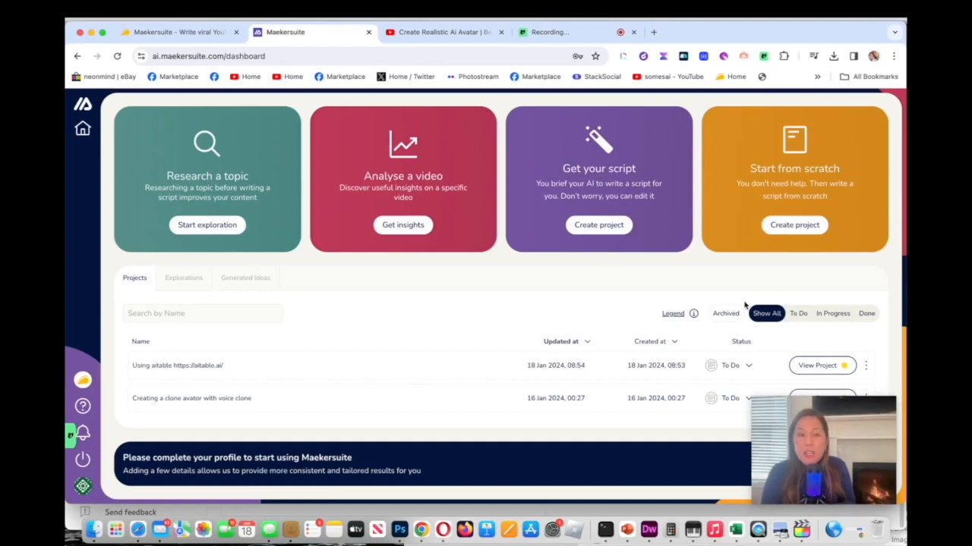
pyautogui.moveTo(255, 203)
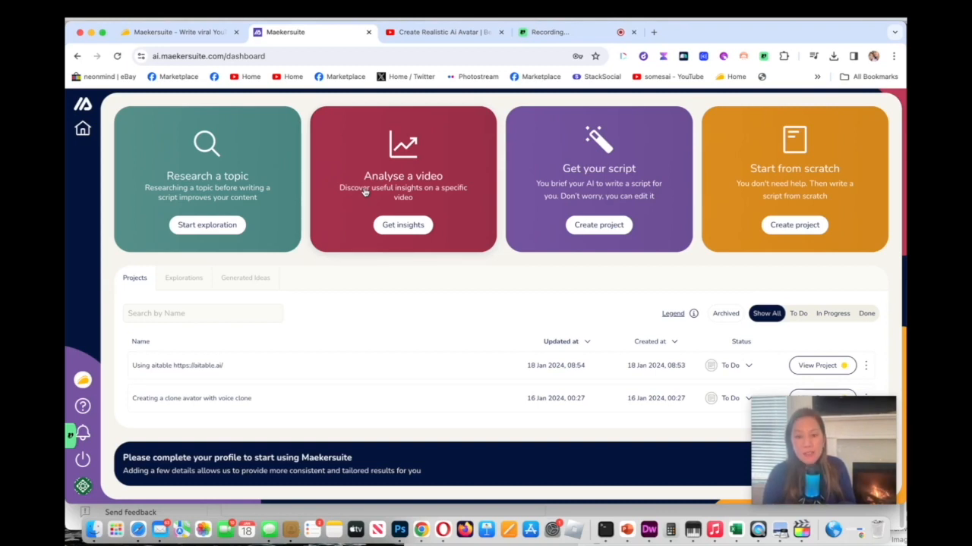
pyautogui.moveTo(598, 182)
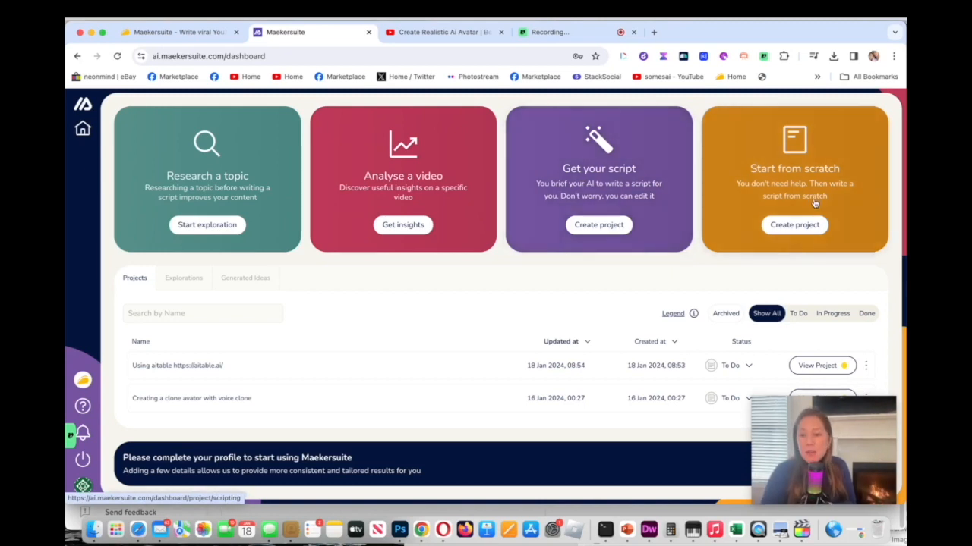
pyautogui.moveTo(307, 334)
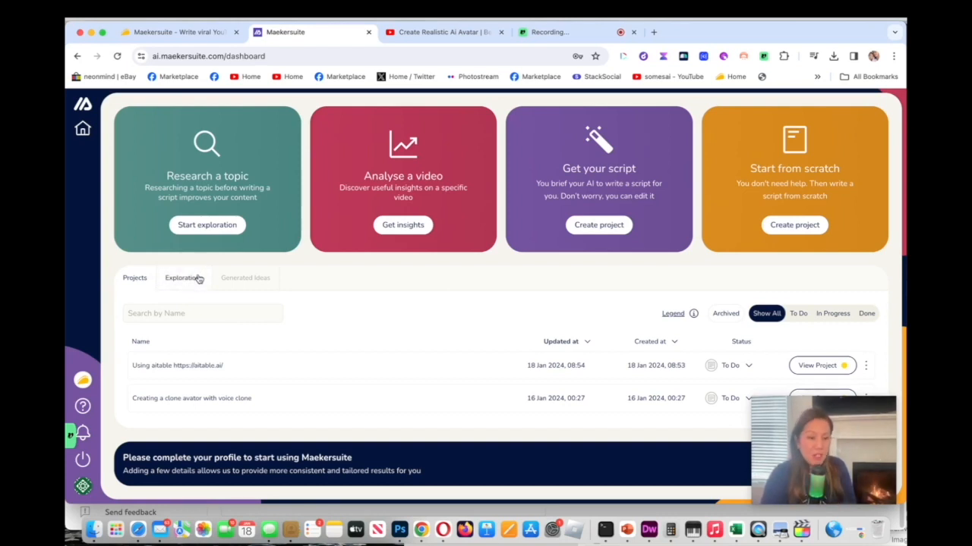
# Review the Explorations and Generated Ideas lists, then return to the Projects list.
pyautogui.click(182, 278)
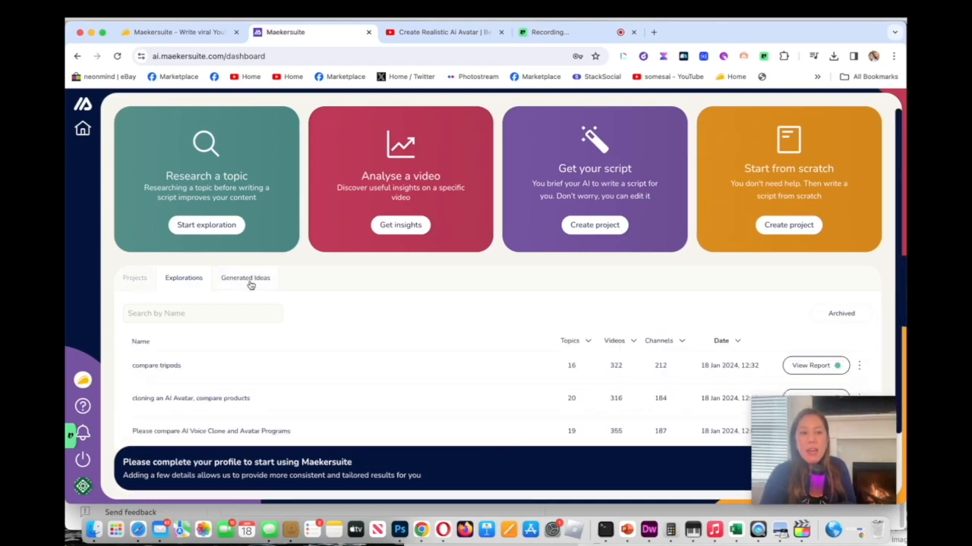
pyautogui.click(246, 277)
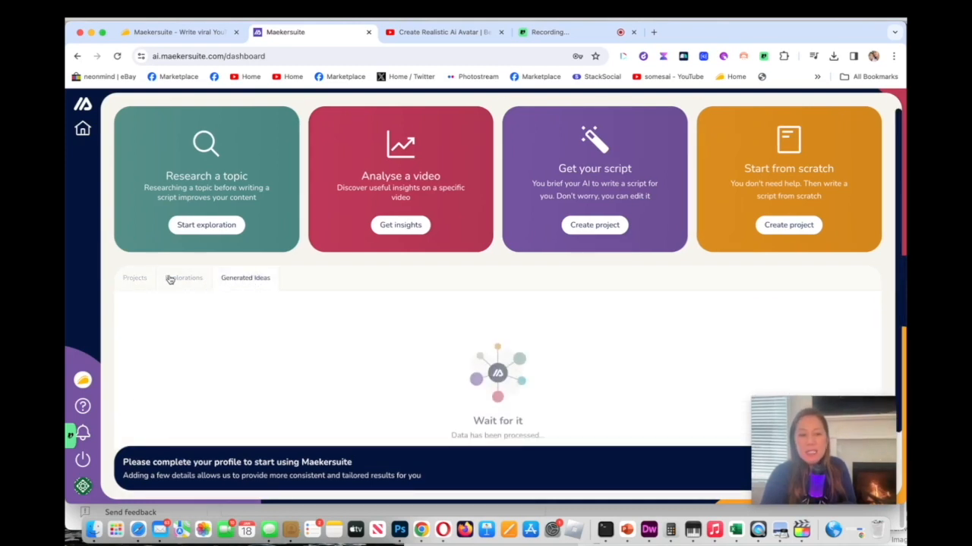
pyautogui.click(133, 277)
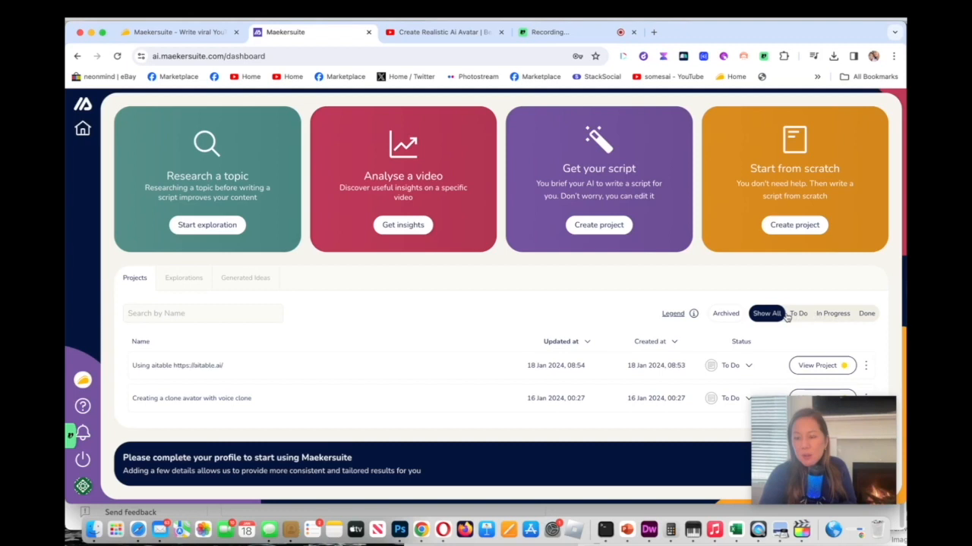
pyautogui.moveTo(828, 319)
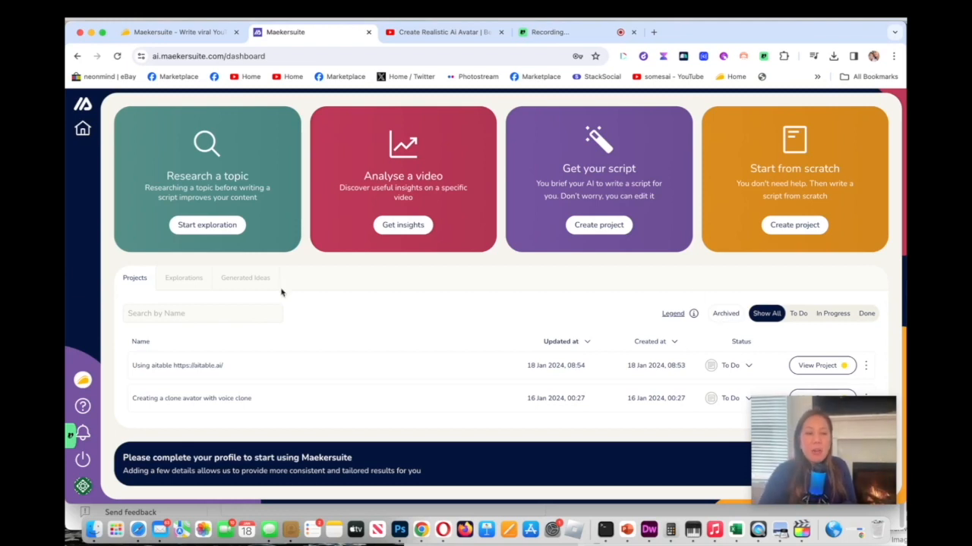
# Start a new topic exploration for 'compare tripods for youtube'.
pyautogui.click(206, 225)
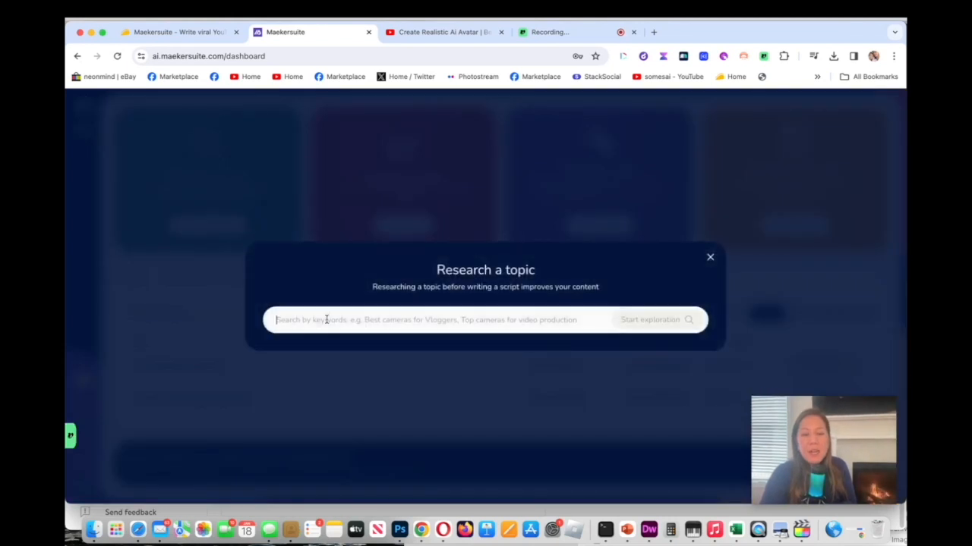
pyautogui.write('c')
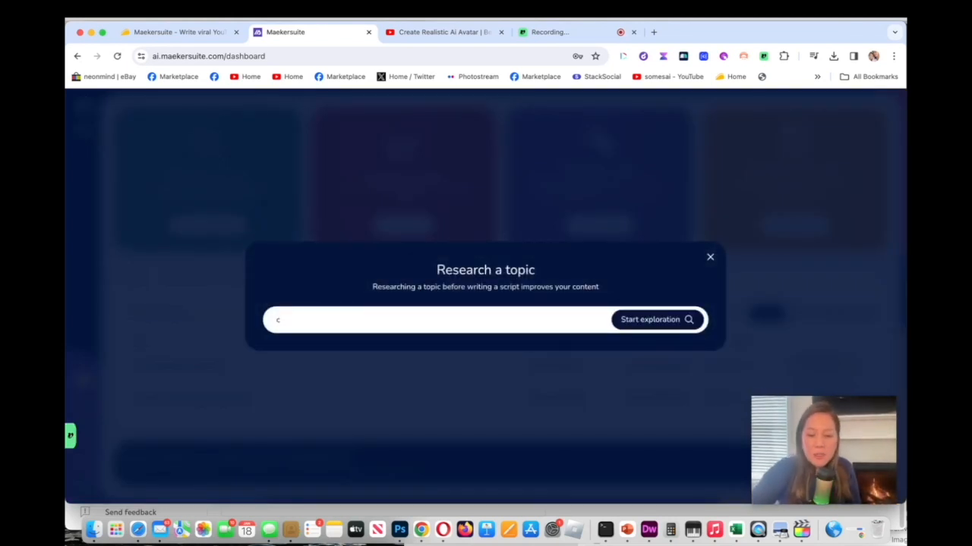
pyautogui.write('omp')
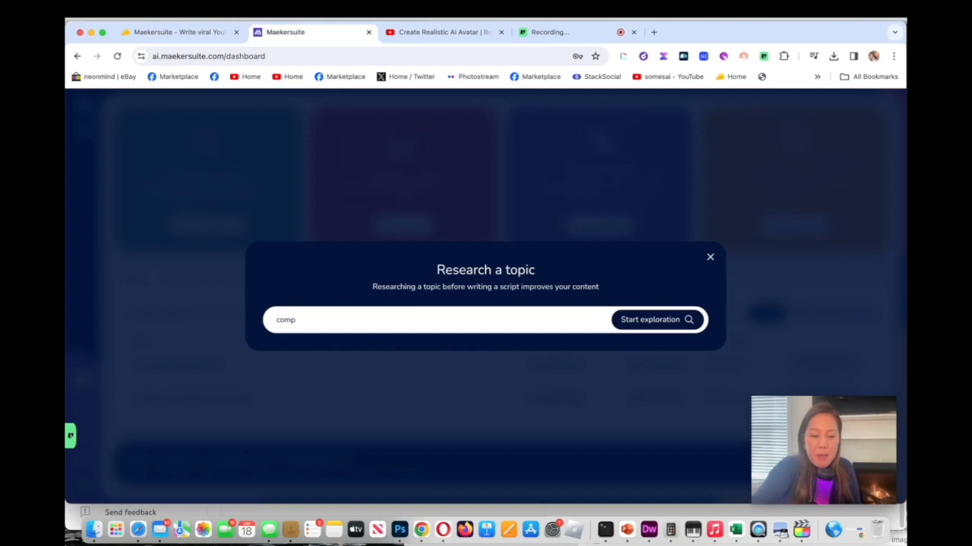
pyautogui.write('are')
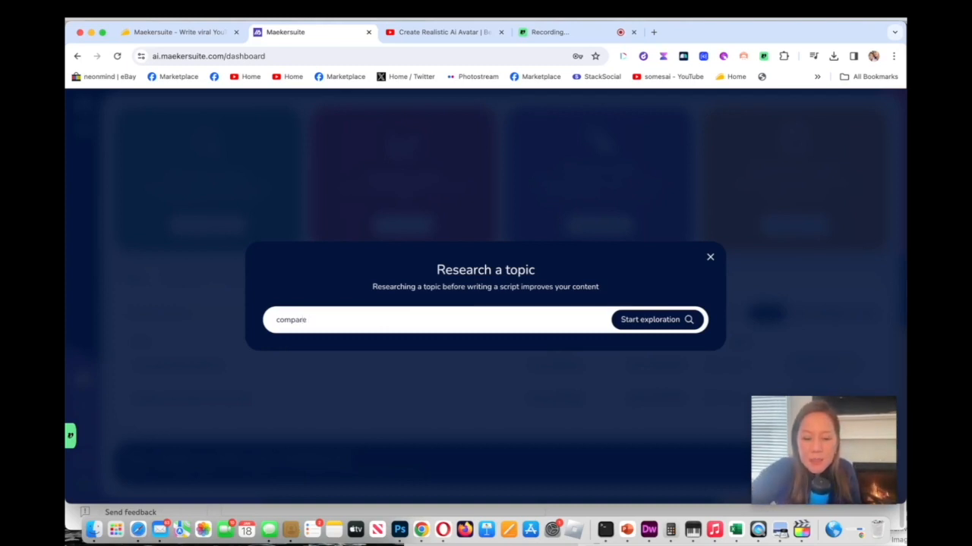
pyautogui.write('tripods for youtube')
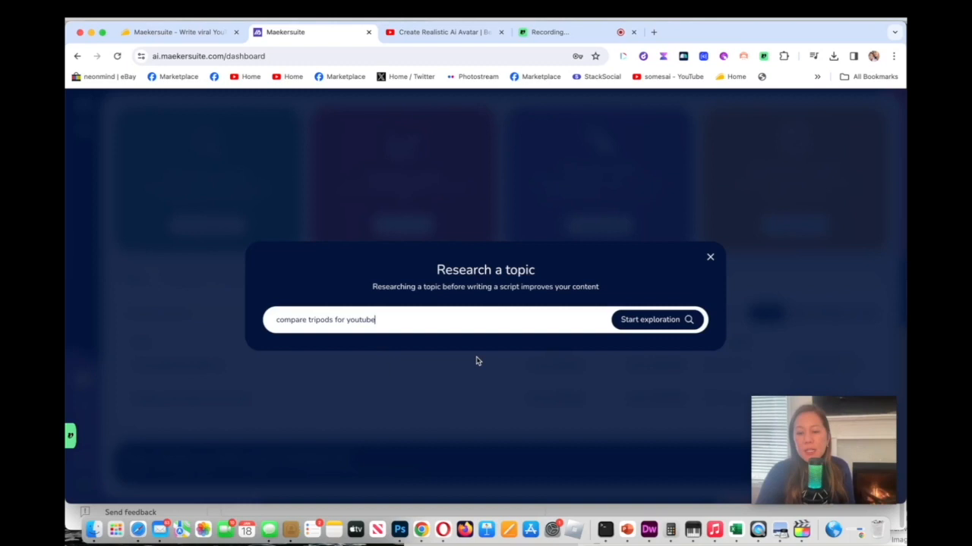
pyautogui.click(656, 319)
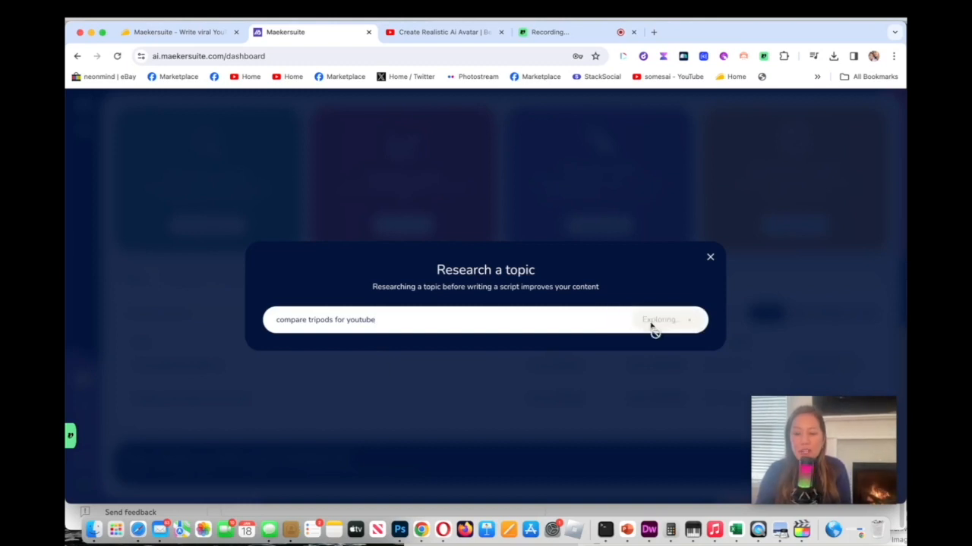
pyautogui.click(659, 319)
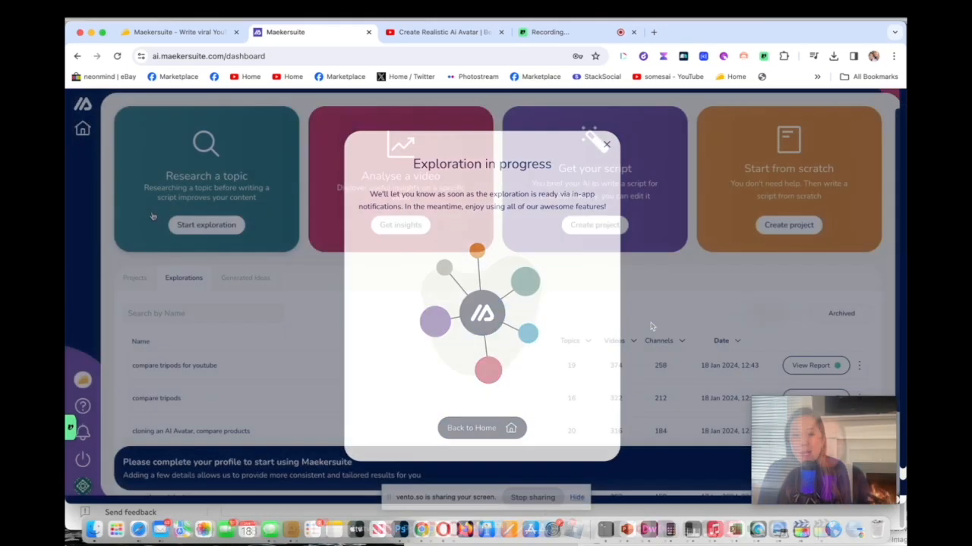
# Dismiss the progress notice and open the report for the tripod comparison exploration.
pyautogui.click(607, 143)
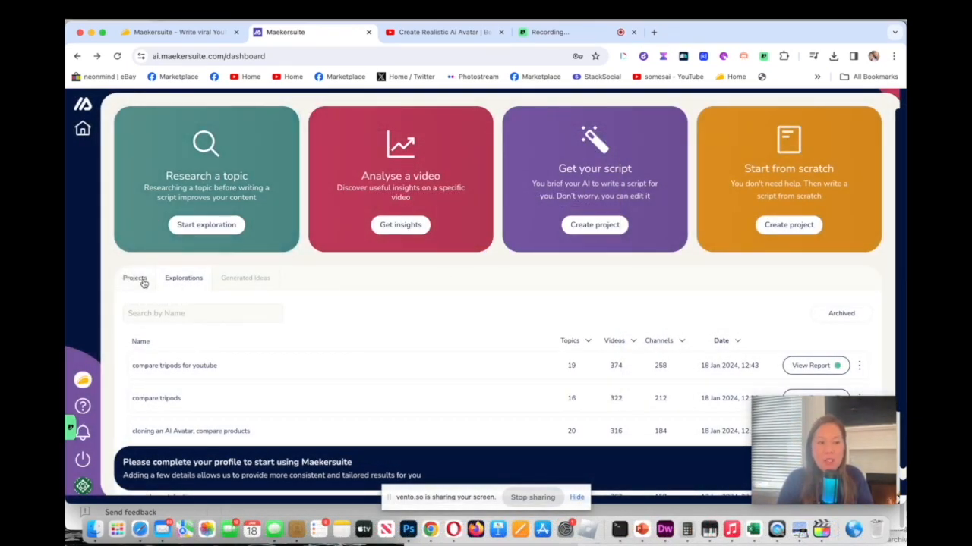
pyautogui.click(182, 277)
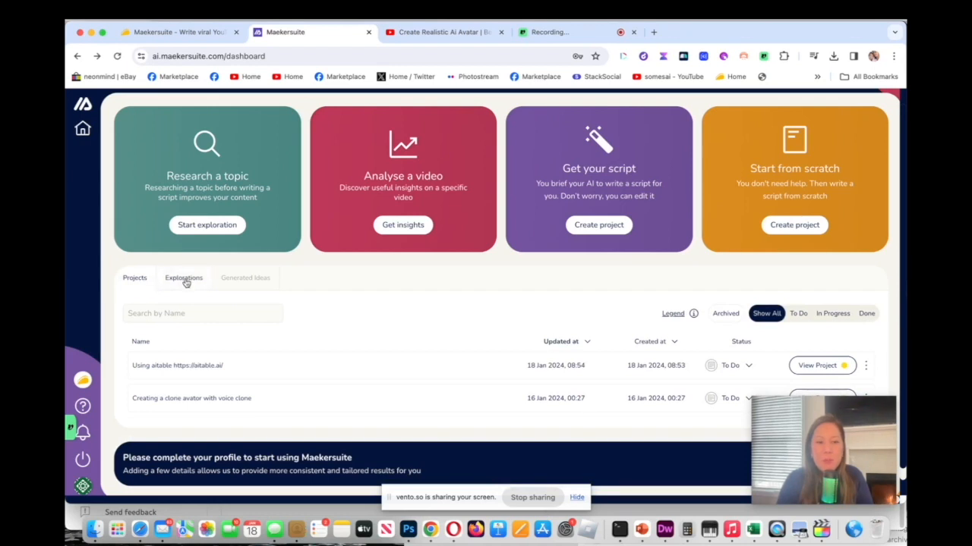
pyautogui.click(182, 276)
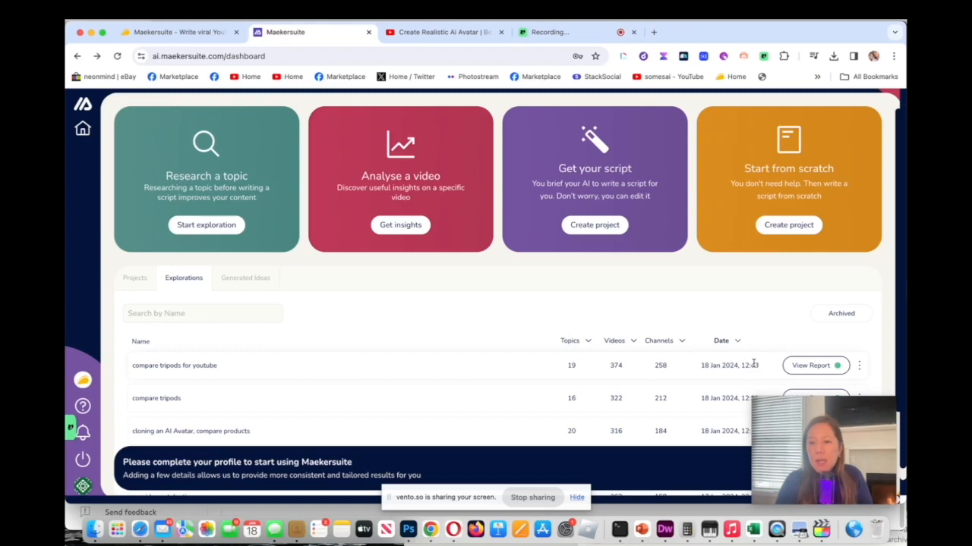
pyautogui.click(810, 364)
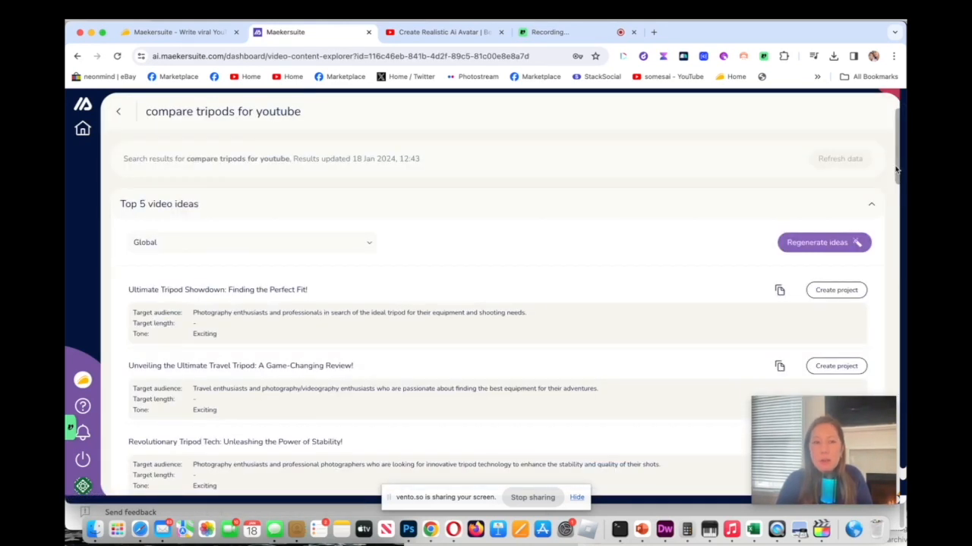
pyautogui.scroll(-3)
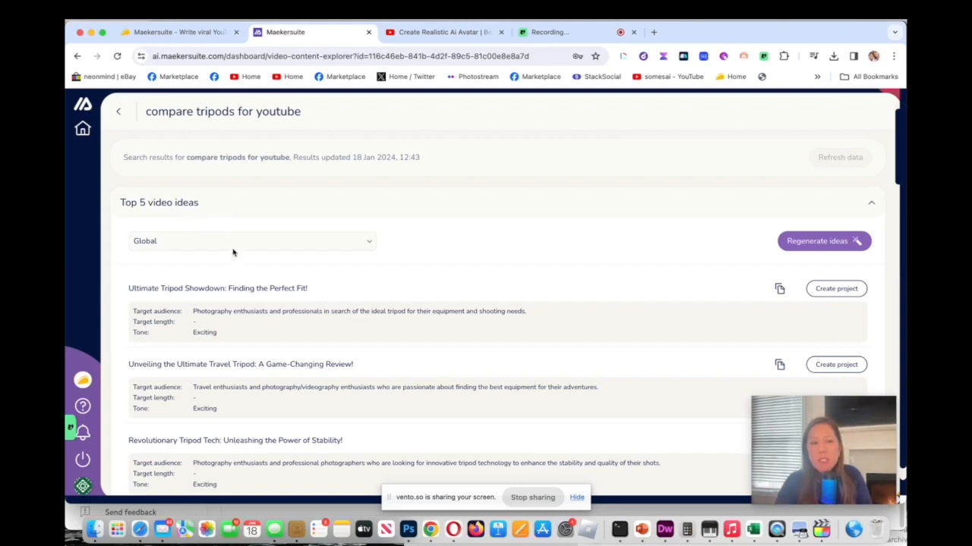
pyautogui.click(252, 239)
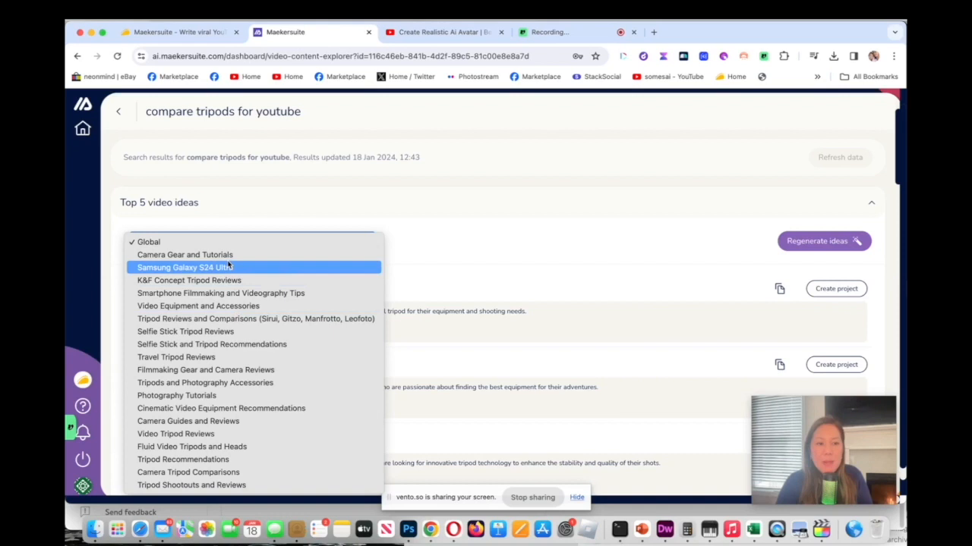
pyautogui.moveTo(198, 307)
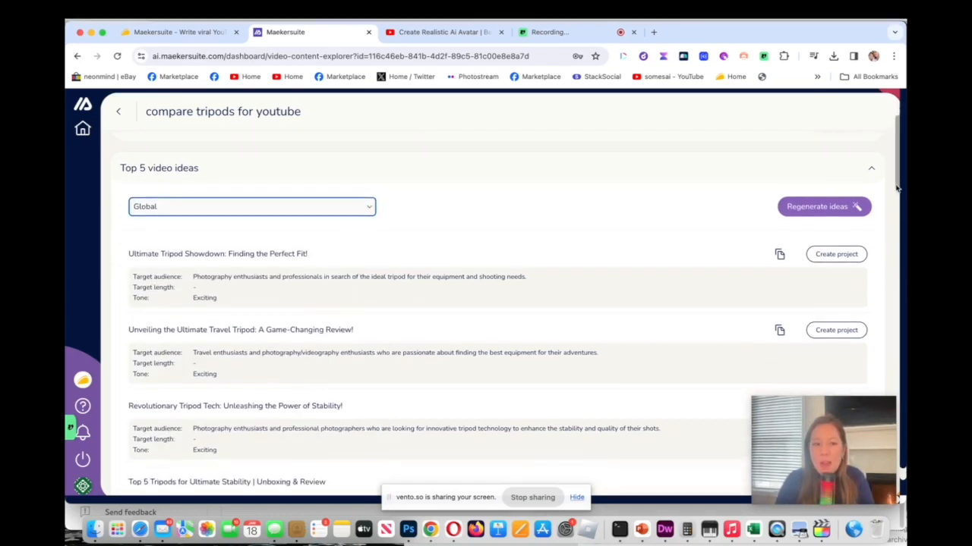
pyautogui.scroll(-3)
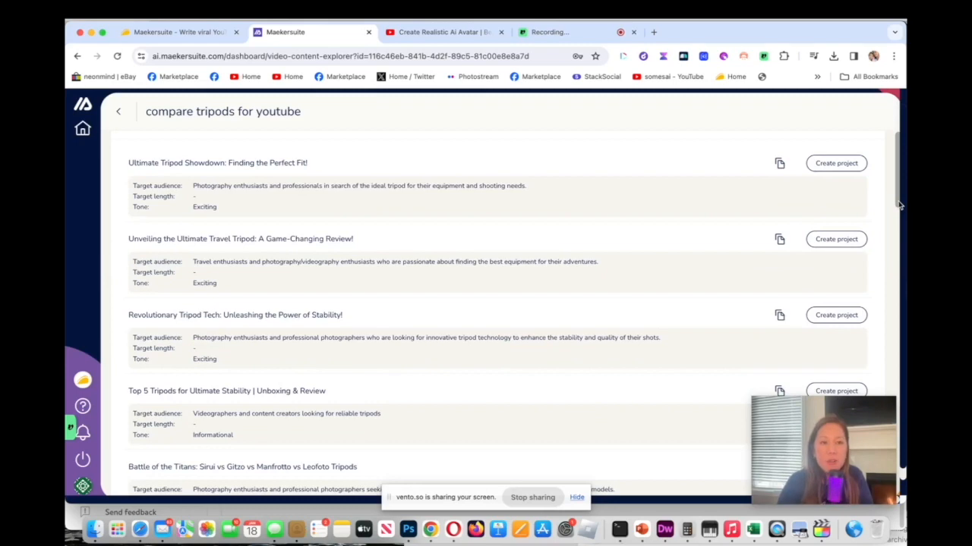
pyautogui.scroll(-3)
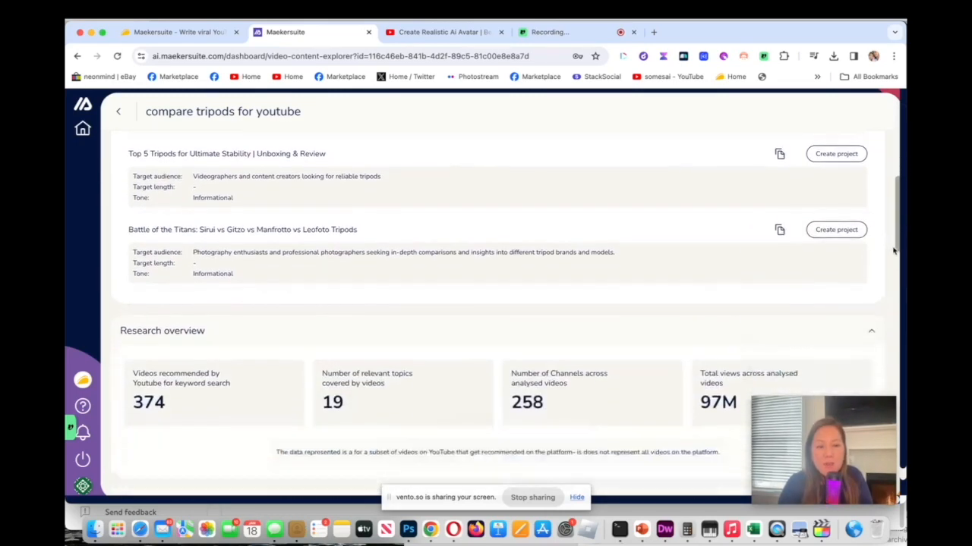
pyautogui.scroll(-3)
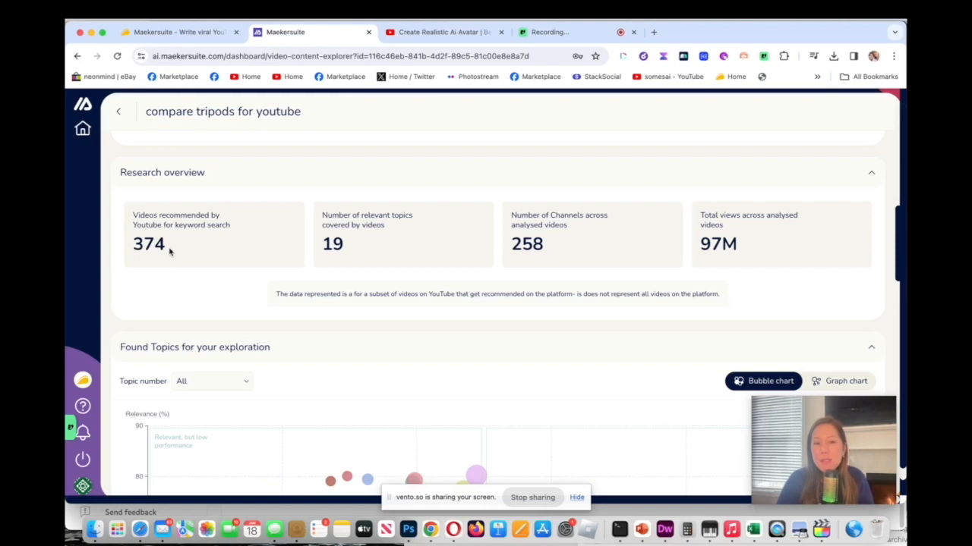
pyautogui.moveTo(635, 246)
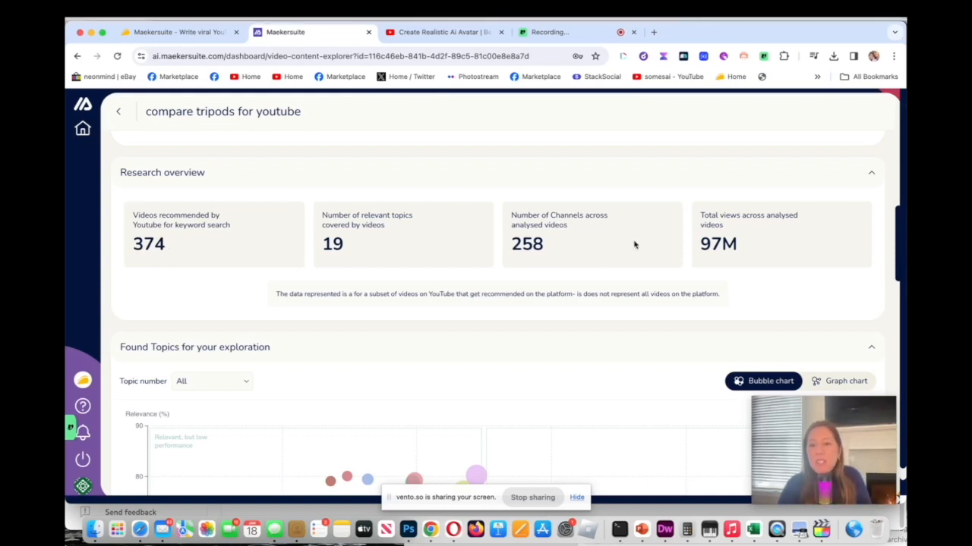
pyautogui.moveTo(595, 243)
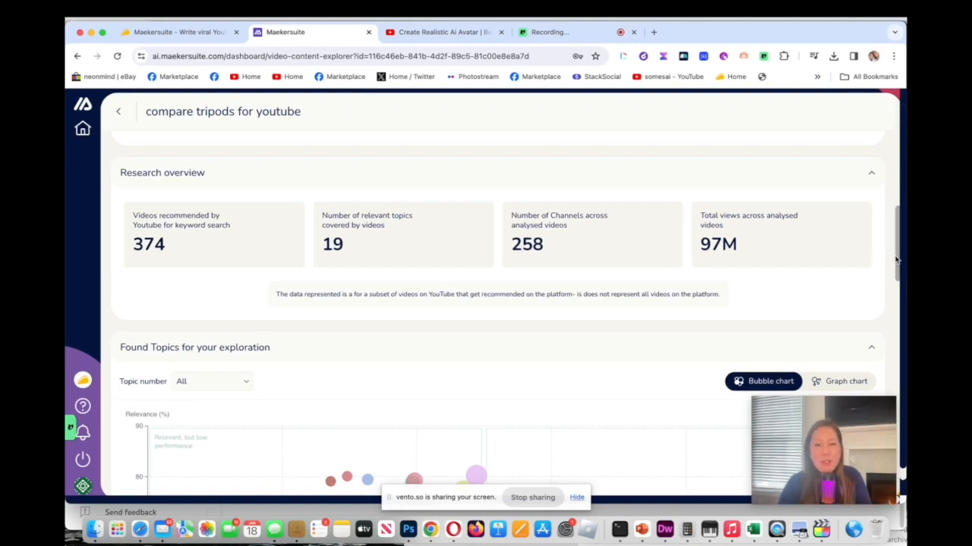
pyautogui.scroll(-3)
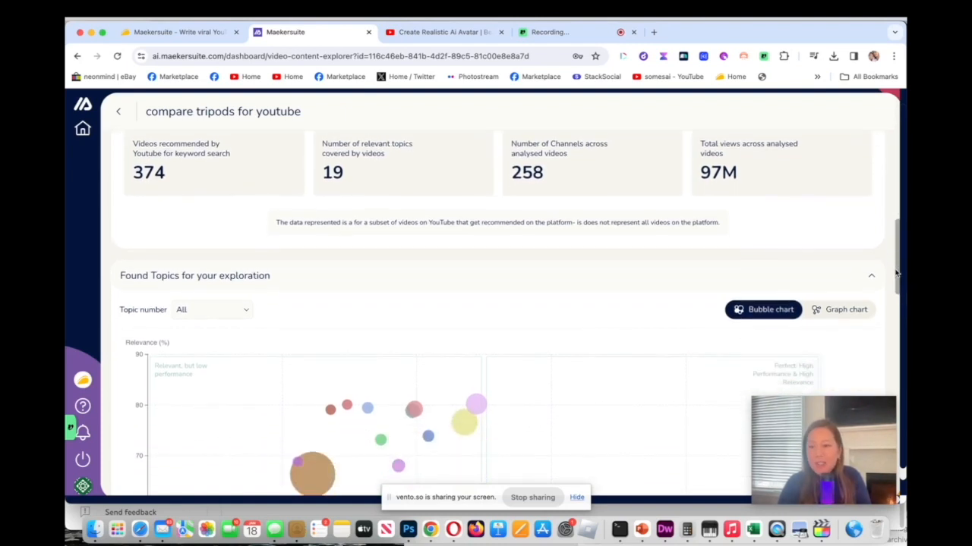
pyautogui.scroll(-3)
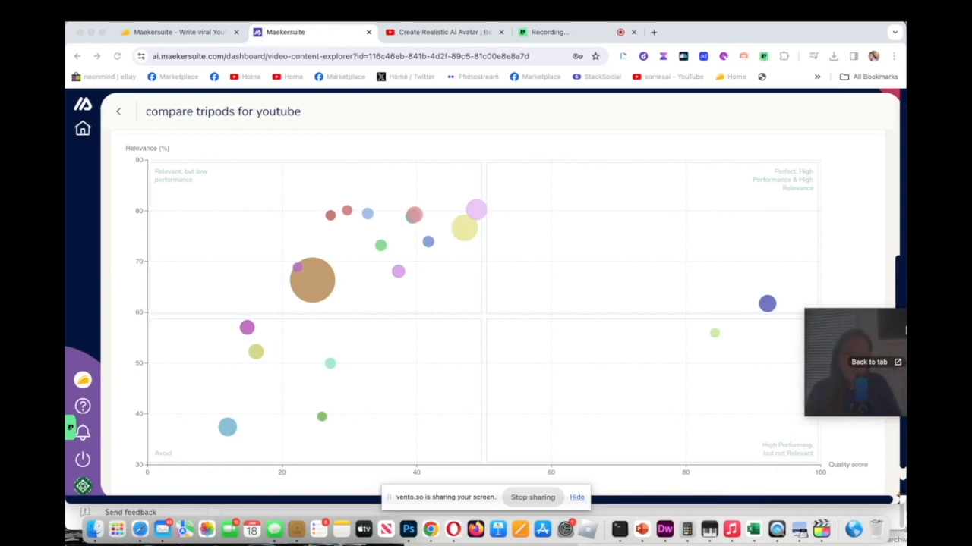
pyautogui.moveTo(170, 190)
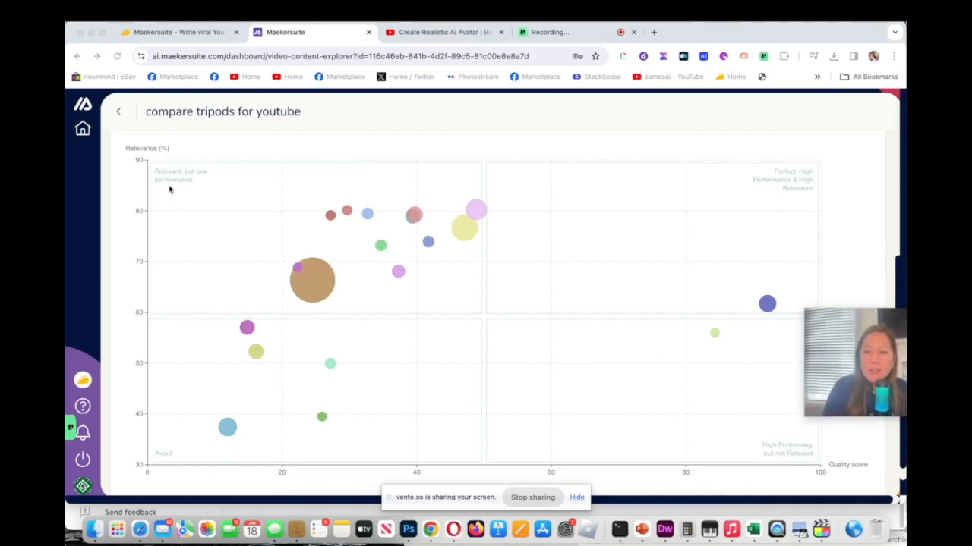
pyautogui.moveTo(171, 244)
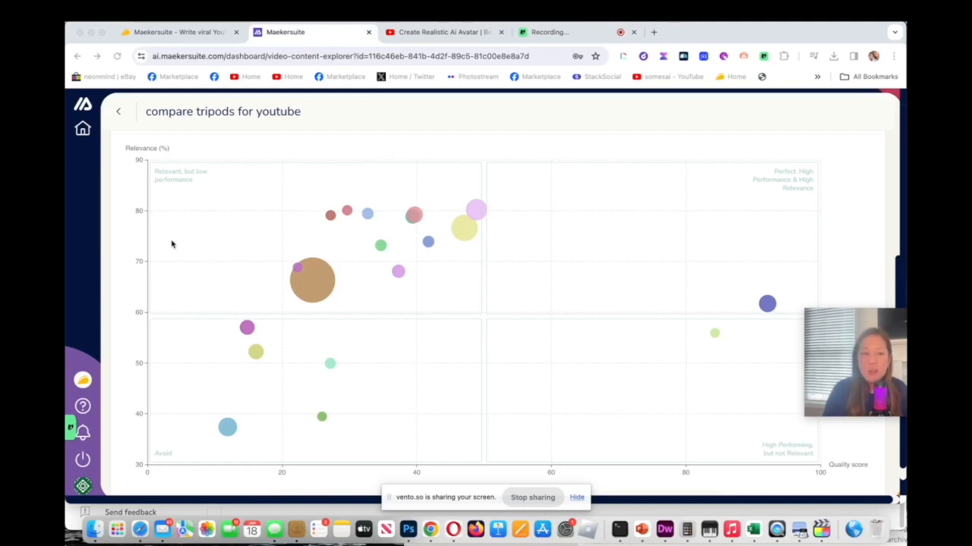
pyautogui.moveTo(140, 194)
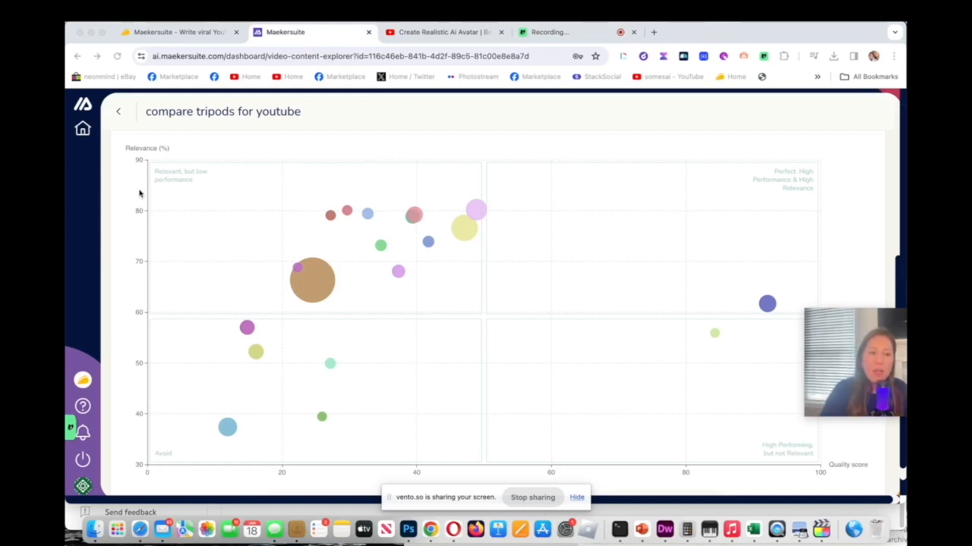
pyautogui.moveTo(146, 307)
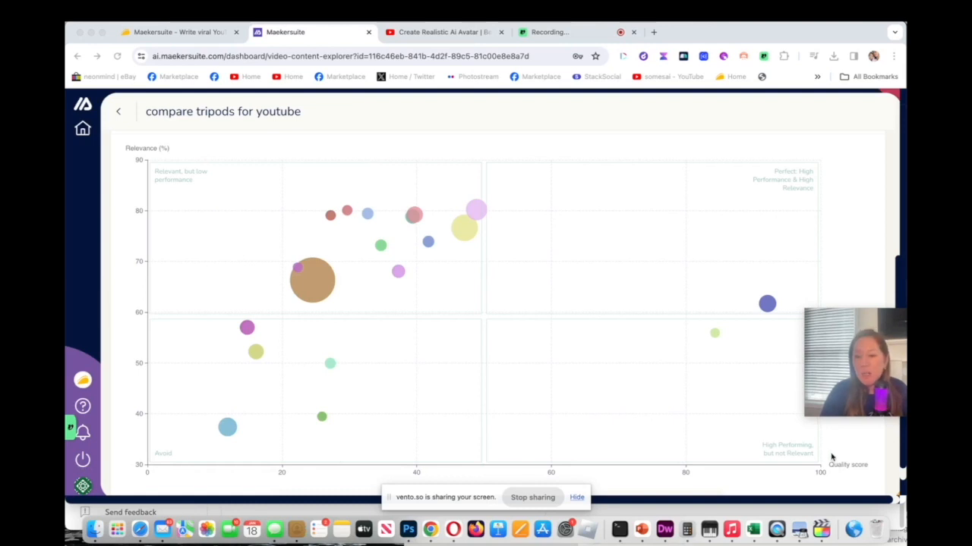
pyautogui.moveTo(483, 331)
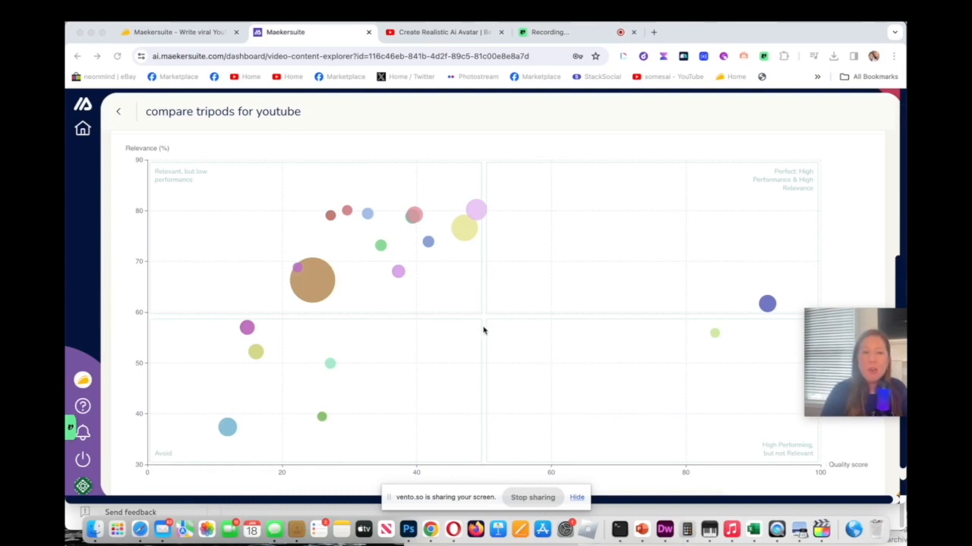
pyautogui.moveTo(320, 284)
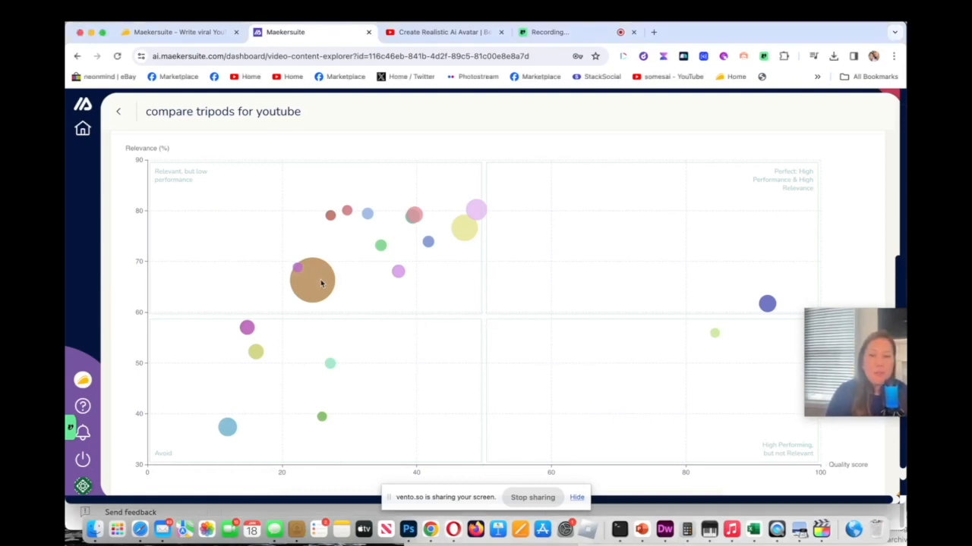
pyautogui.moveTo(313, 285)
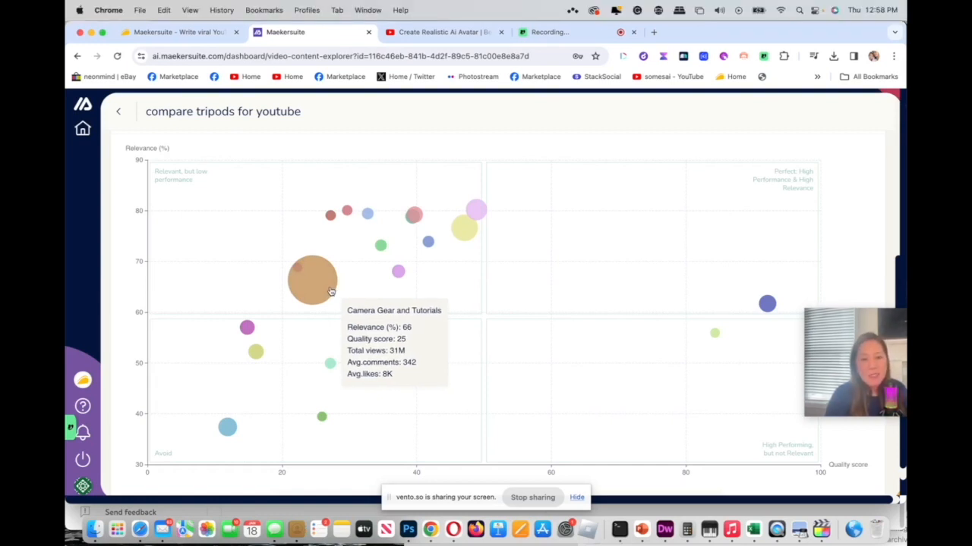
pyautogui.moveTo(463, 228)
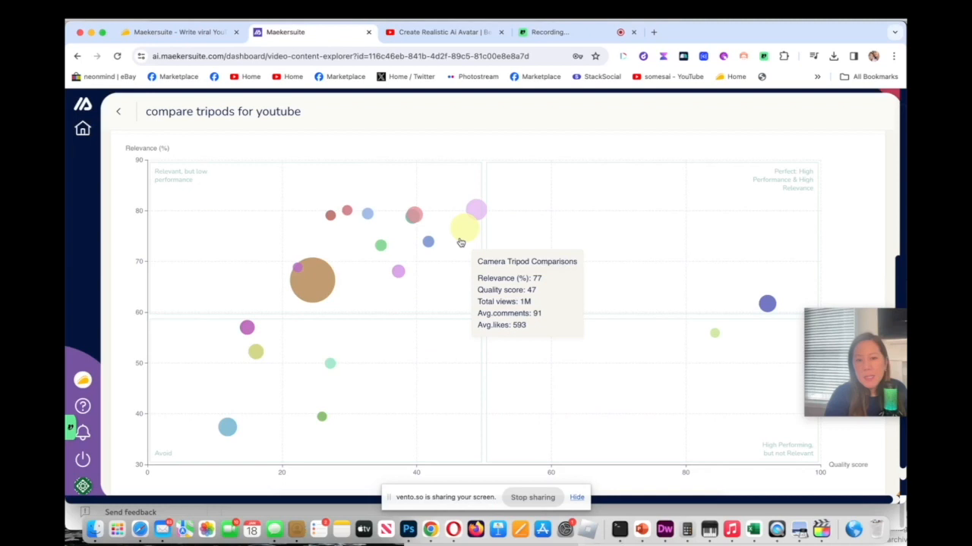
pyautogui.moveTo(713, 334)
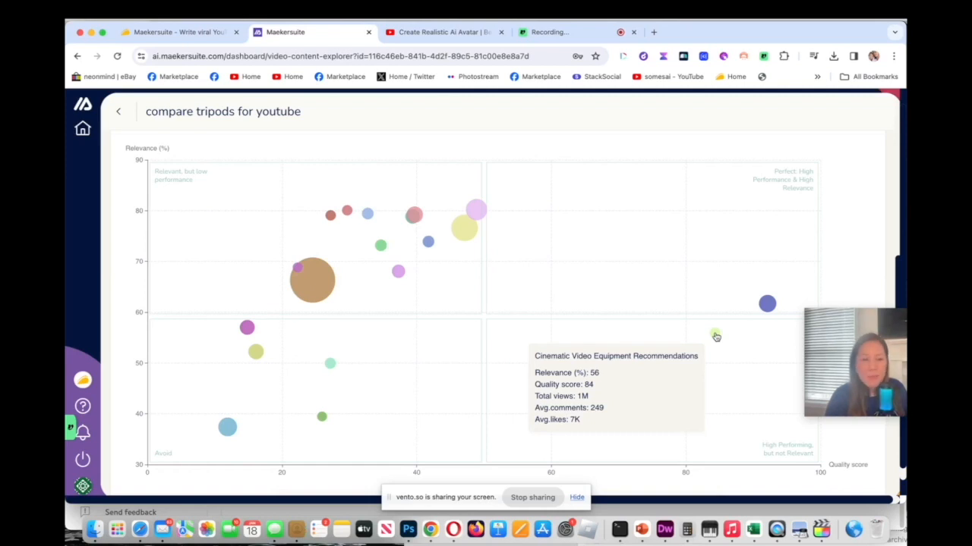
pyautogui.moveTo(313, 279)
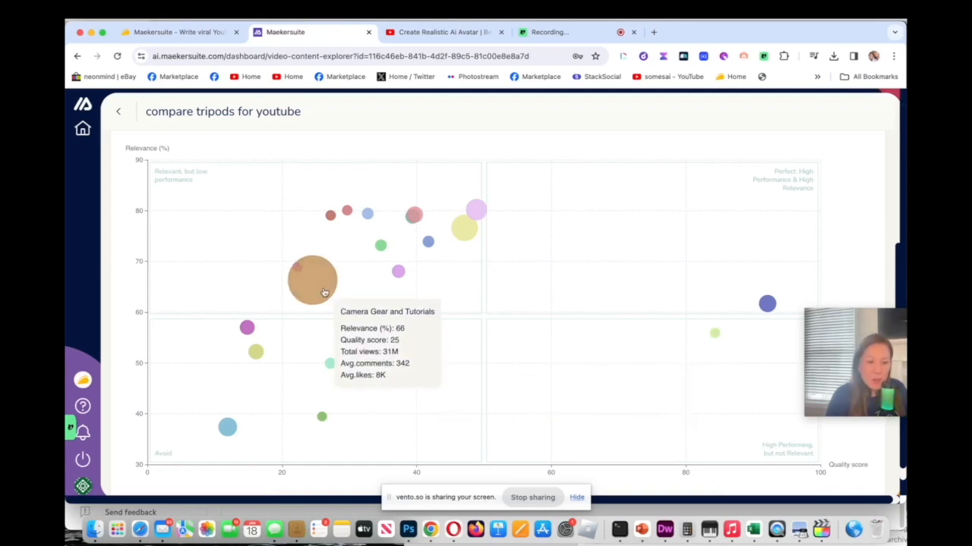
# Open the Camera Gear and Tutorials topic details from the bubble chart.
pyautogui.click(312, 280)
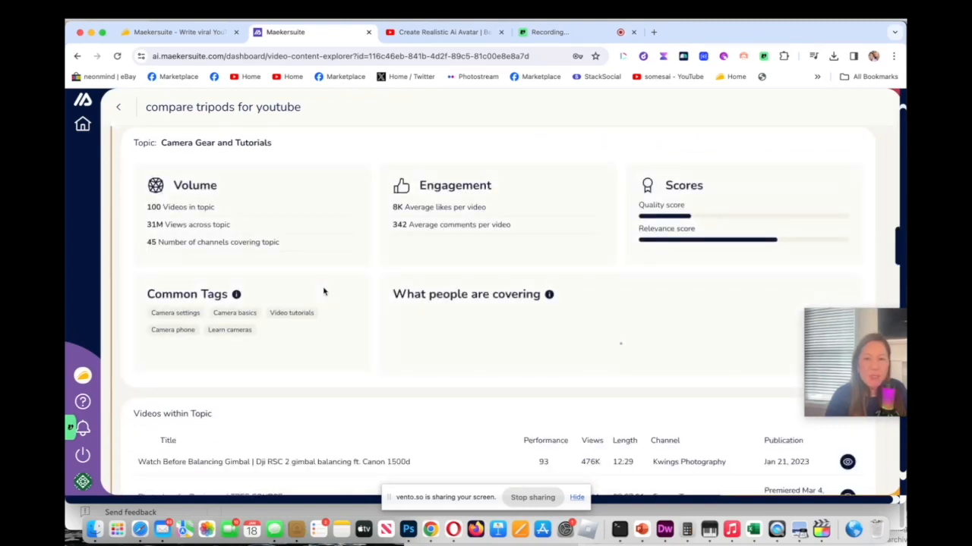
pyautogui.moveTo(346, 284)
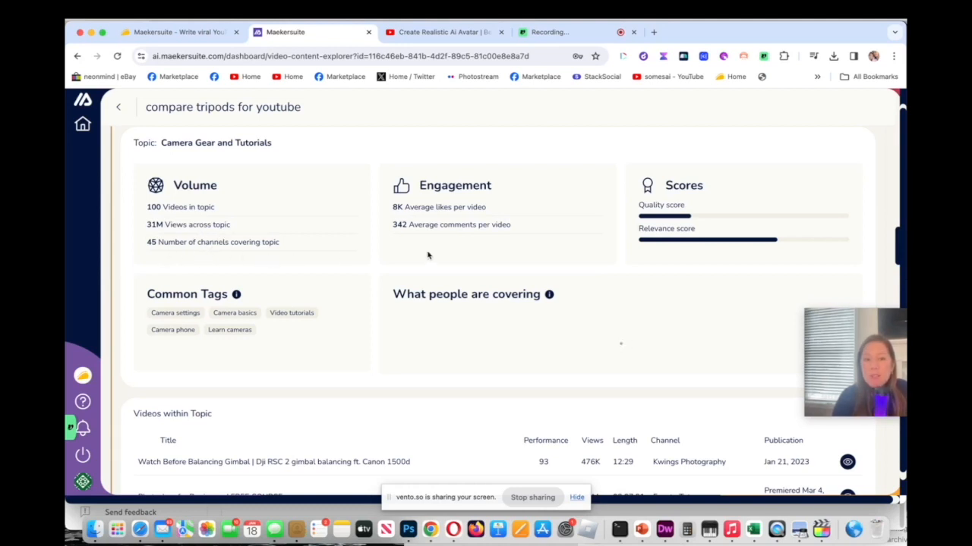
pyautogui.moveTo(456, 220)
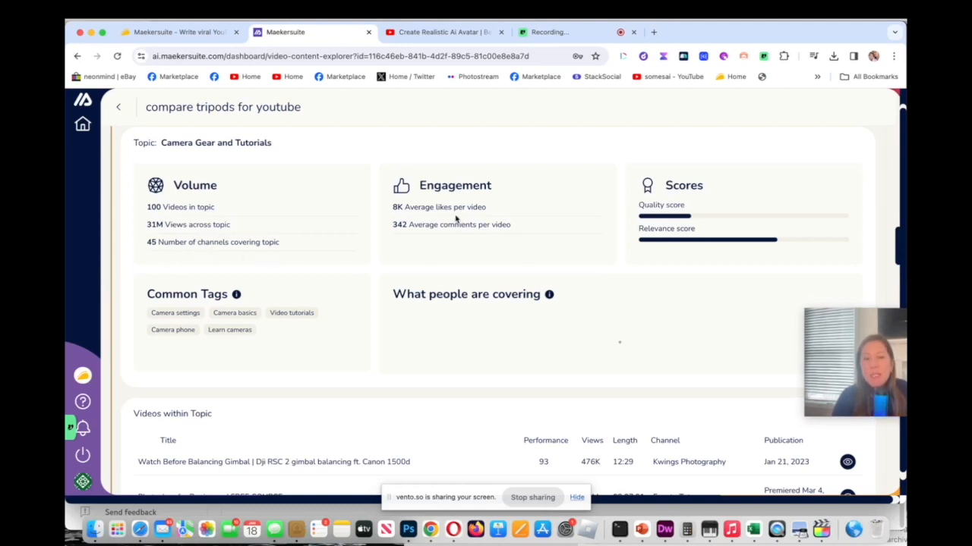
pyautogui.moveTo(458, 228)
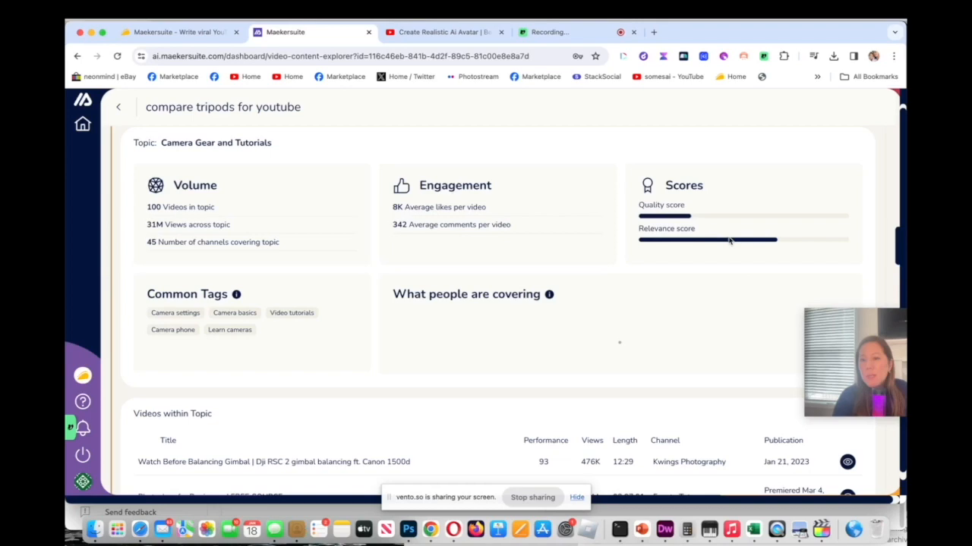
pyautogui.scroll(-3)
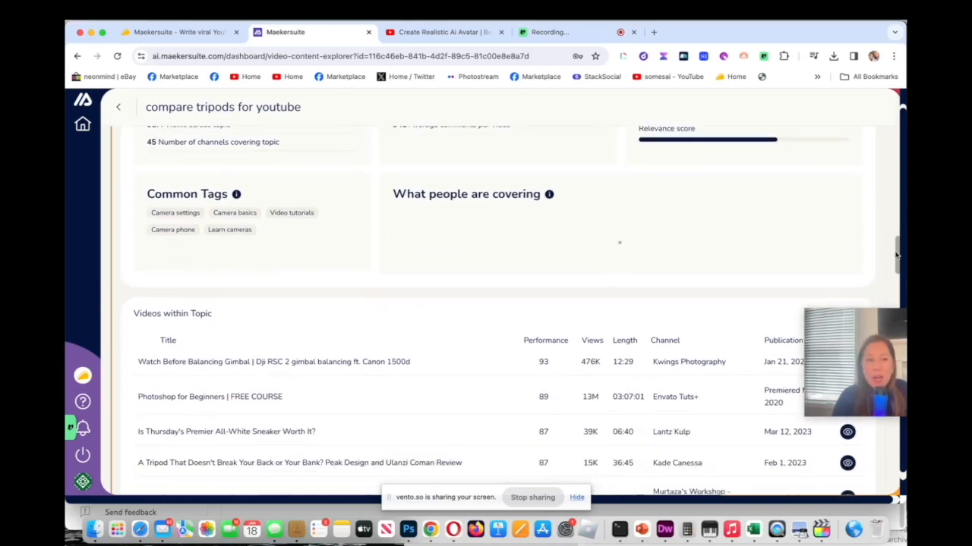
pyautogui.scroll(-3)
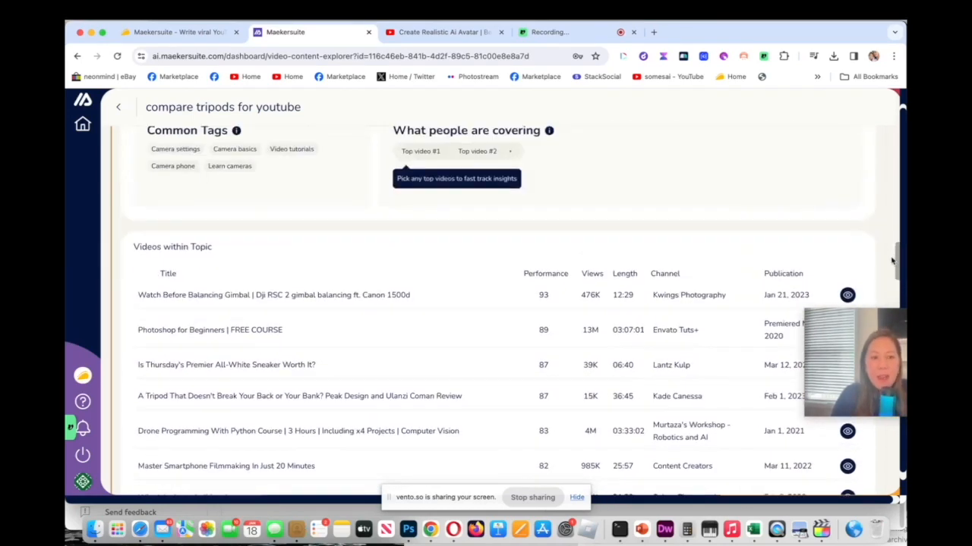
pyautogui.scroll(-3)
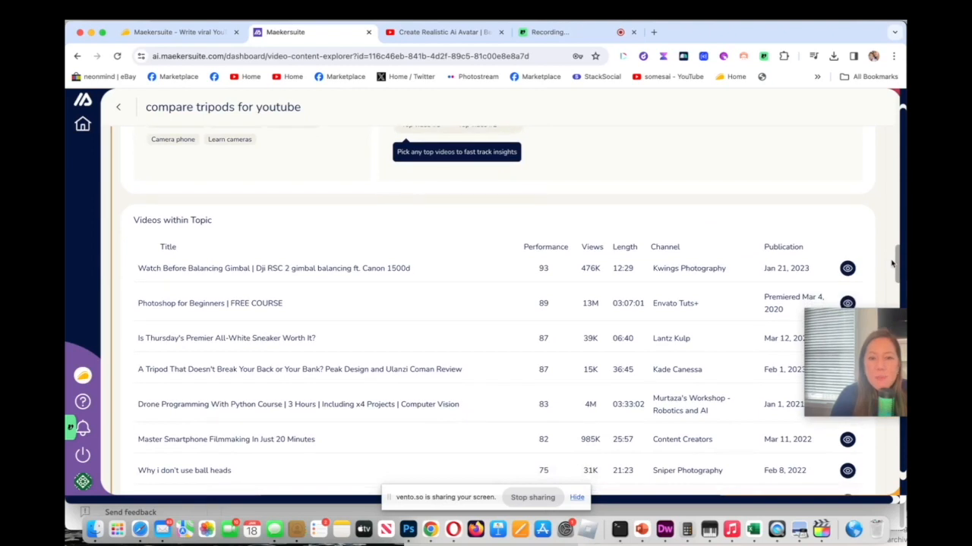
pyautogui.scroll(-3)
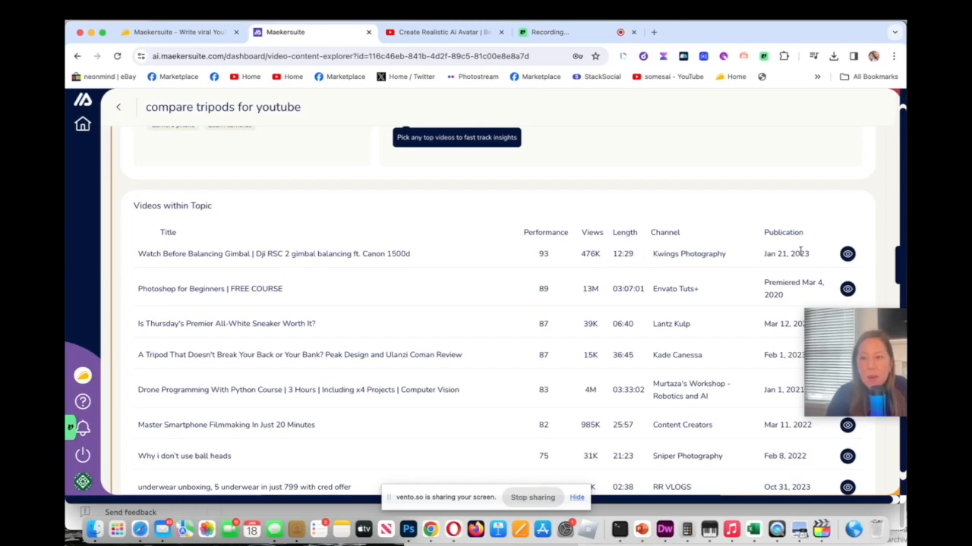
pyautogui.moveTo(847, 253)
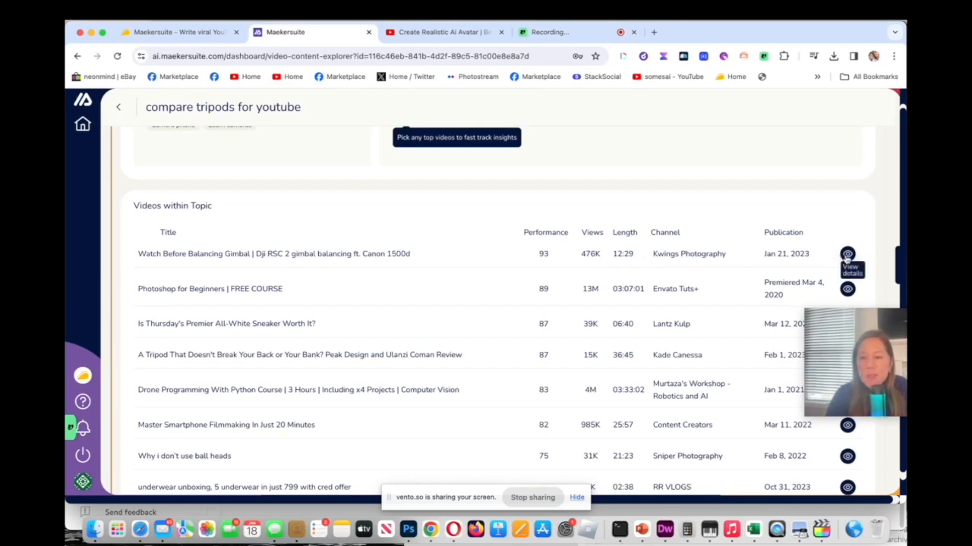
pyautogui.click(847, 253)
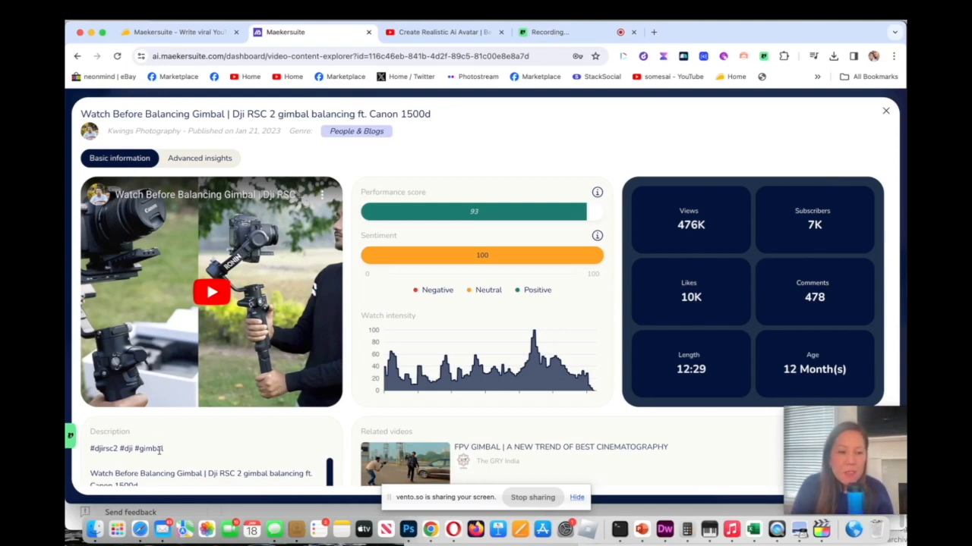
pyautogui.doubleClick(124, 449)
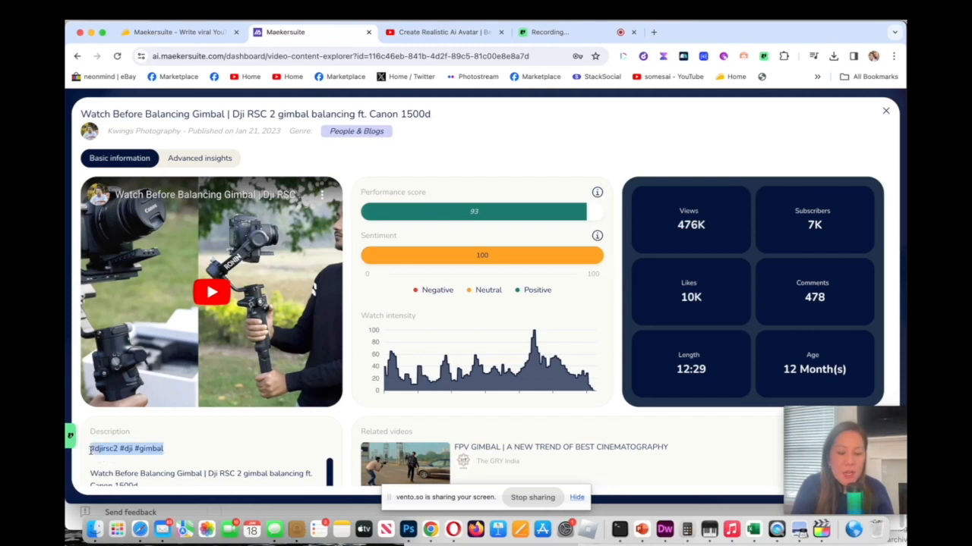
pyautogui.scroll(-3)
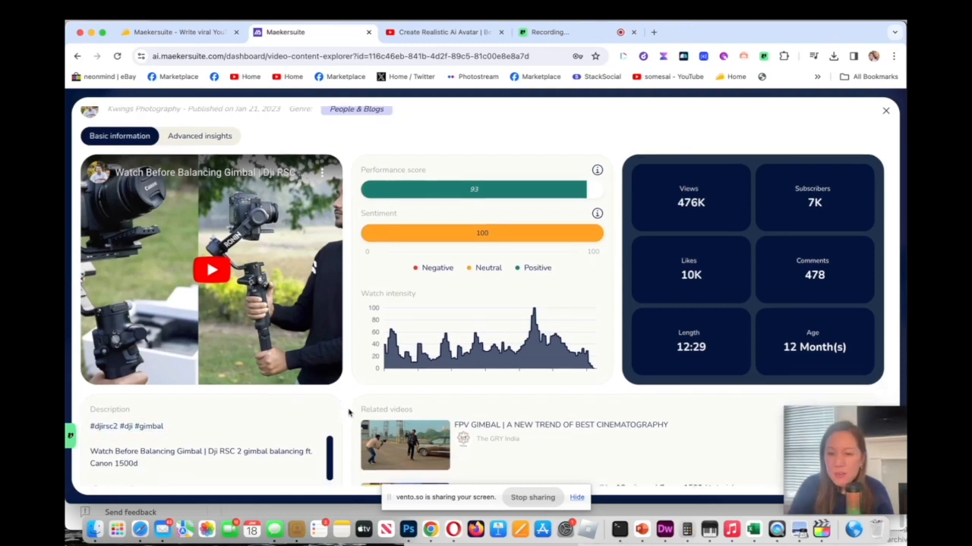
pyautogui.scroll(-3)
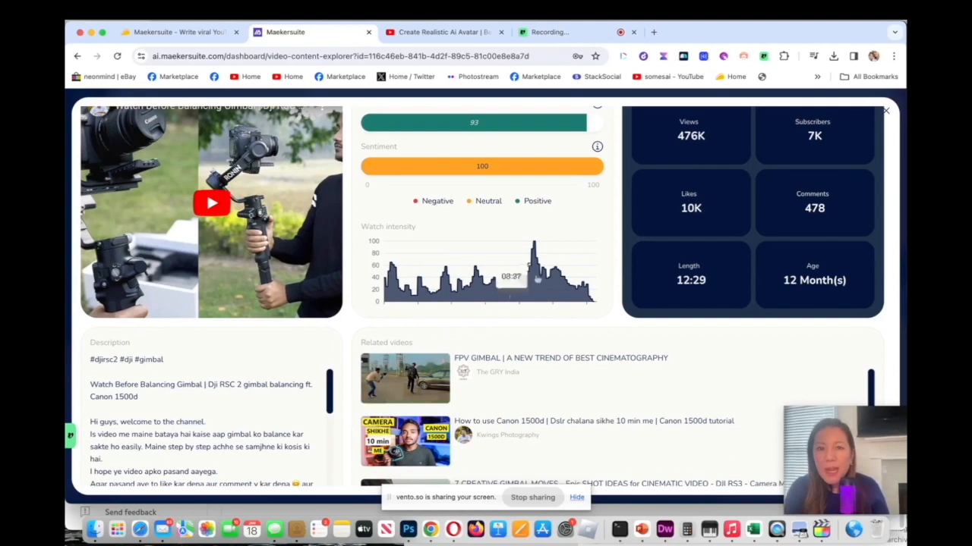
pyautogui.moveTo(729, 185)
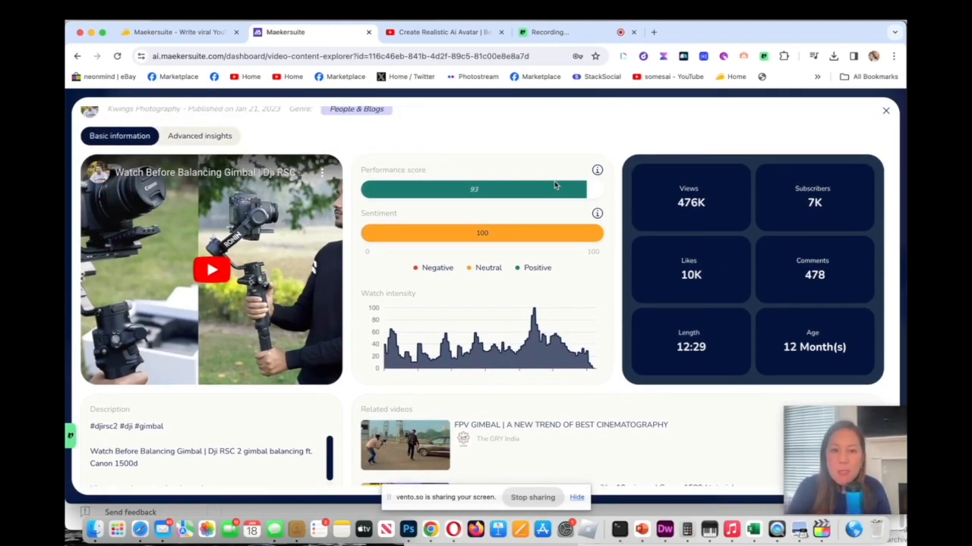
pyautogui.moveTo(598, 170)
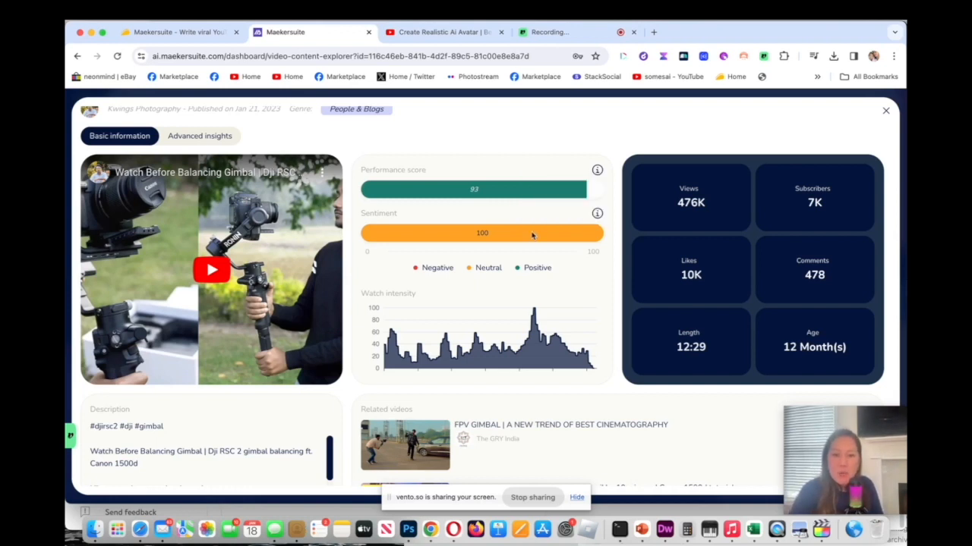
pyautogui.moveTo(597, 213)
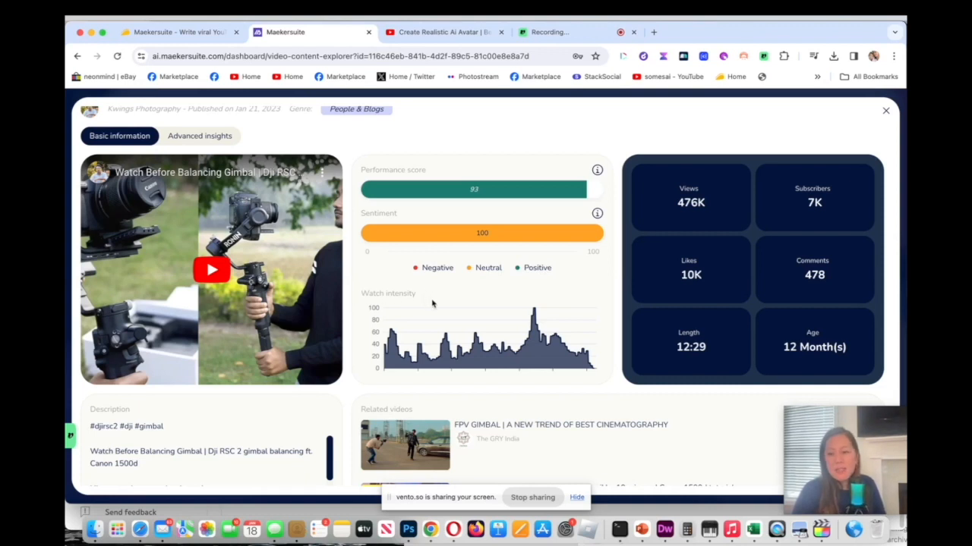
pyautogui.moveTo(389, 306)
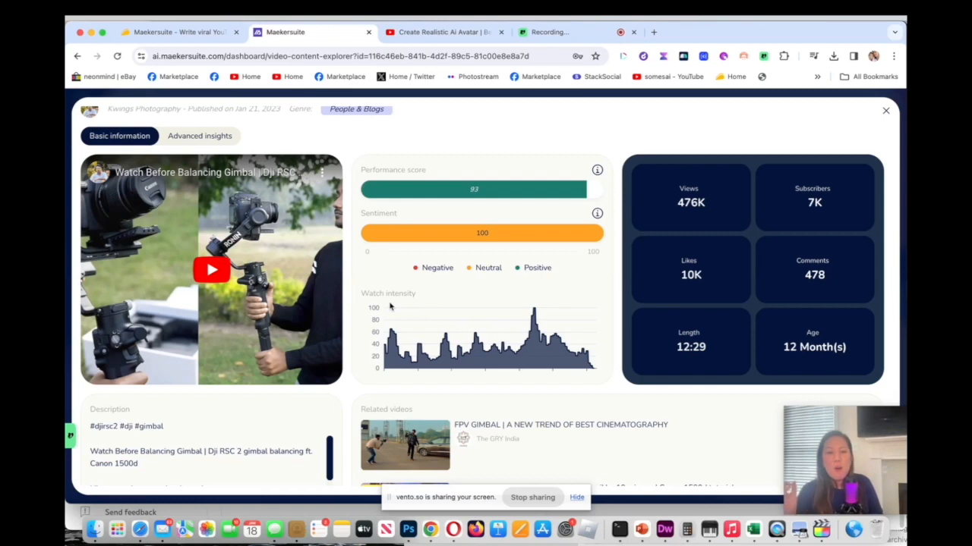
pyautogui.moveTo(555, 315)
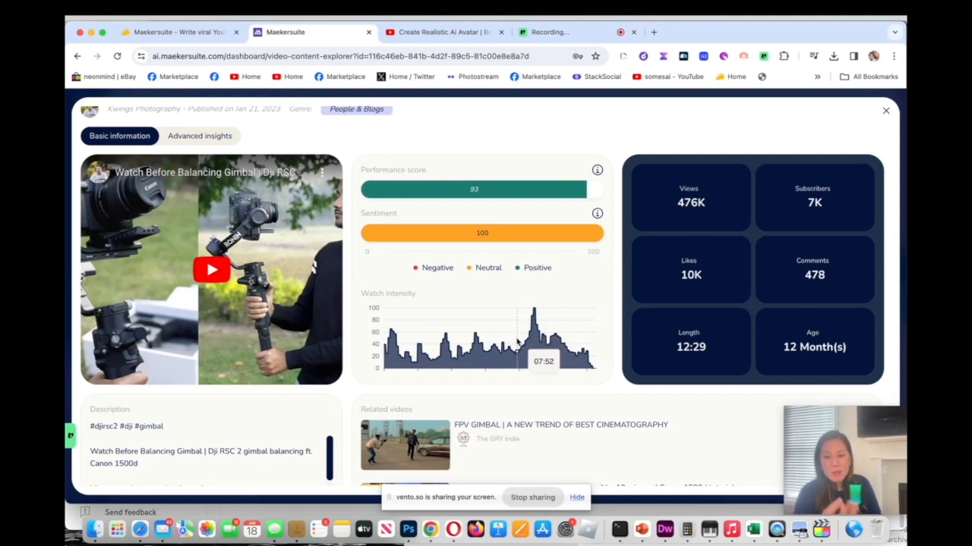
pyautogui.moveTo(539, 334)
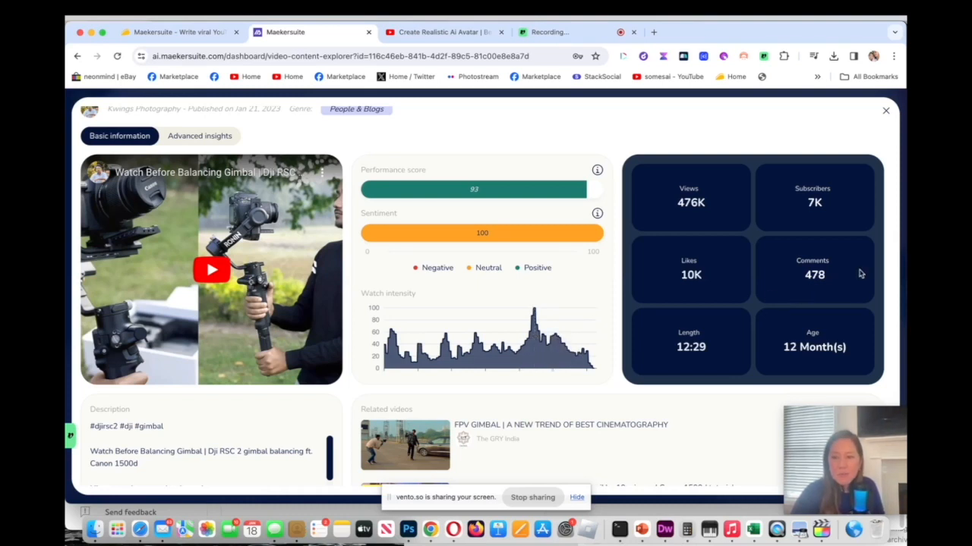
# Read through the gimbal video's description and select the hashtags at its end.
pyautogui.scroll(-3)
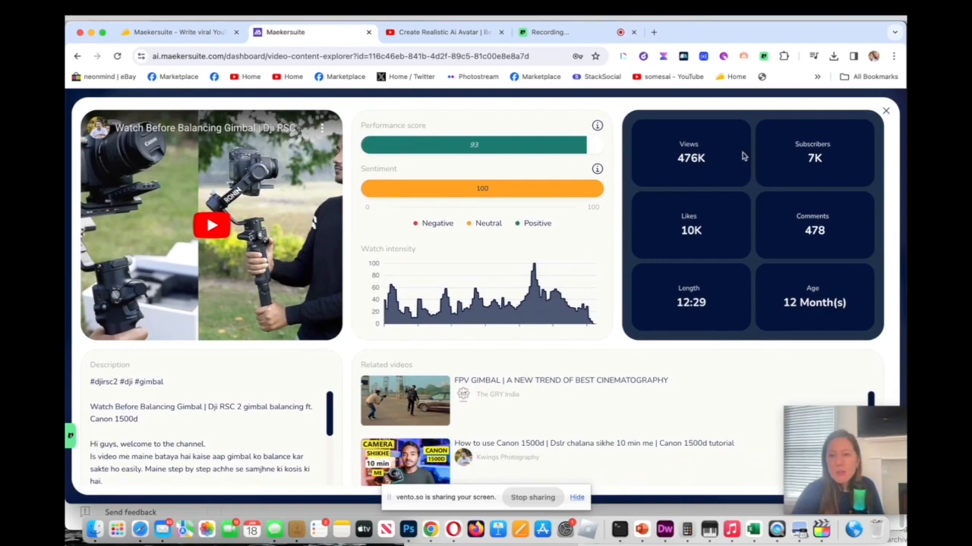
pyautogui.scroll(-3)
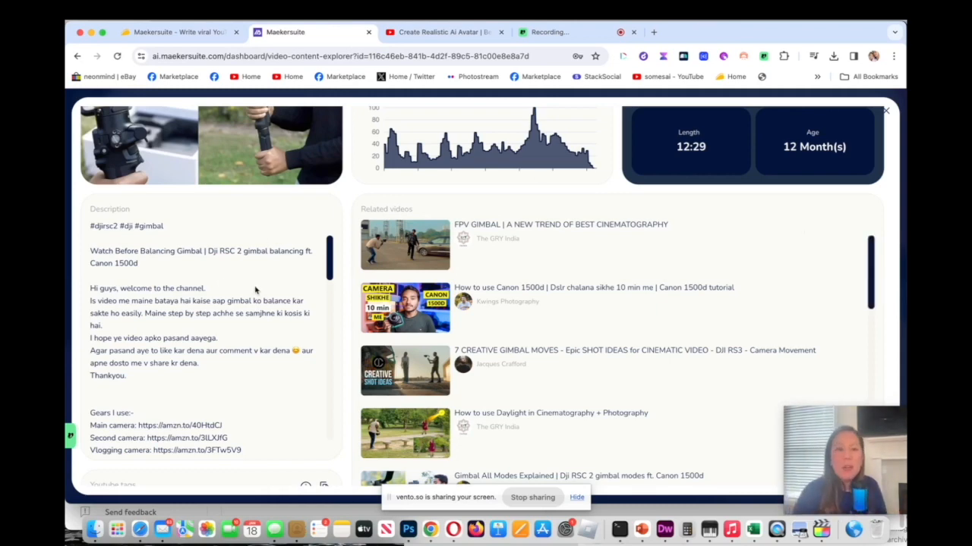
pyautogui.scroll(-3)
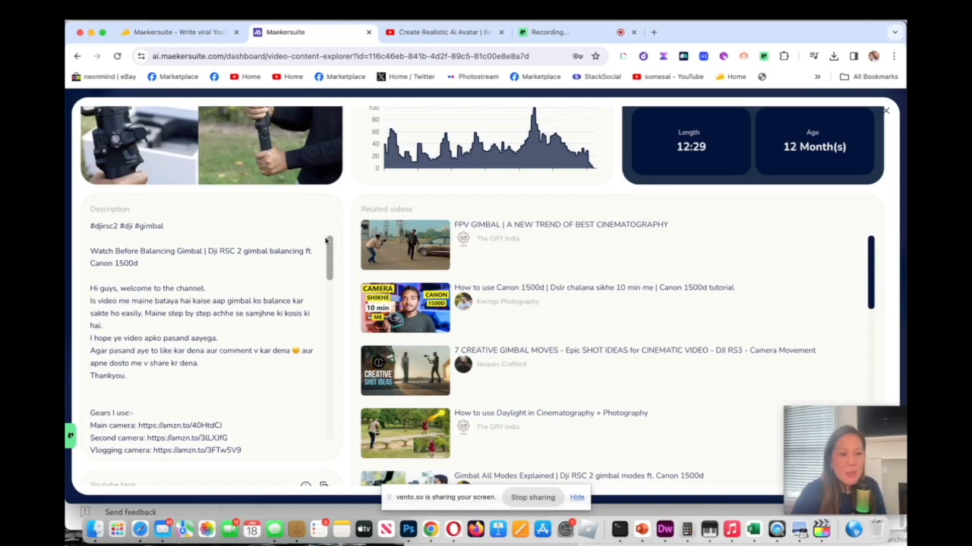
pyautogui.scroll(-3)
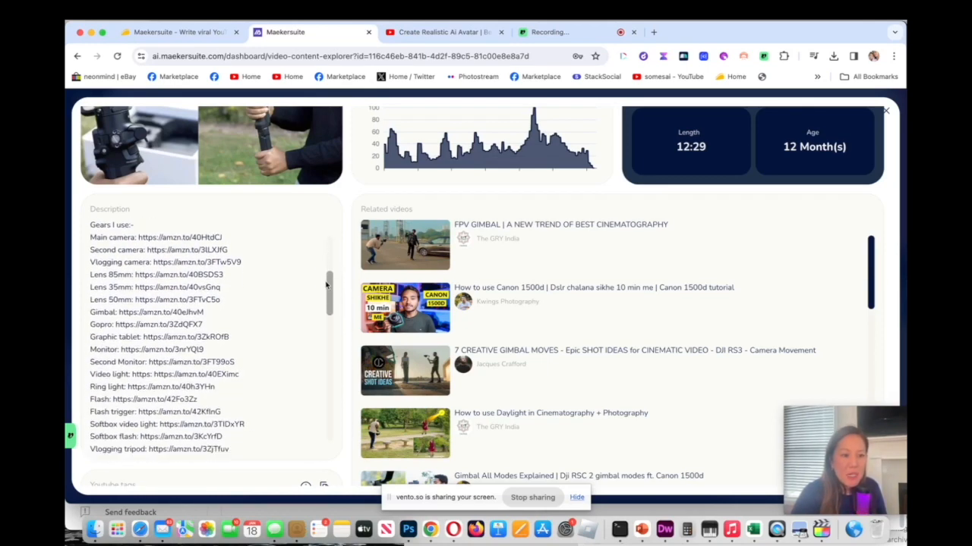
pyautogui.scroll(-3)
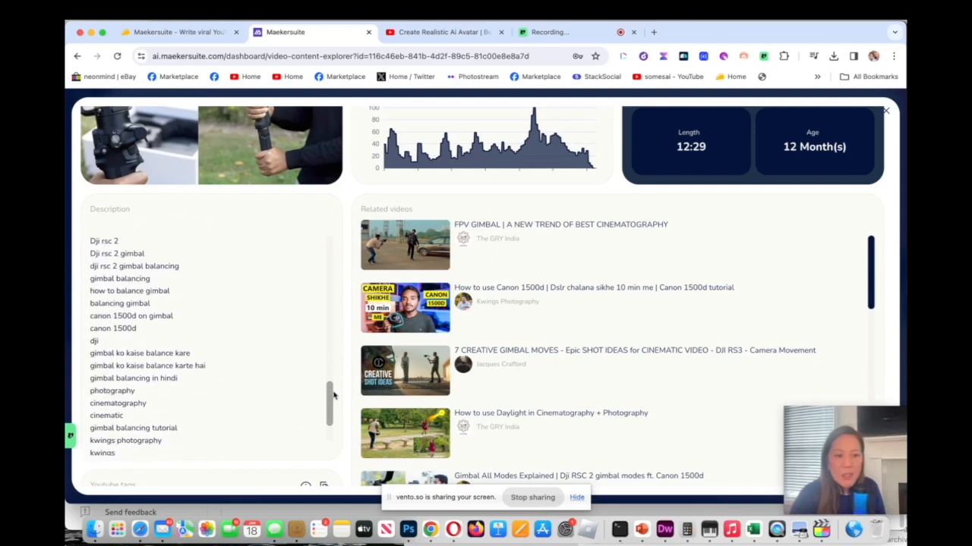
pyautogui.scroll(-3)
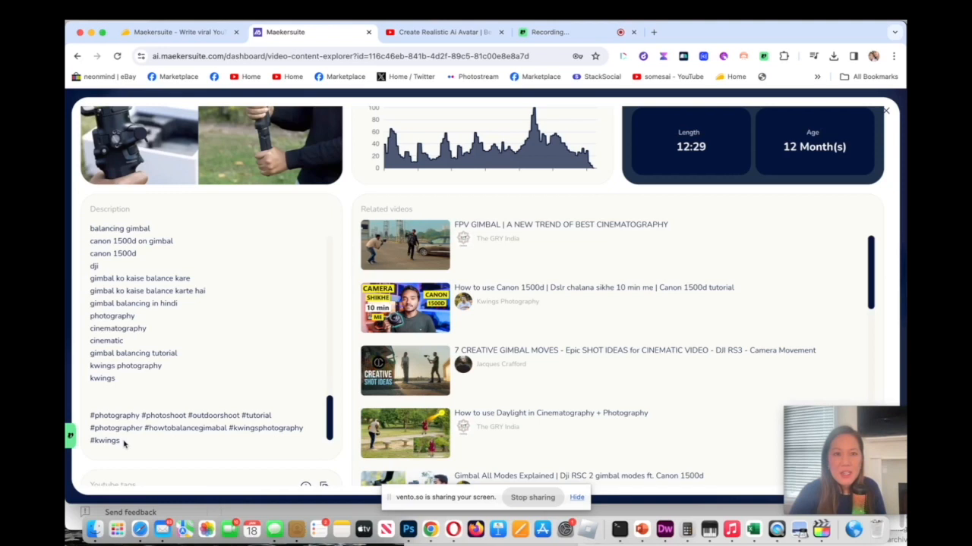
pyautogui.moveTo(88, 416); pyautogui.dragTo(119, 440)
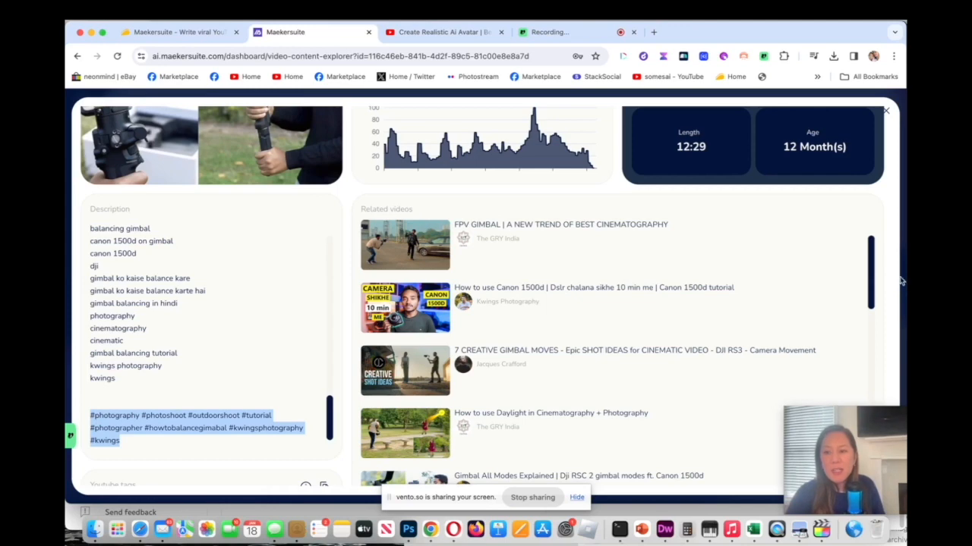
# Scroll to the gimbal video's YouTube tags section and copy the tags.
pyautogui.scroll(-3)
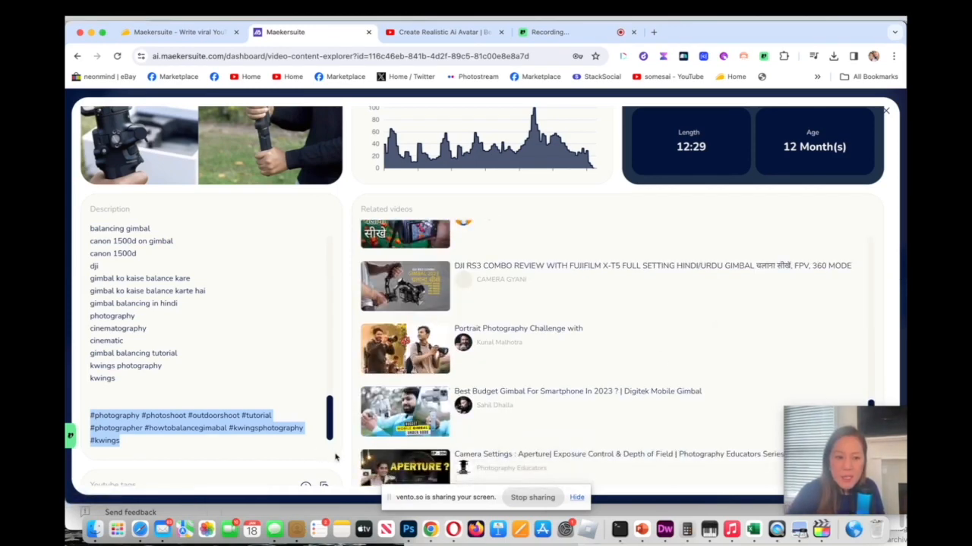
pyautogui.scroll(-3)
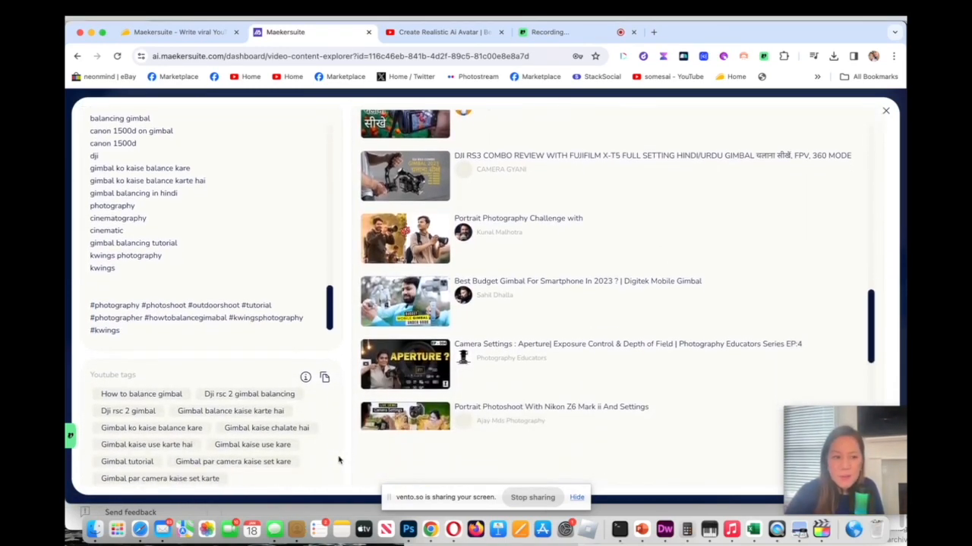
pyautogui.scroll(-3)
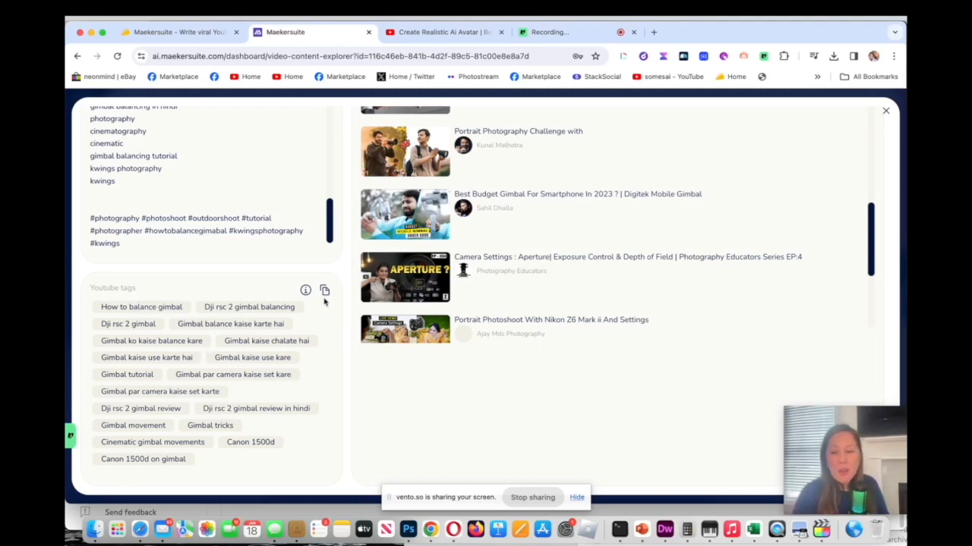
pyautogui.click(325, 291)
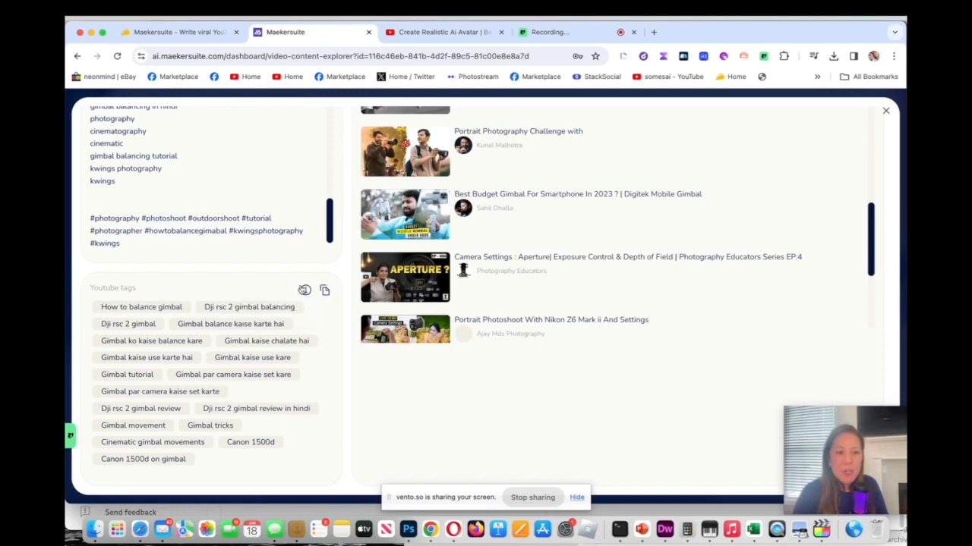
pyautogui.moveTo(303, 290)
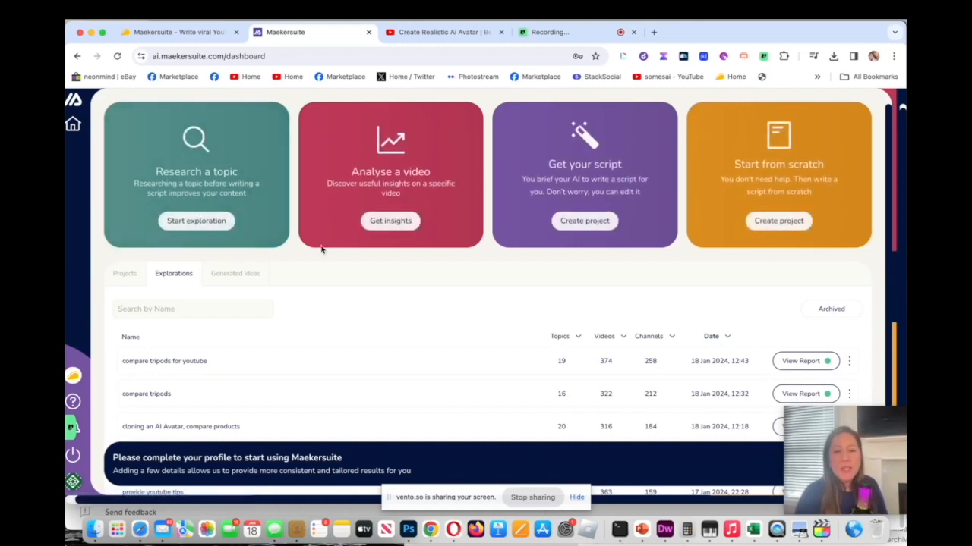
pyautogui.moveTo(373, 205)
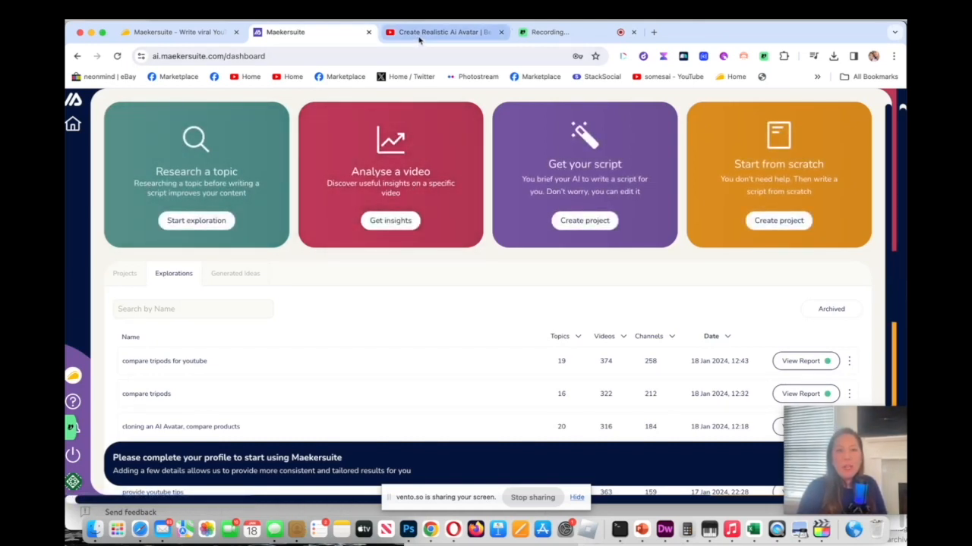
# Visit the Create Realistic AI Avatar video on YouTube and return to the Maekersuite dashboard.
pyautogui.click(443, 32)
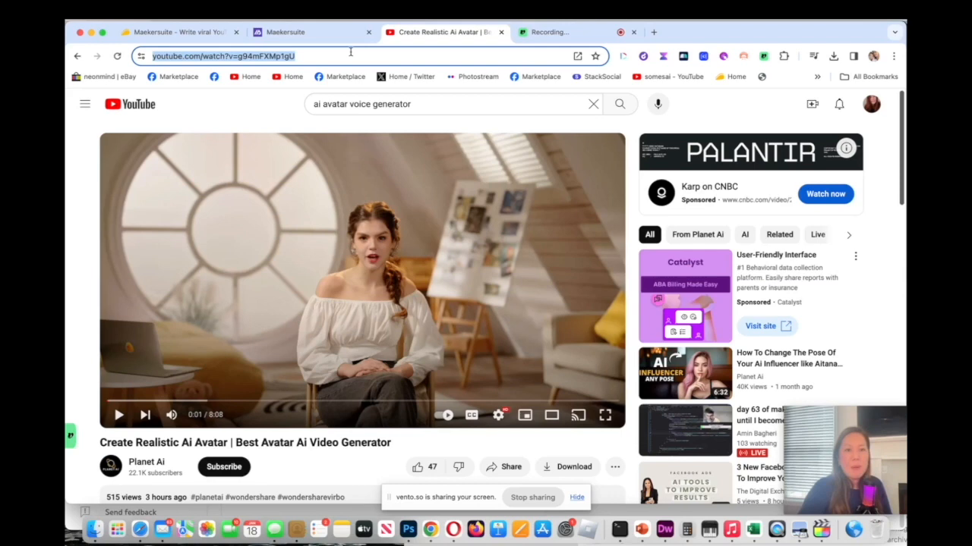
pyautogui.click(311, 32)
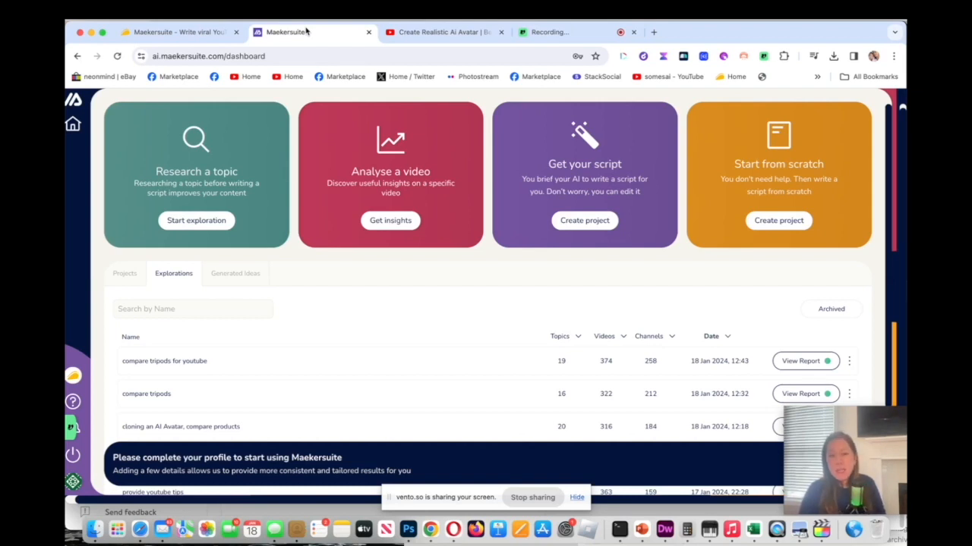
pyautogui.moveTo(337, 104)
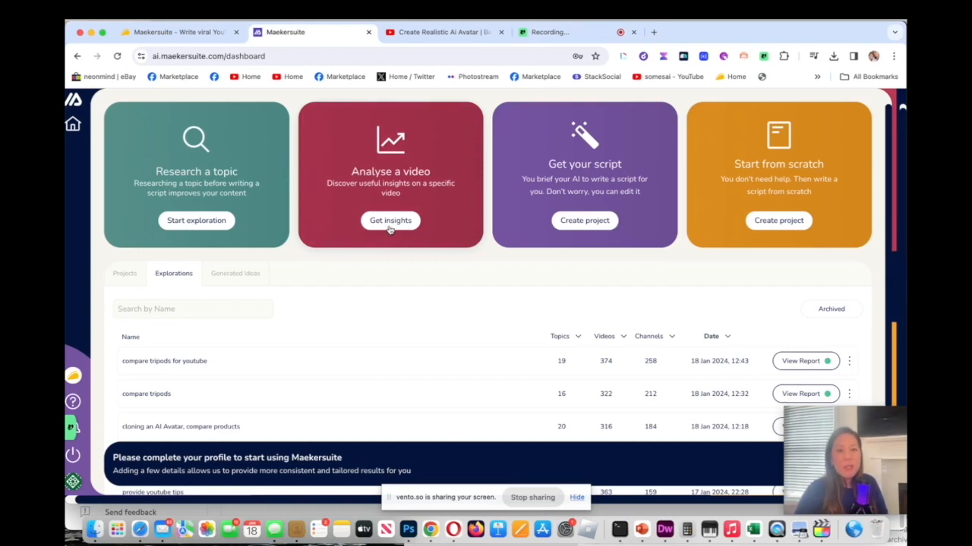
# Get insights for the YouTube video g94mFXMp1gU, skim its description, and return to the dashboard.
pyautogui.click(390, 220)
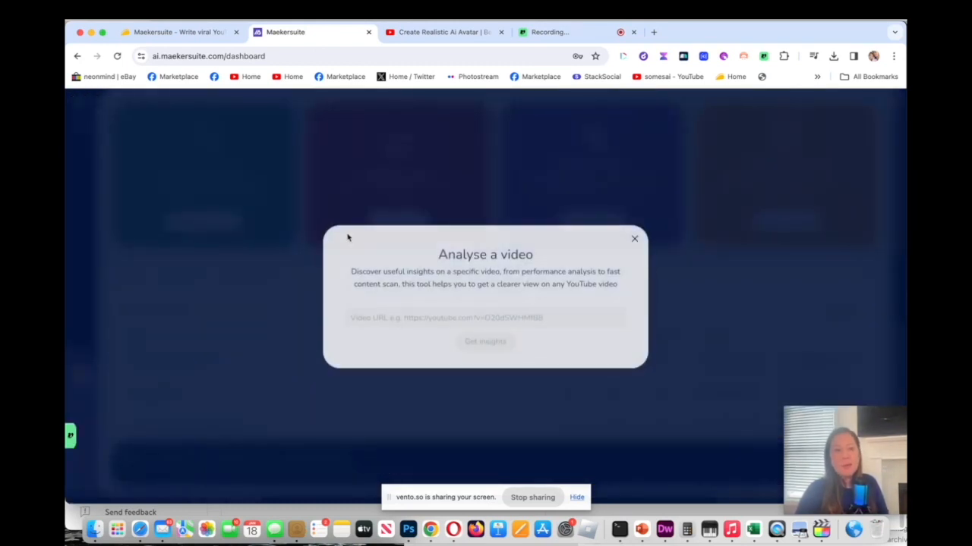
pyautogui.click(486, 315)
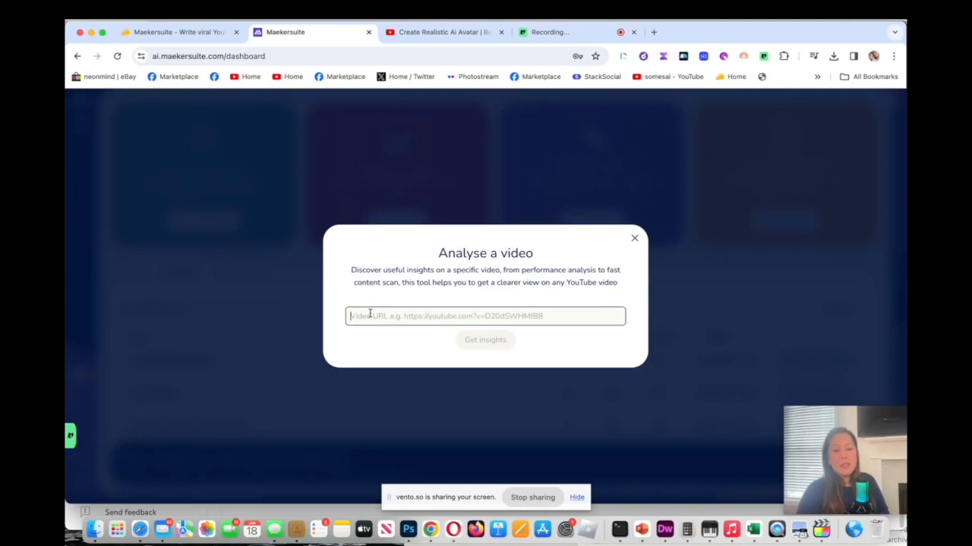
pyautogui.write('https://www.youtube.com/watch?v=g94mFXMp1gU')
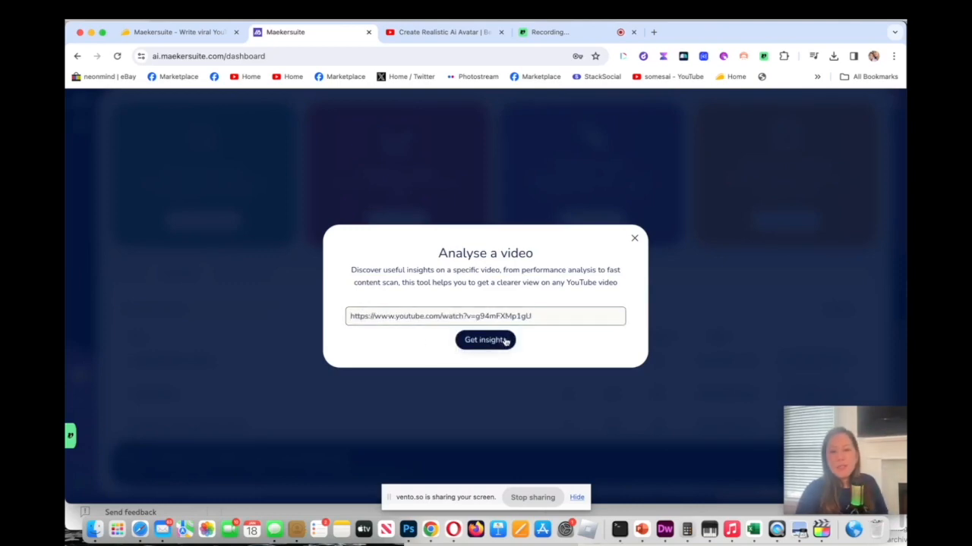
pyautogui.click(485, 340)
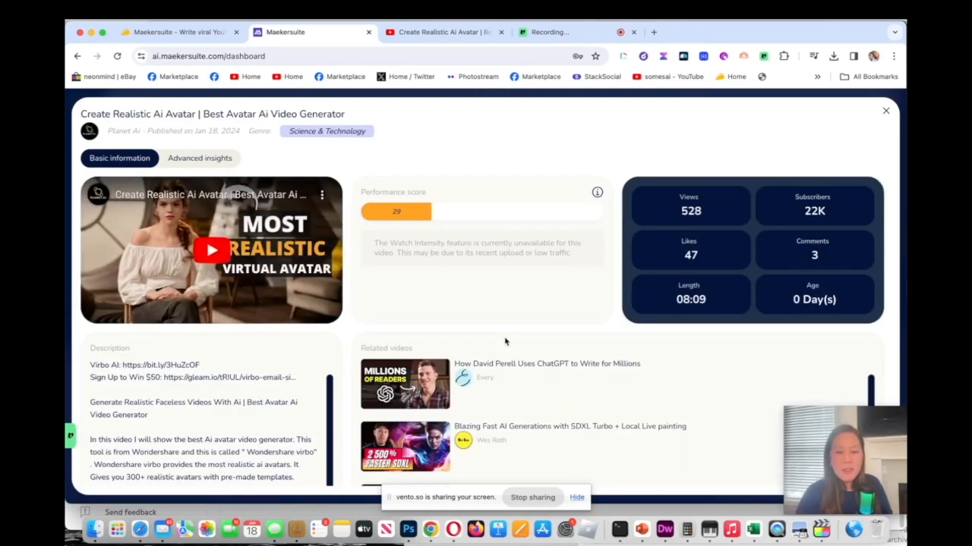
pyautogui.scroll(-3)
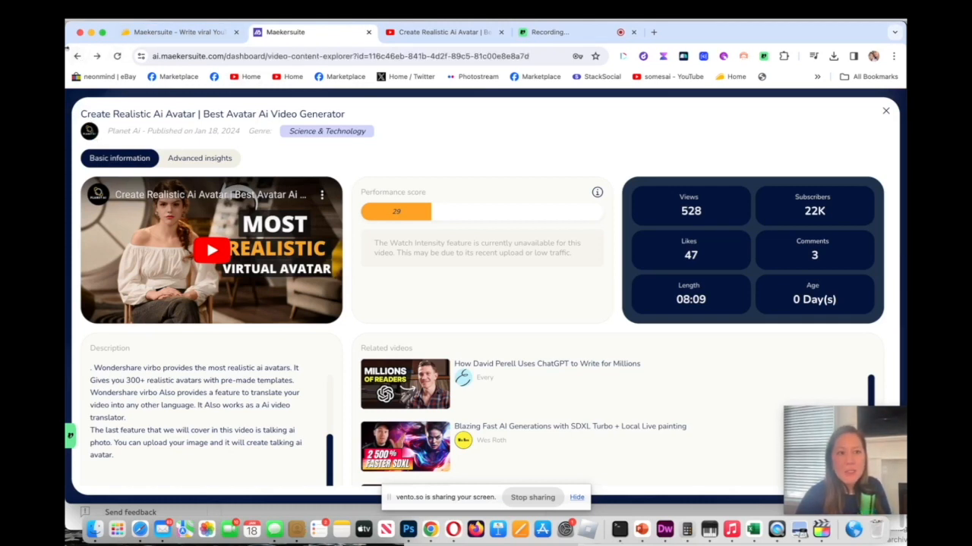
pyautogui.click(76, 55)
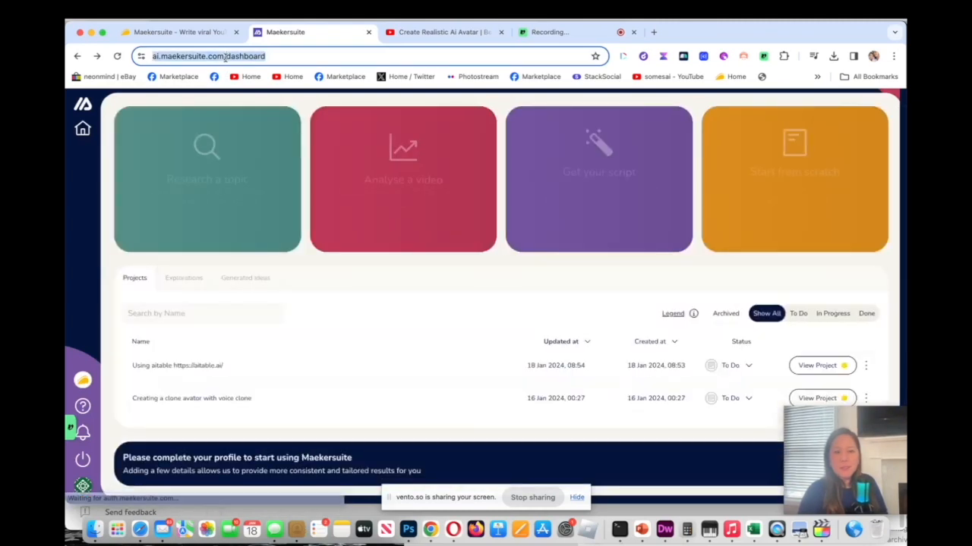
pyautogui.moveTo(598, 196)
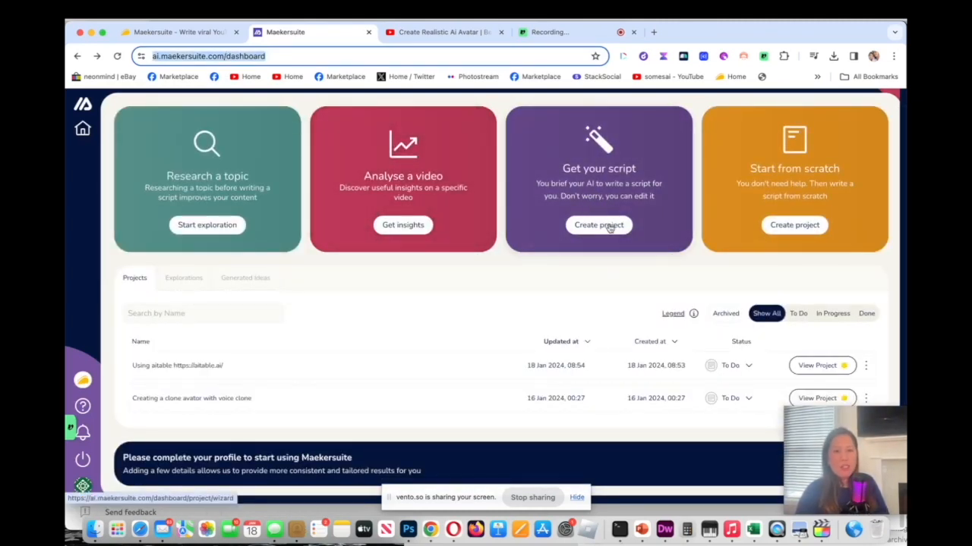
# Create a new AI-written script project from the Get your script card.
pyautogui.click(599, 224)
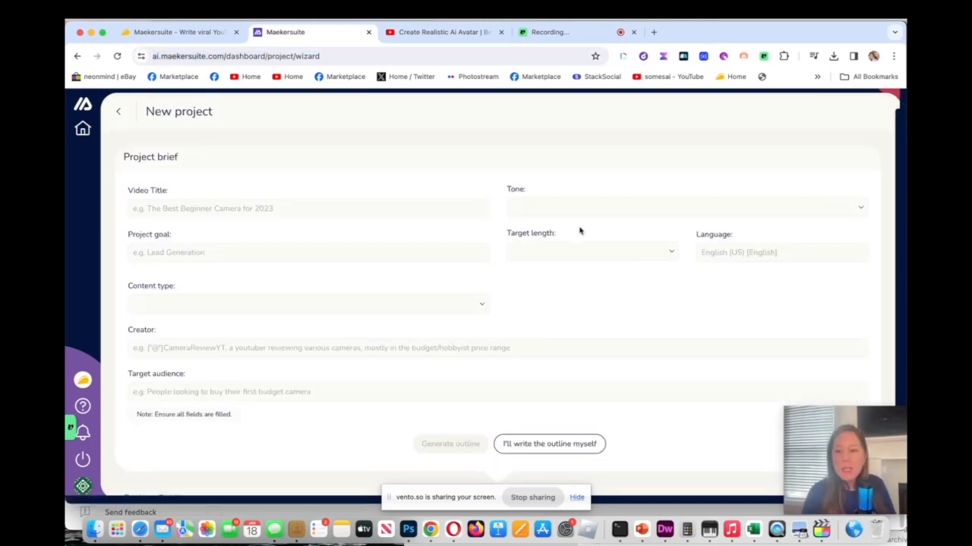
# Enter the title Compare AI Clone Avatars, Lead Generation goal and Informational tone.
pyautogui.click(306, 208)
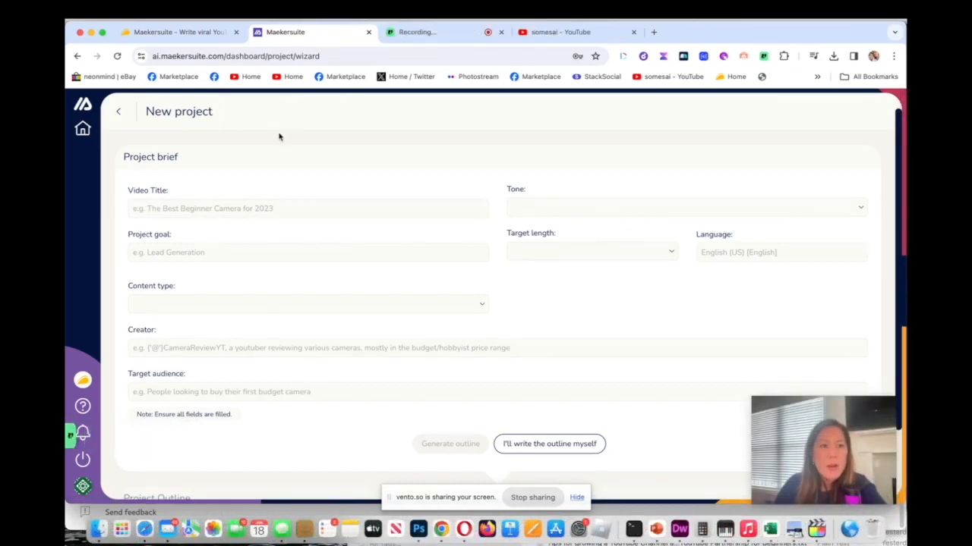
pyautogui.click(307, 208)
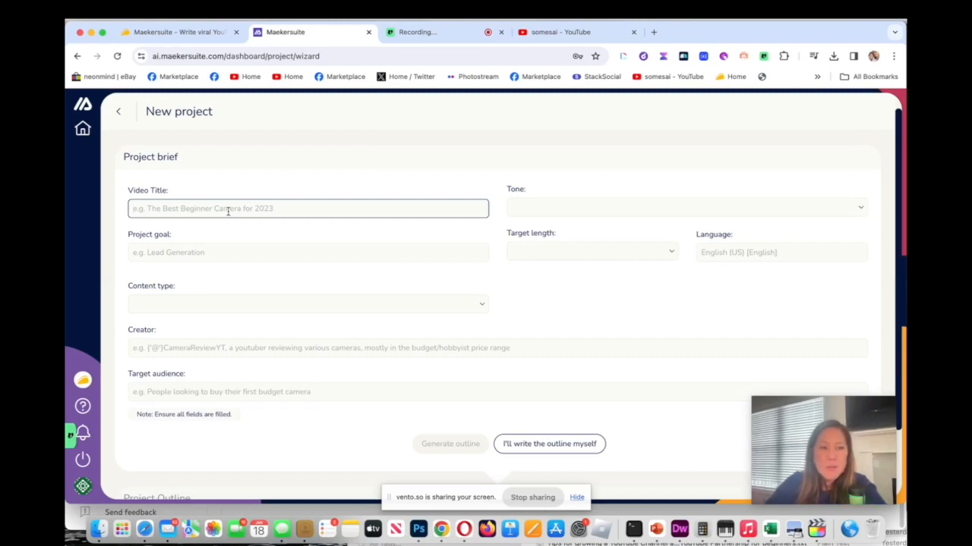
pyautogui.write('AI')
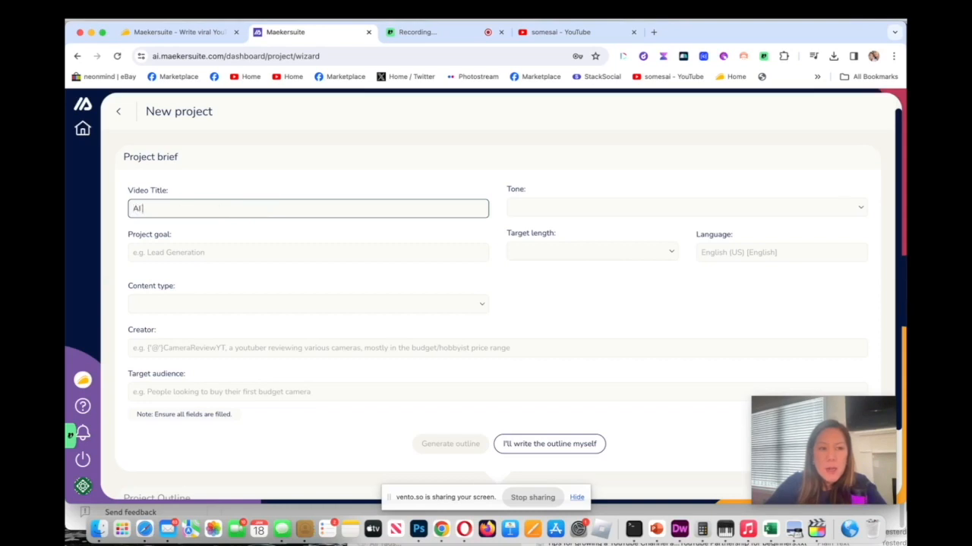
pyautogui.press('Backspace')
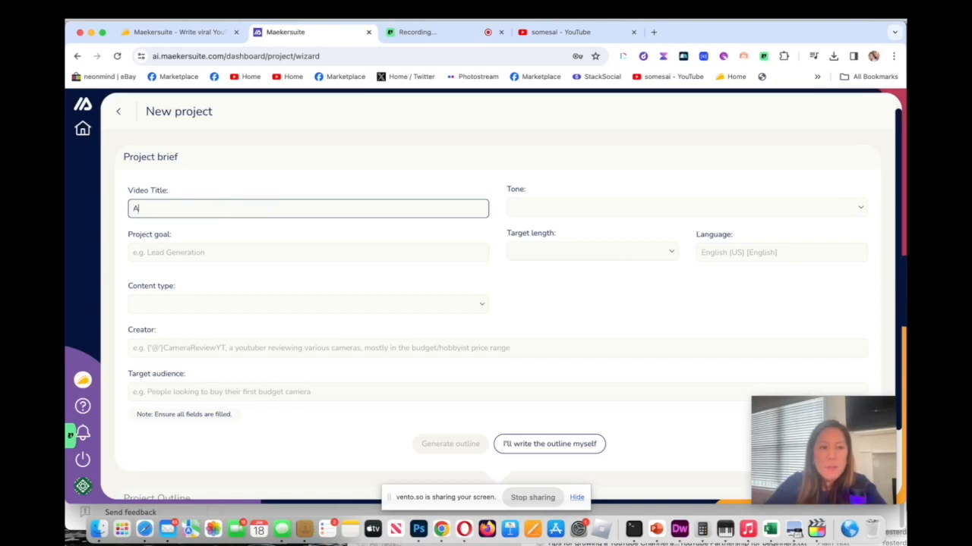
pyautogui.write('Compare AI Clone Avat')
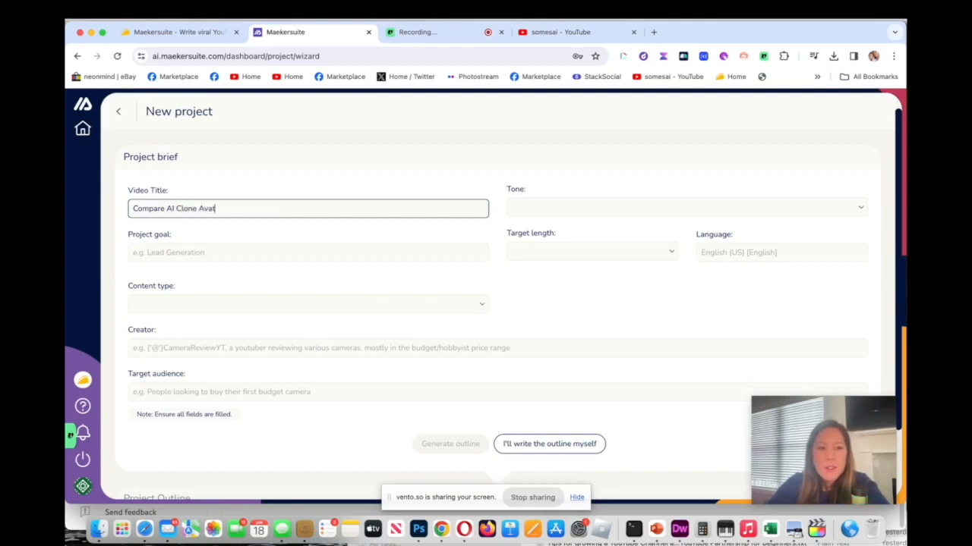
pyautogui.click(306, 252)
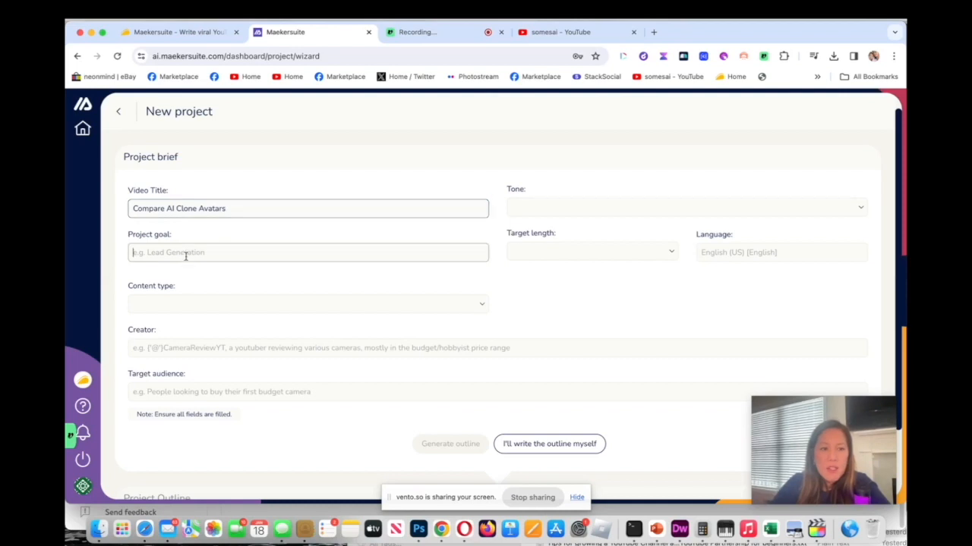
pyautogui.write('le')
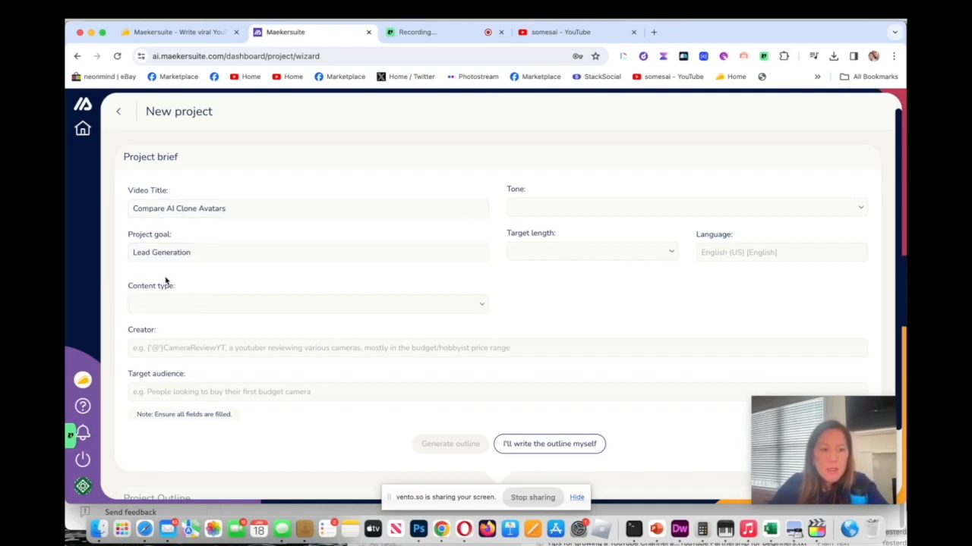
pyautogui.click(683, 206)
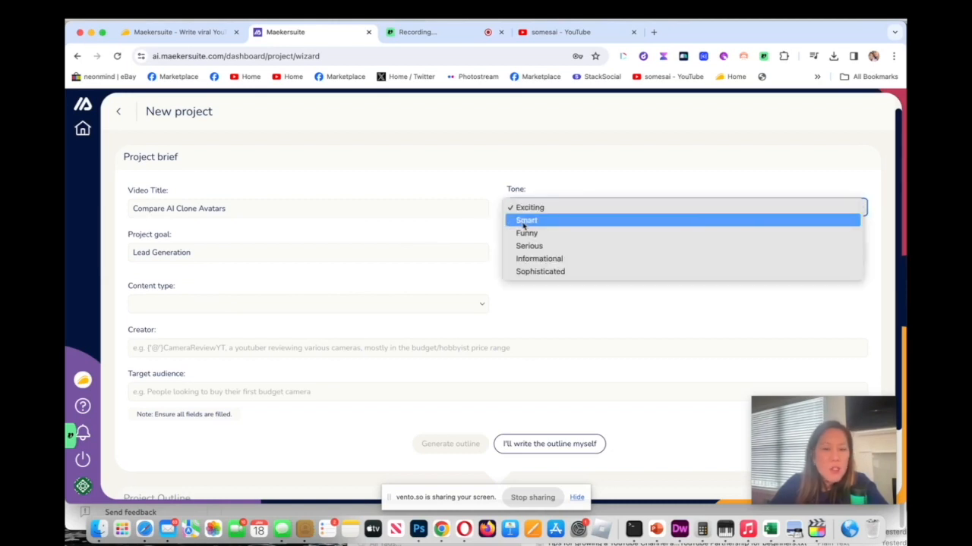
pyautogui.moveTo(539, 258)
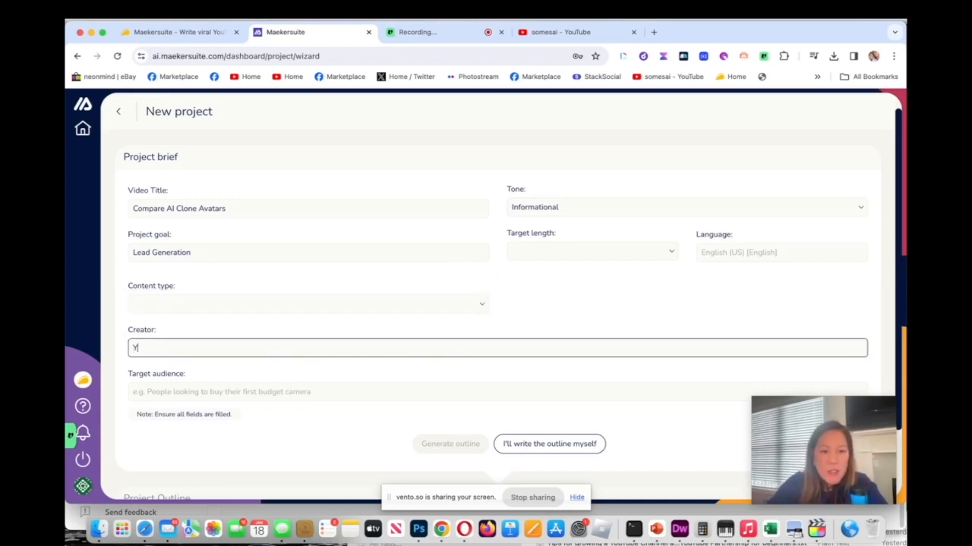
# Fill the creator as YouTube review and audience as people looking for AI tech.
pyautogui.write('YouTube')
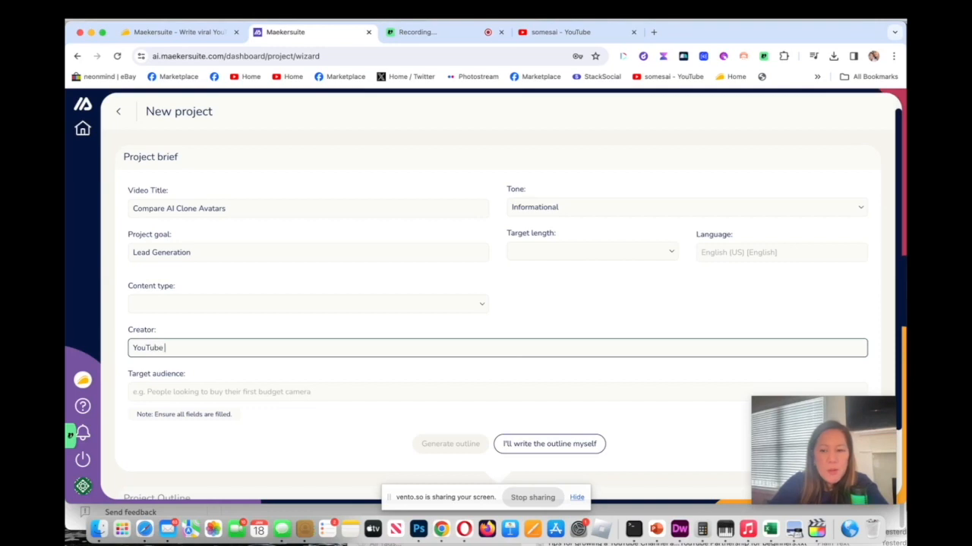
pyautogui.write('review')
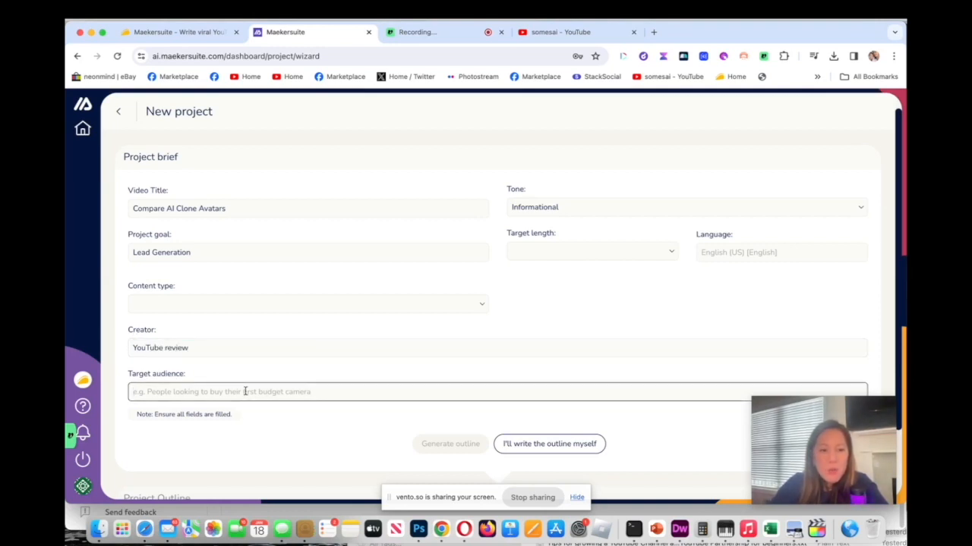
pyautogui.write('people')
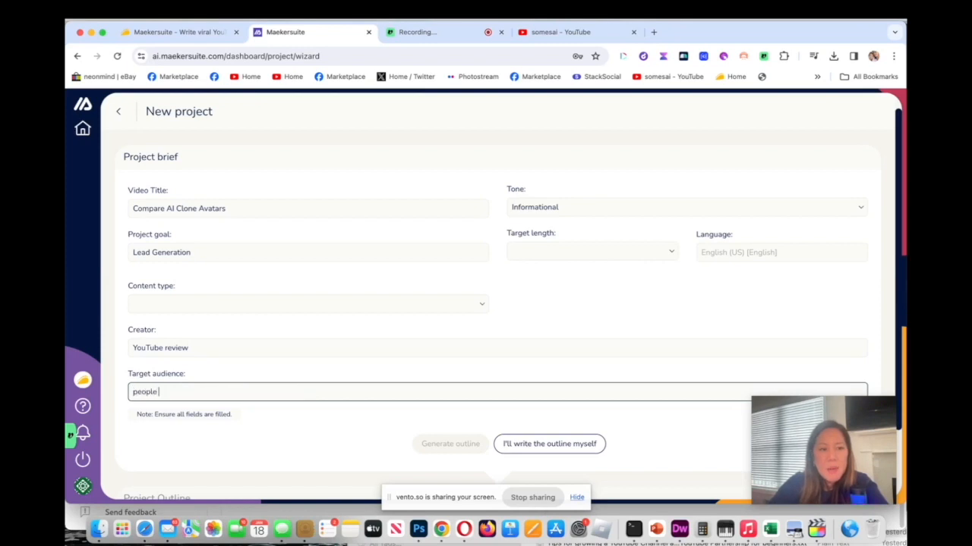
pyautogui.write('looking for')
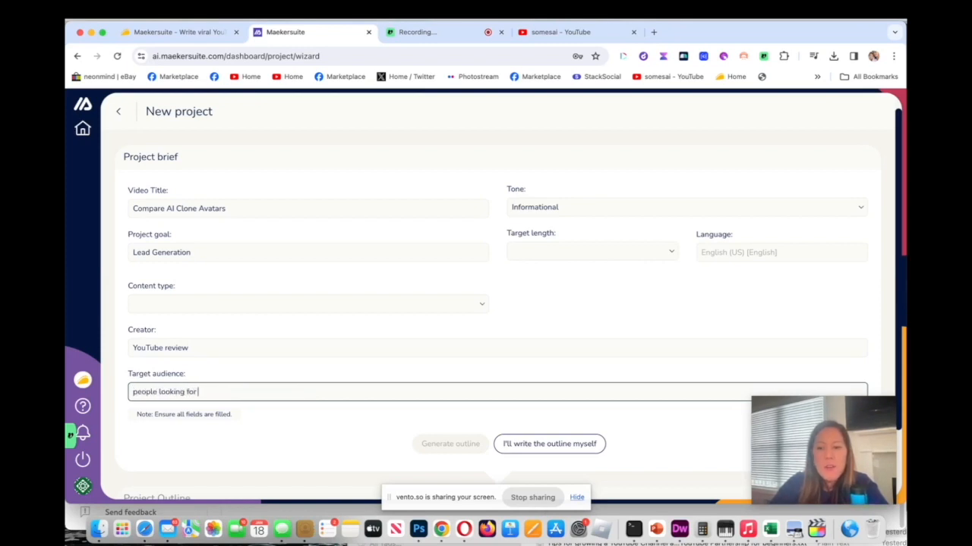
pyautogui.write('AI technology')
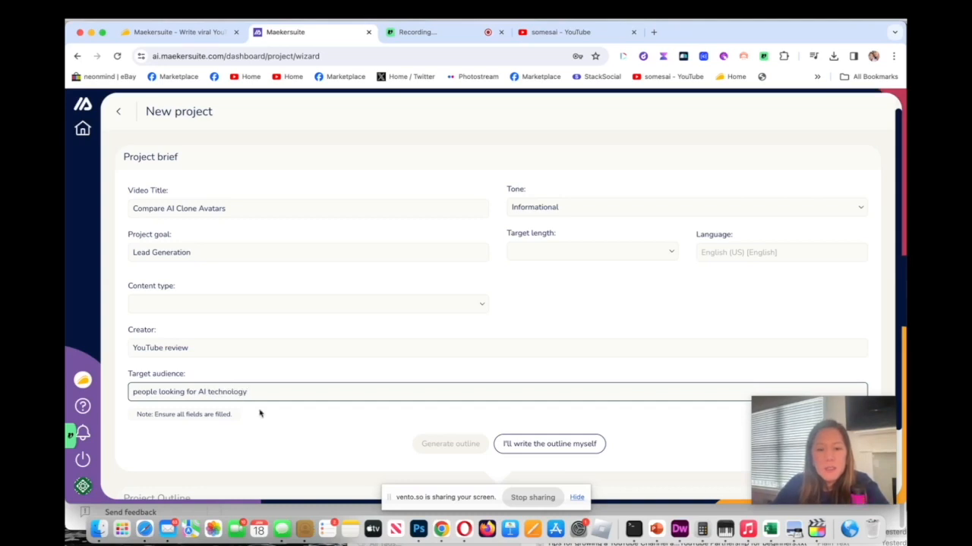
pyautogui.moveTo(884, 288)
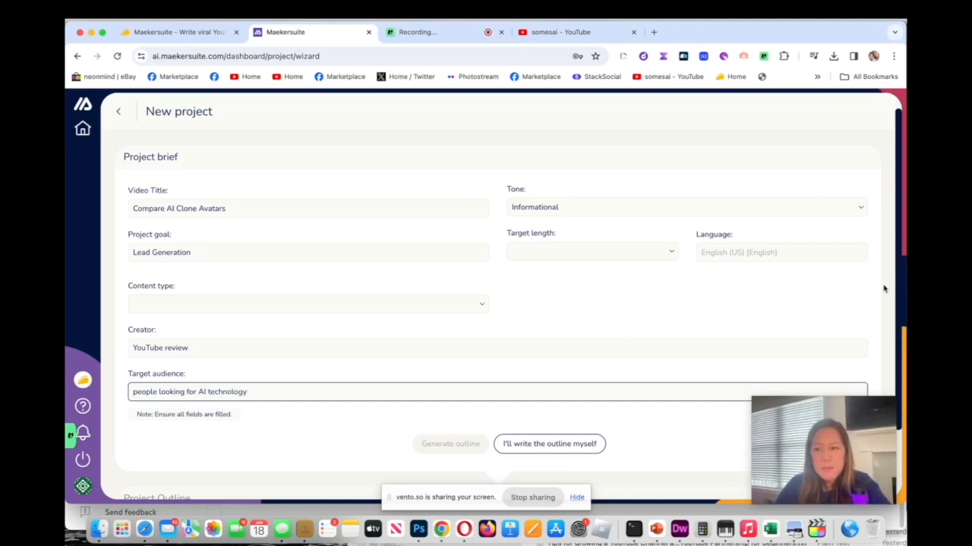
# Choose ~980 words (7 mins) as target length and English (US) as language, then generate the outline.
pyautogui.scroll(-3)
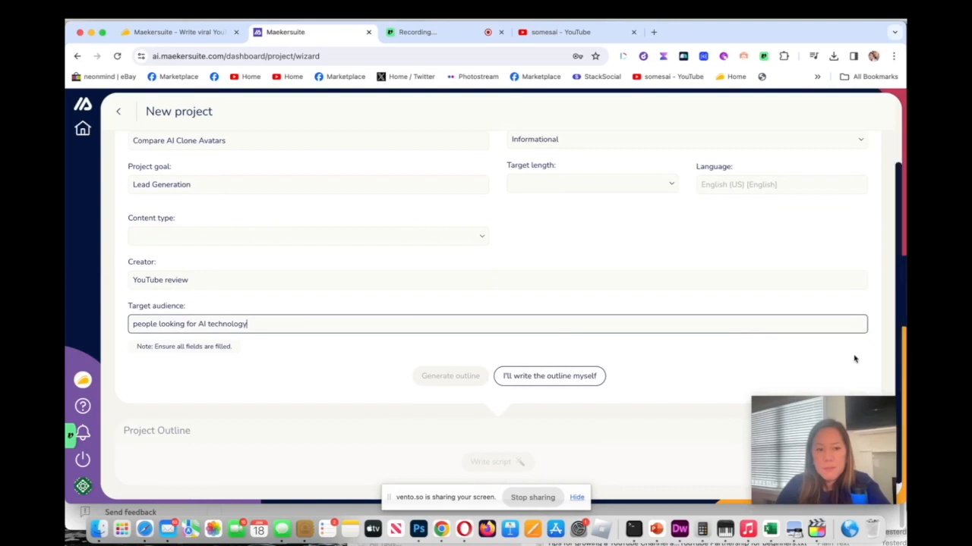
pyautogui.click(592, 184)
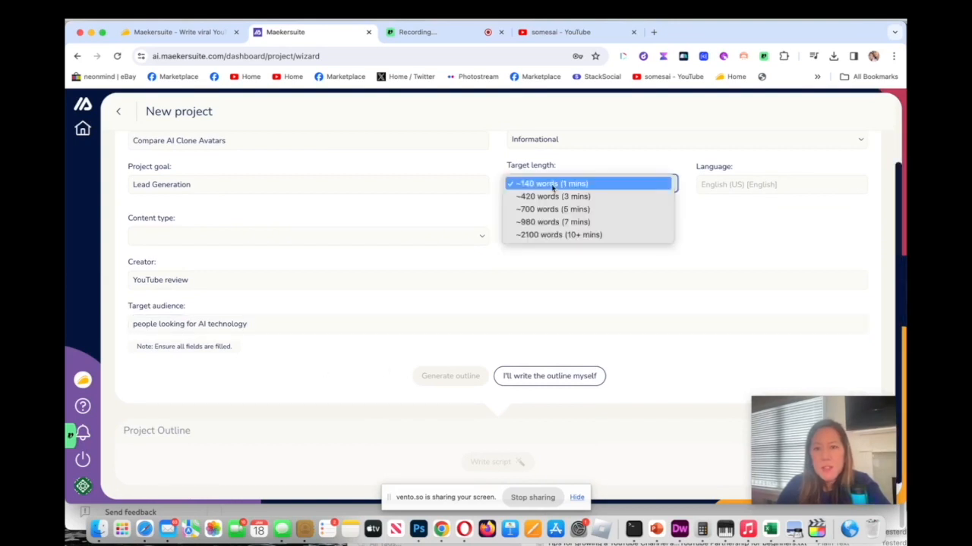
pyautogui.moveTo(553, 210)
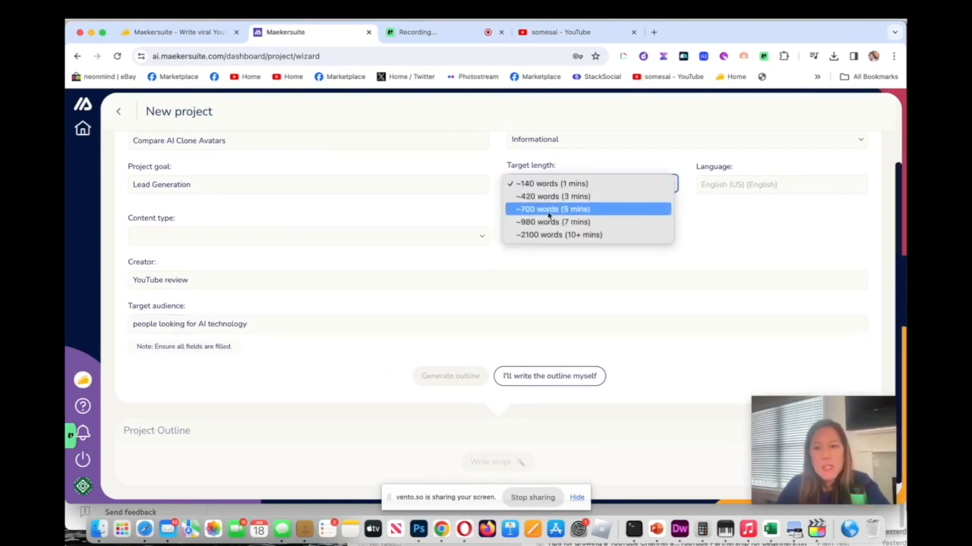
pyautogui.click(552, 221)
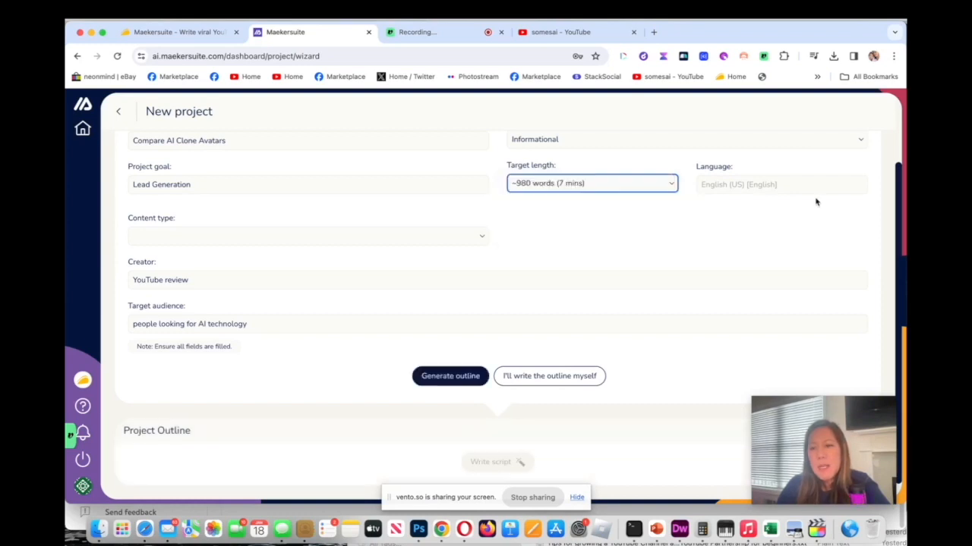
pyautogui.click(781, 185)
pyautogui.write('English')
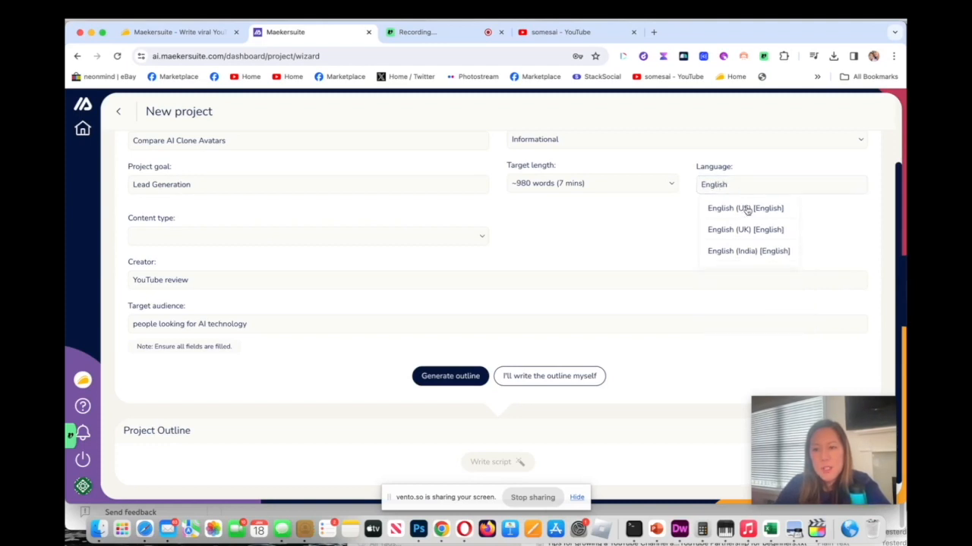
pyautogui.click(744, 206)
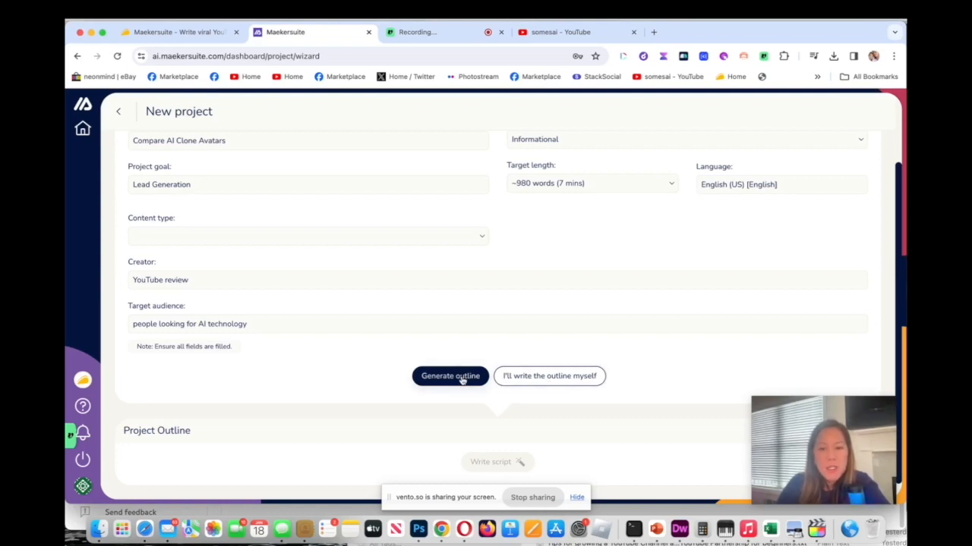
pyautogui.click(449, 377)
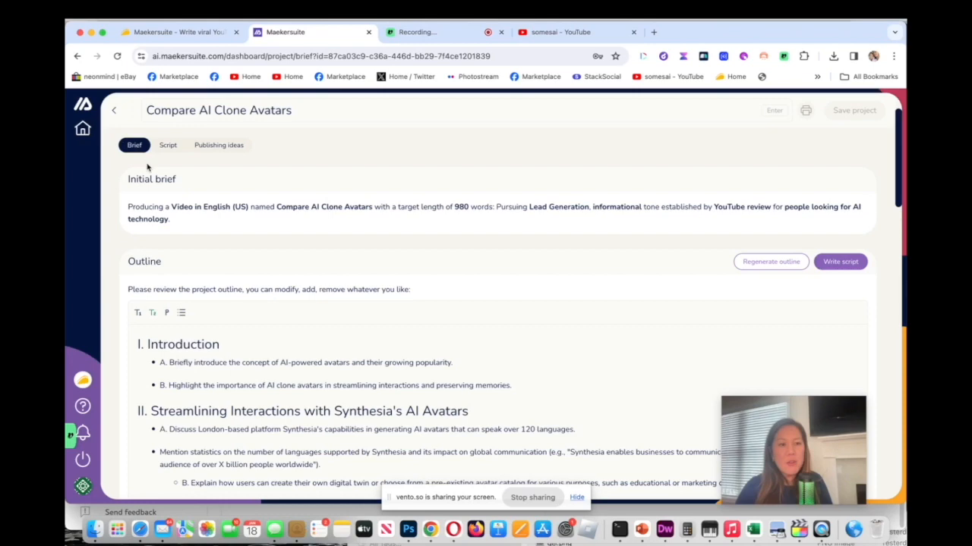
pyautogui.moveTo(185, 226)
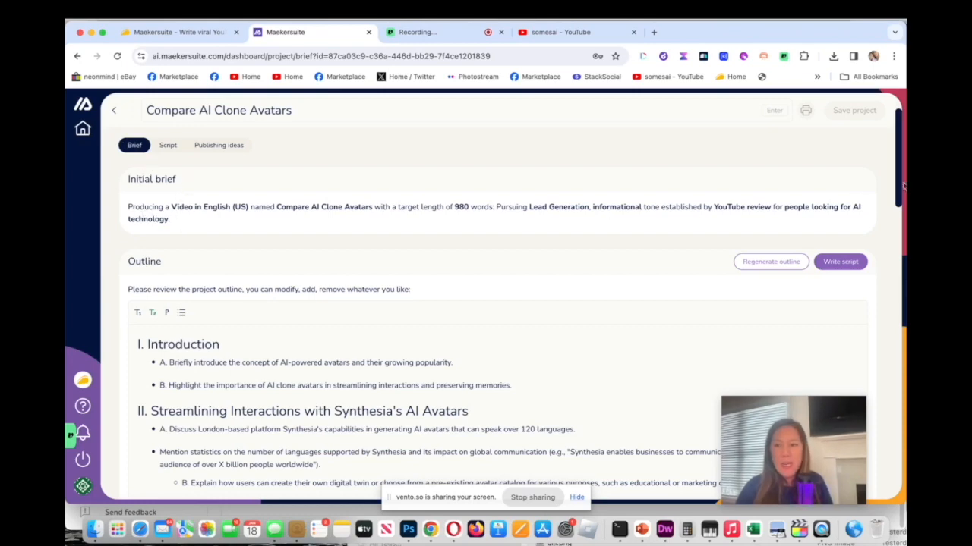
# Review the generated outline and have the full Compare AI Clone Avatars script written from it.
pyautogui.scroll(-3)
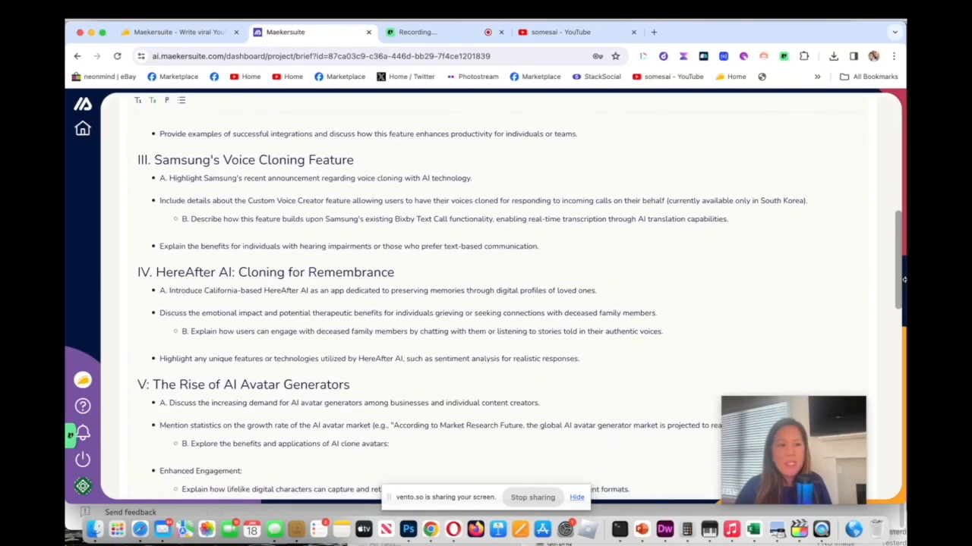
pyautogui.scroll(-3)
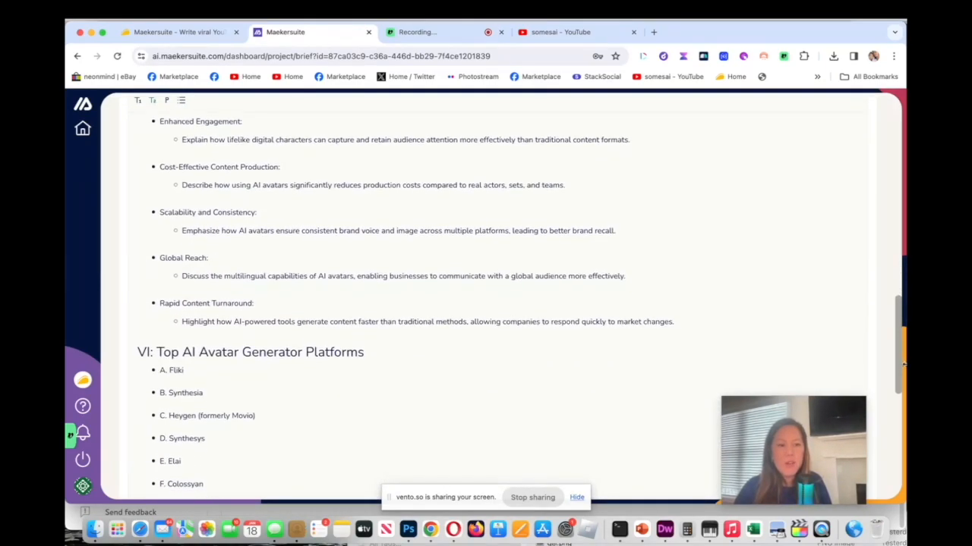
pyautogui.scroll(-3)
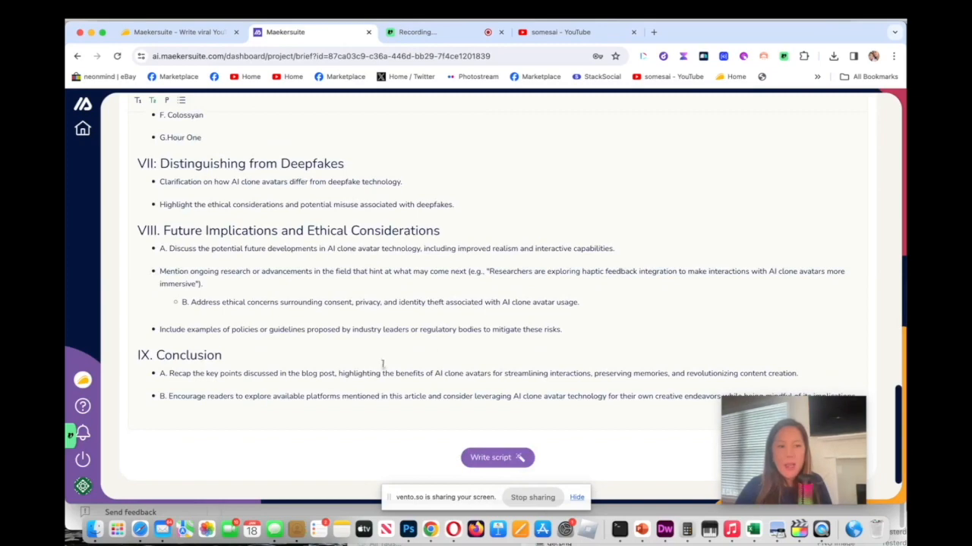
pyautogui.click(498, 457)
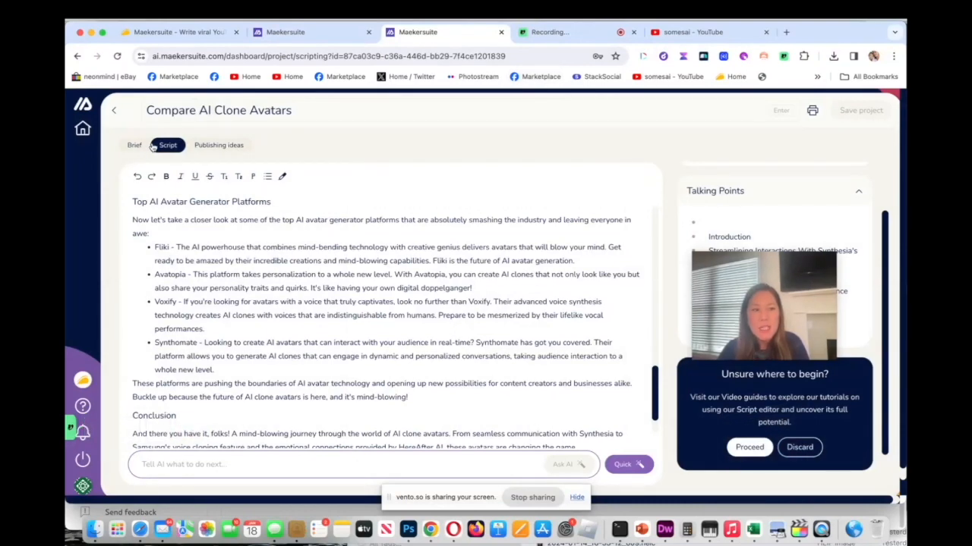
pyautogui.click(134, 146)
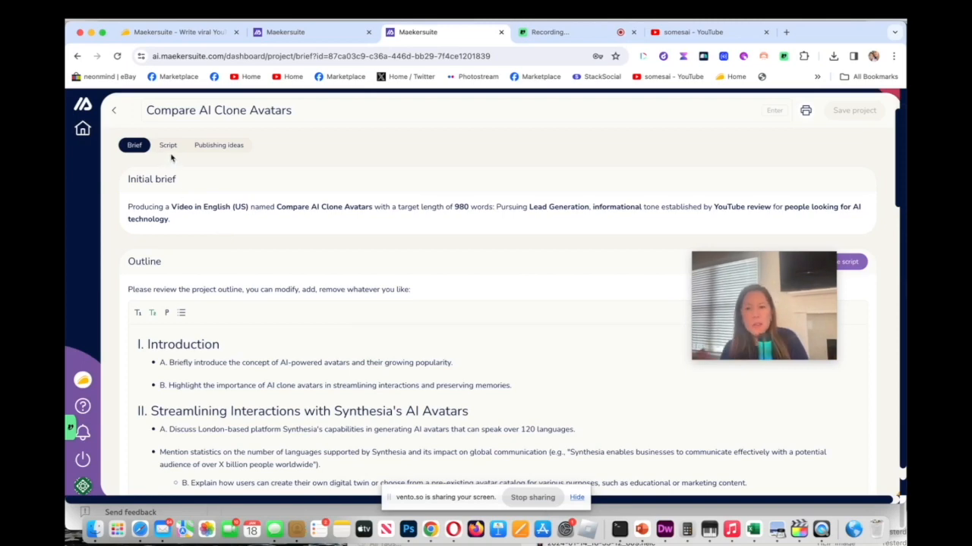
pyautogui.click(167, 146)
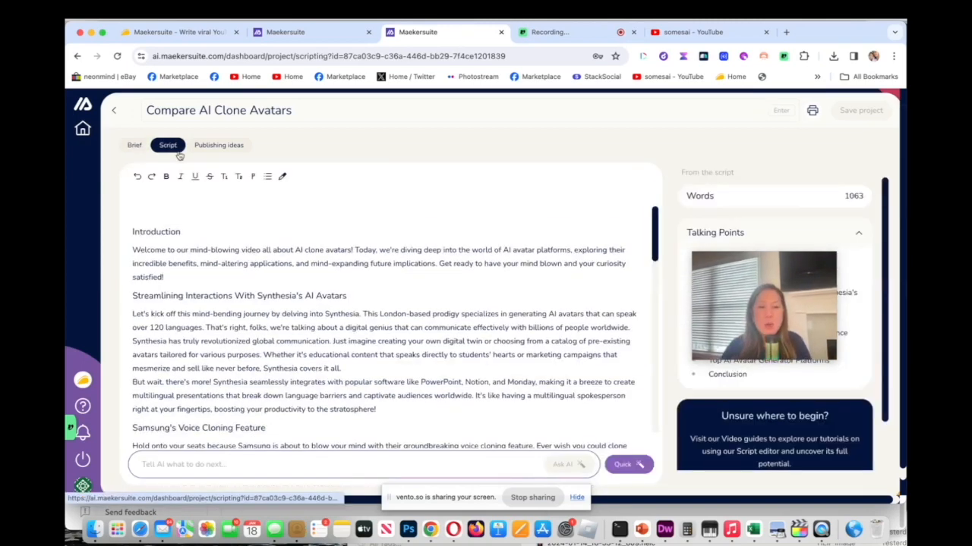
pyautogui.scroll(-3)
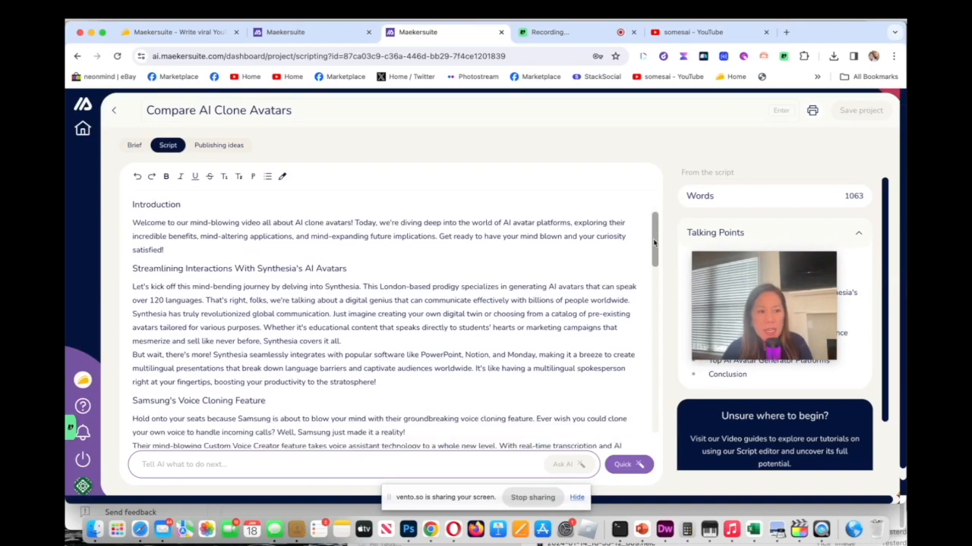
pyautogui.scroll(-3)
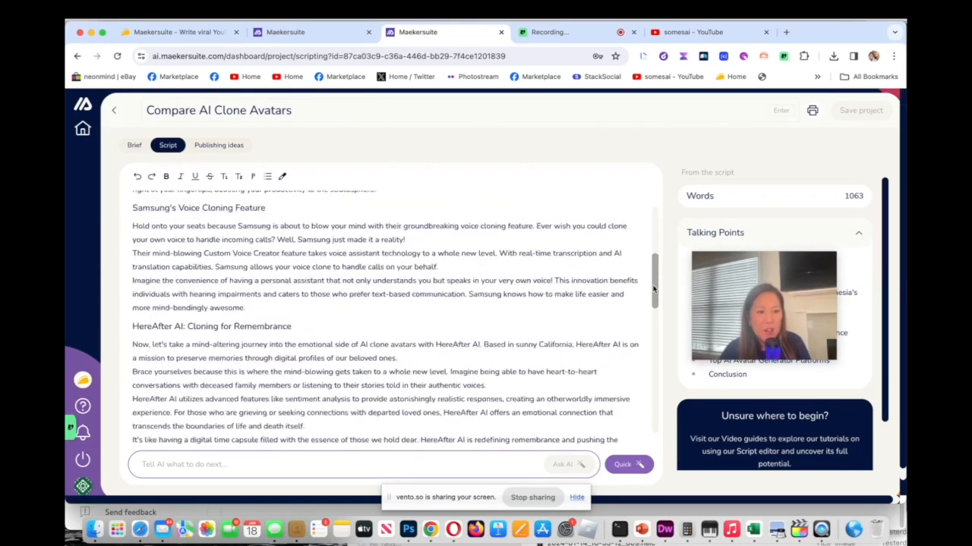
pyautogui.scroll(-3)
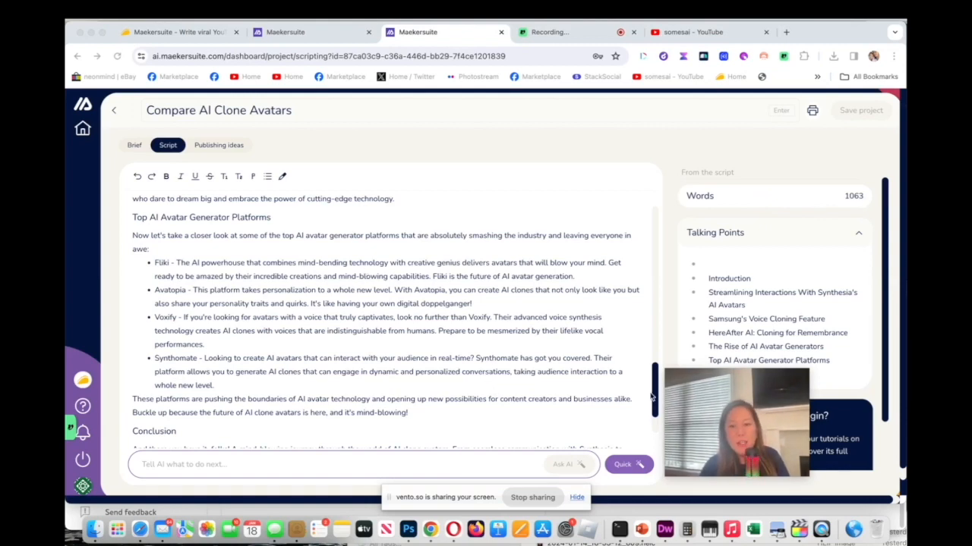
pyautogui.scroll(-3)
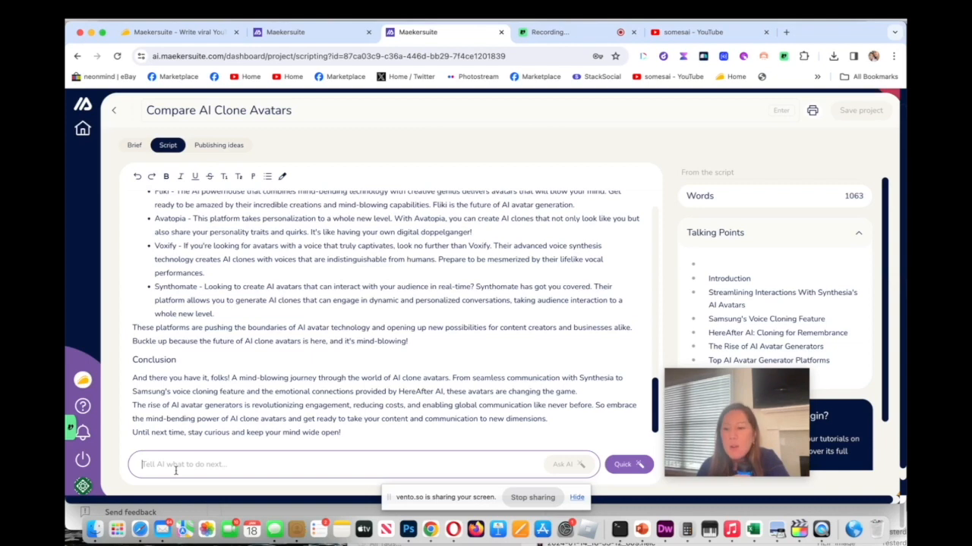
pyautogui.moveTo(176, 480)
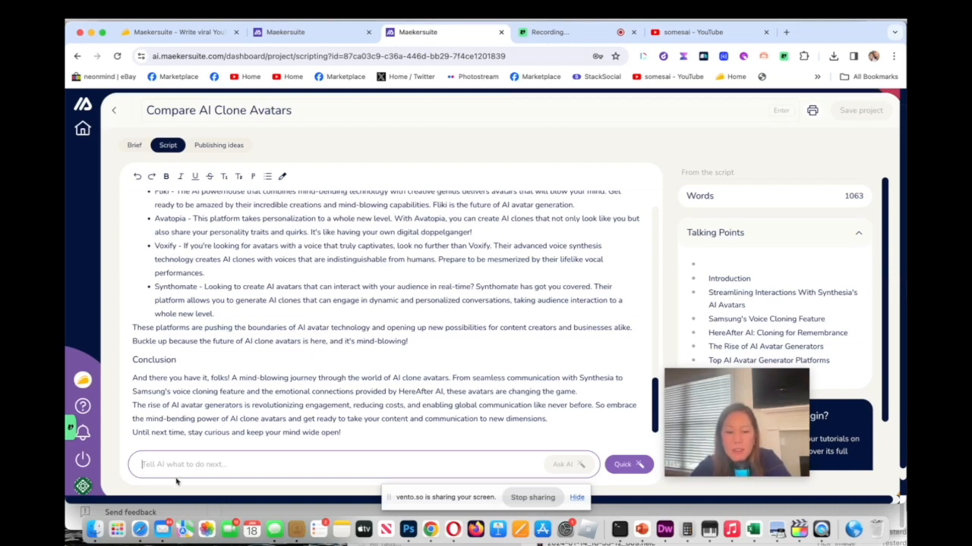
# Ask the AI to 'add another paragraph about how many people use AI clone avatars'.
pyautogui.write('addd another paragraph about')
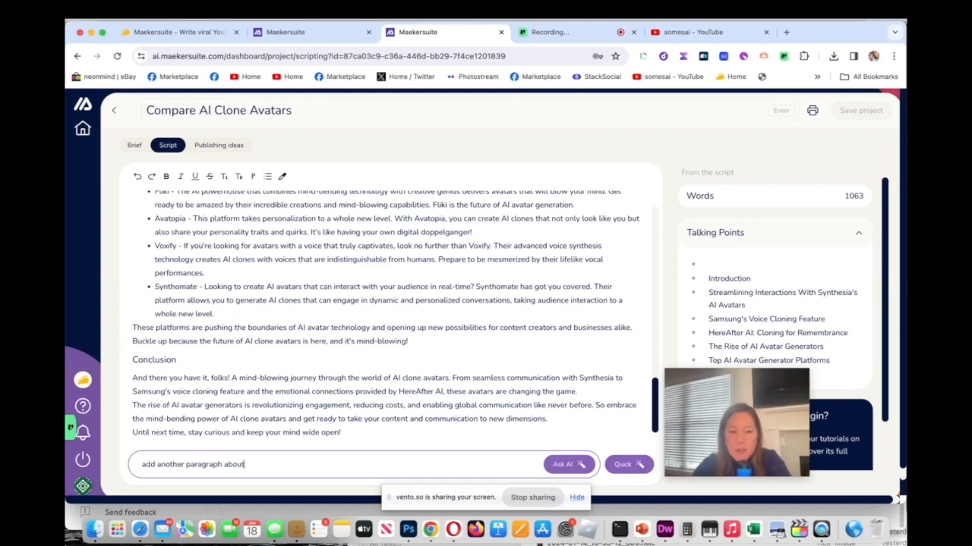
pyautogui.write('how many people us')
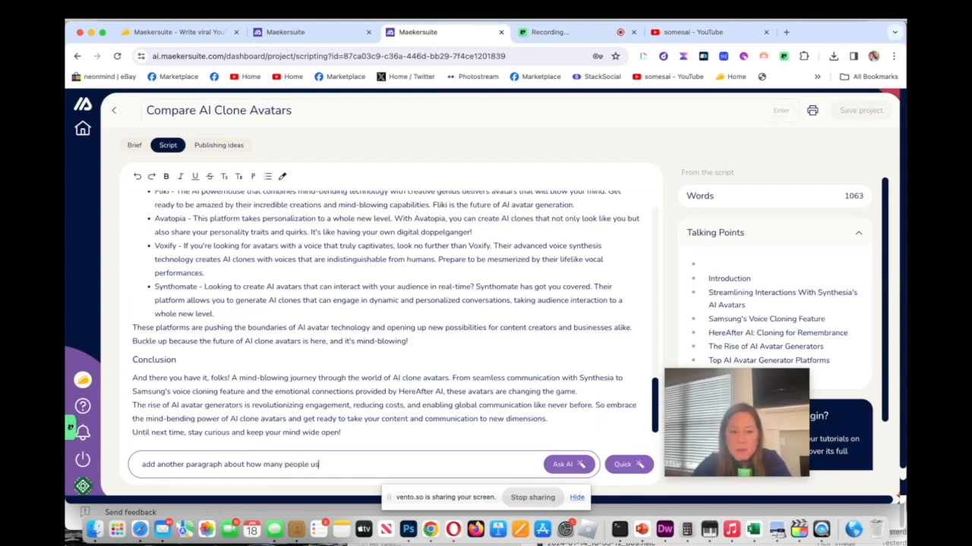
pyautogui.write('AI')
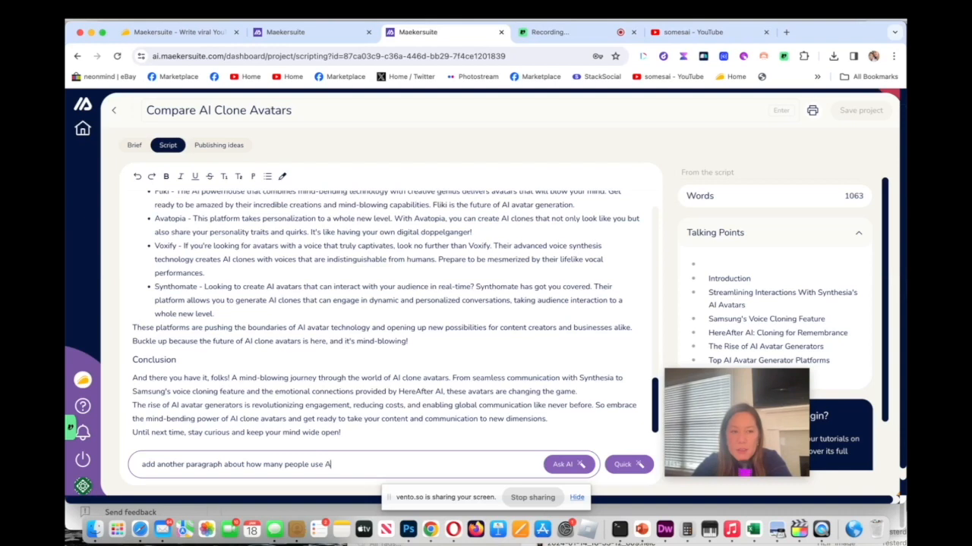
pyautogui.write('clone a')
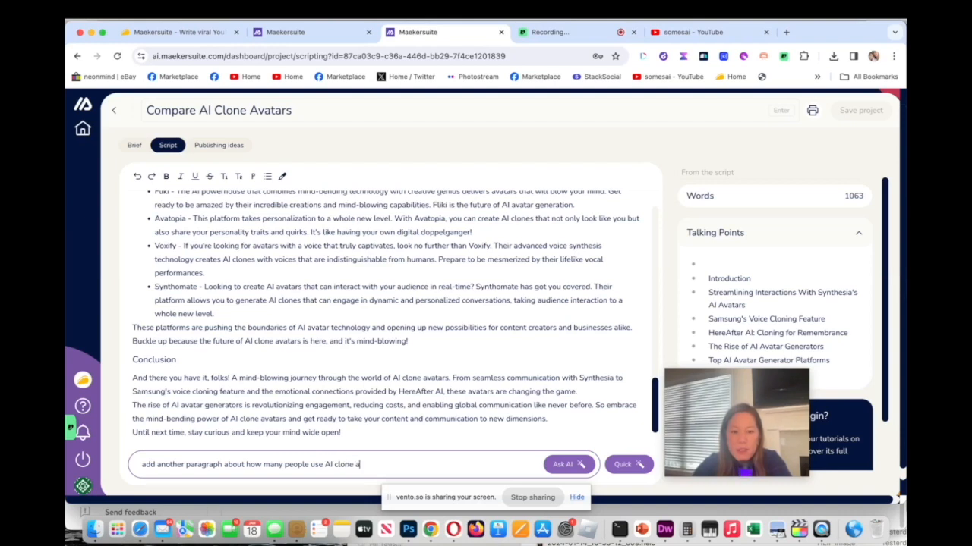
pyautogui.write('vatars')
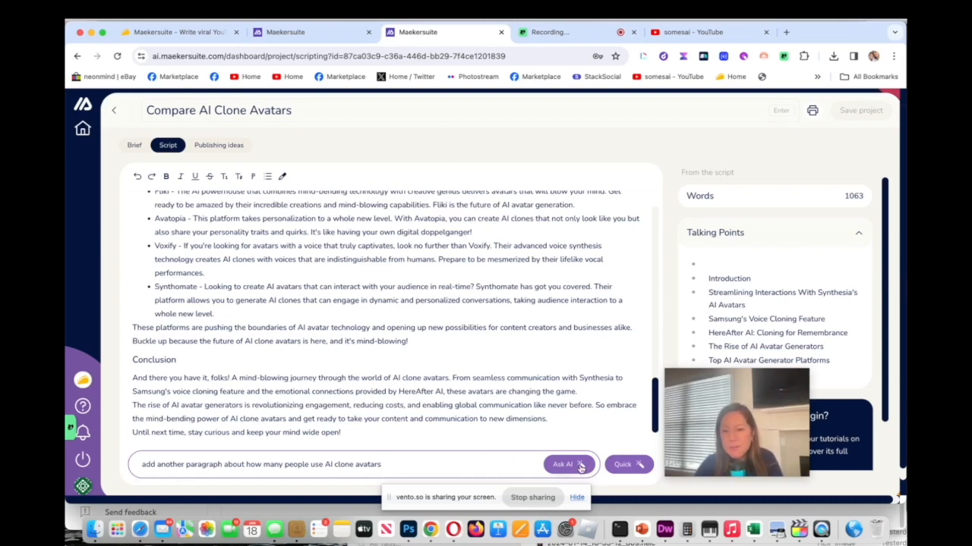
pyautogui.click(562, 464)
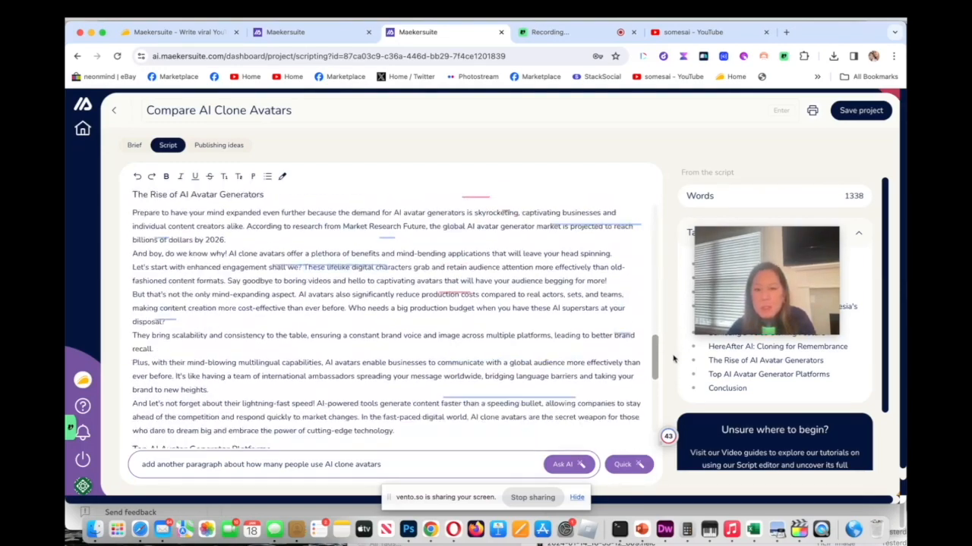
# Use the Quick actions' Make Shorter on the Fliki, Avatopia, Voxify and Synthomate platform descriptions.
pyautogui.scroll(-3)
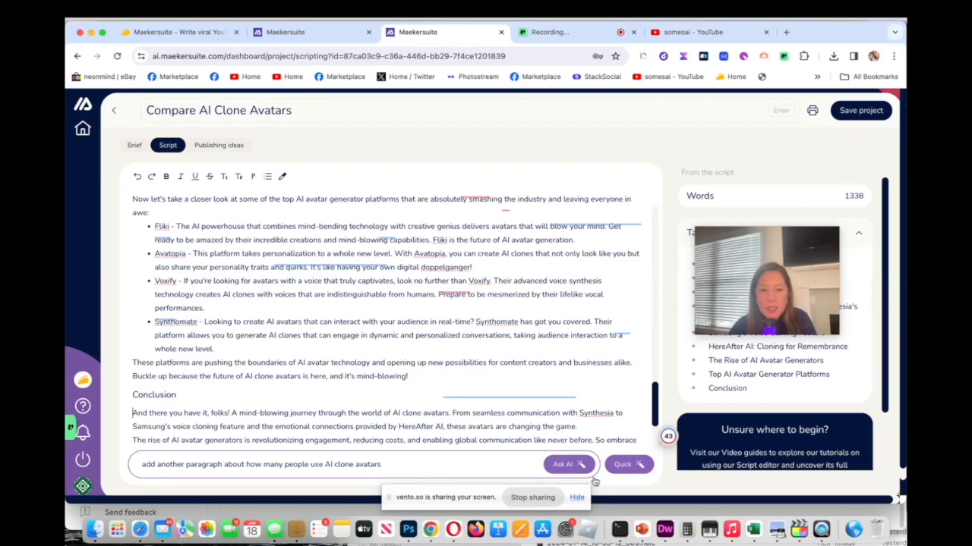
pyautogui.click(622, 465)
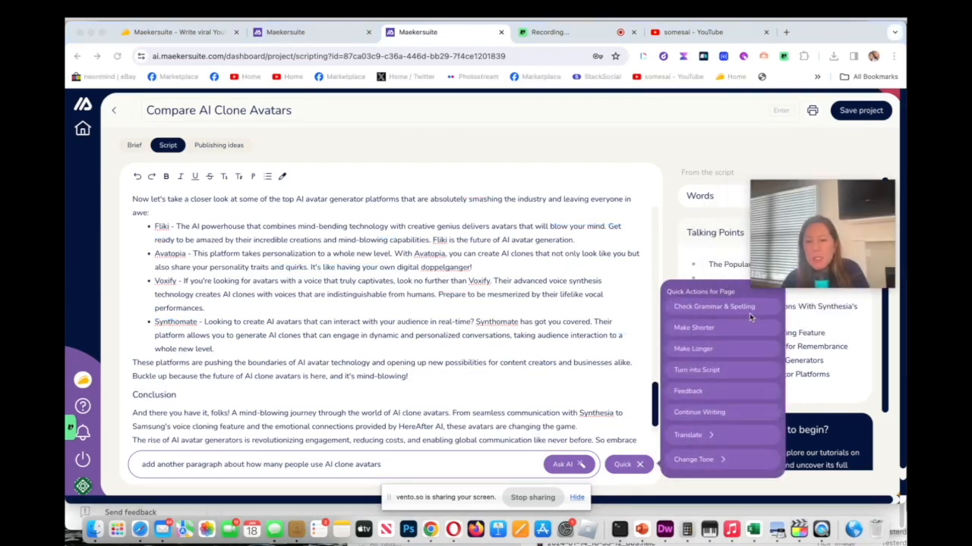
pyautogui.moveTo(732, 343)
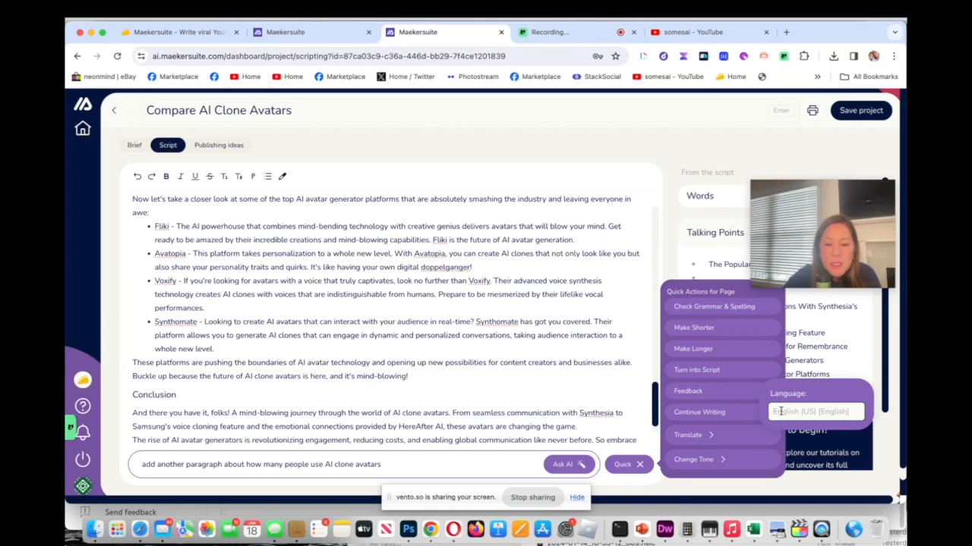
pyautogui.write('ger')
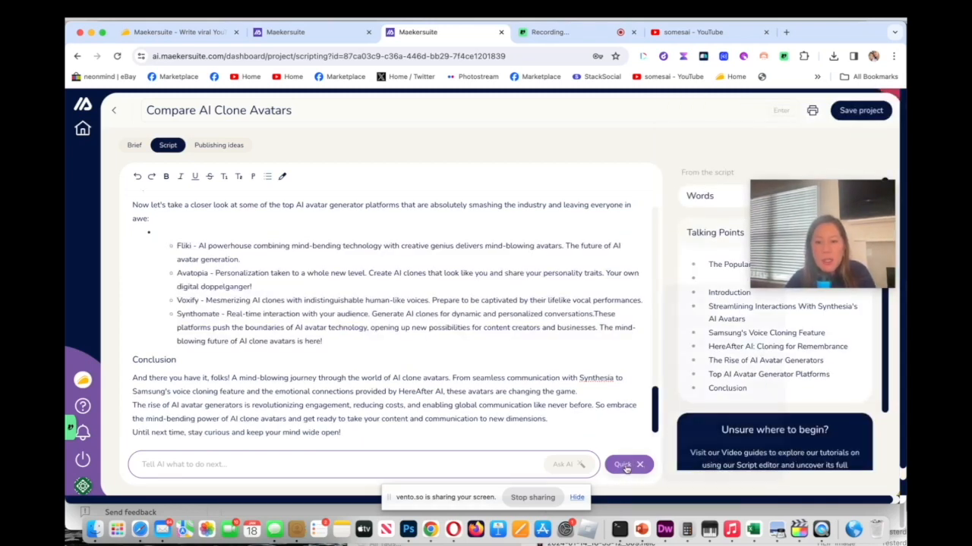
# Apply Make Shorter to the whole page, condensing every section including Samsung's Voice Cloning and Conclusion.
pyautogui.click(623, 465)
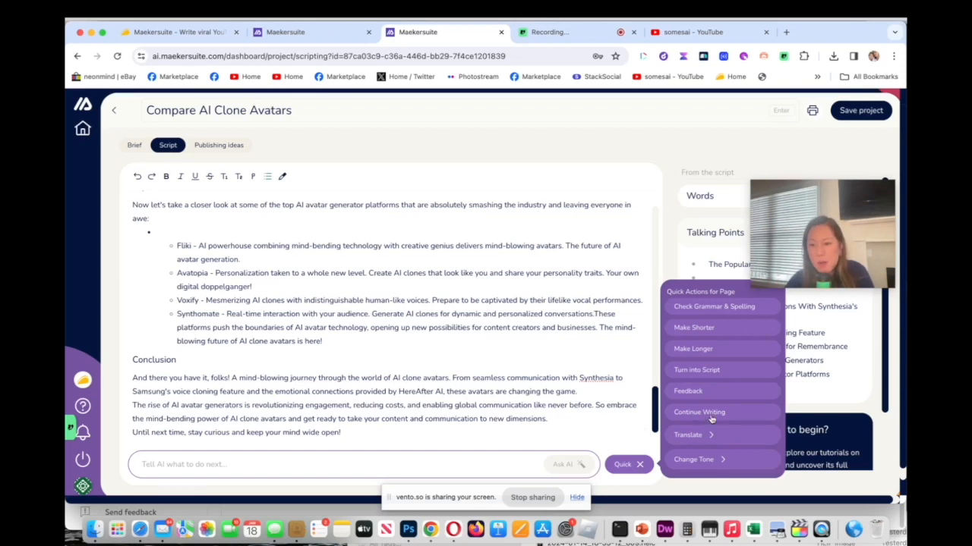
pyautogui.moveTo(711, 328)
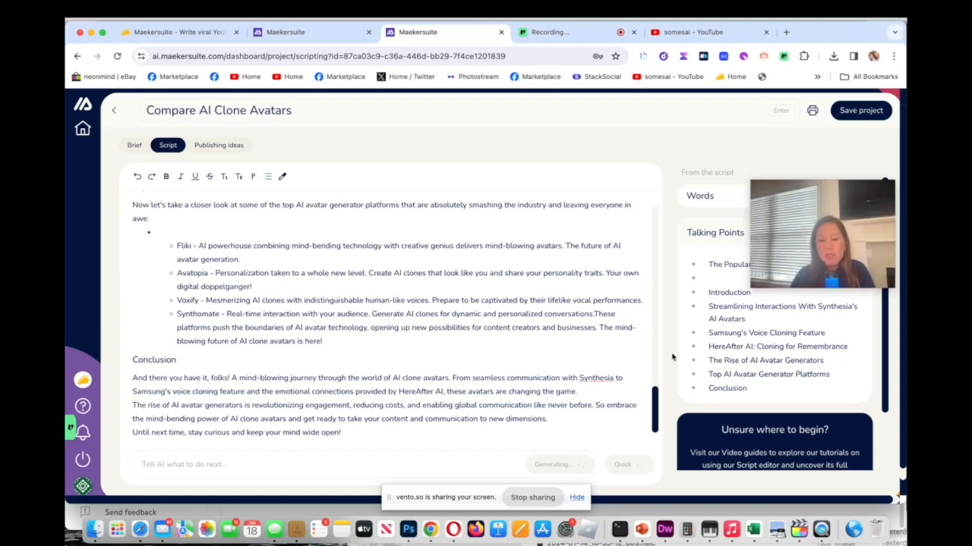
pyautogui.moveTo(600, 466)
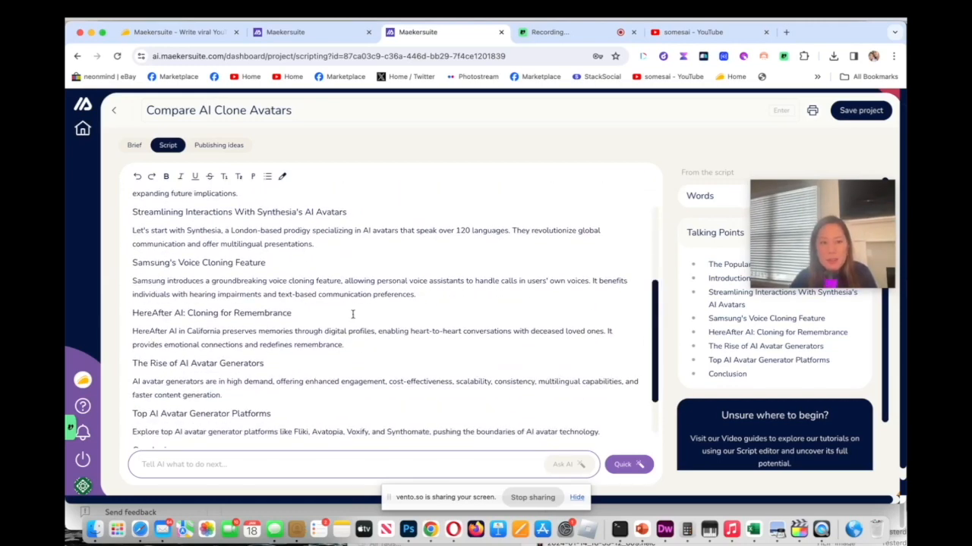
pyautogui.scroll(-3)
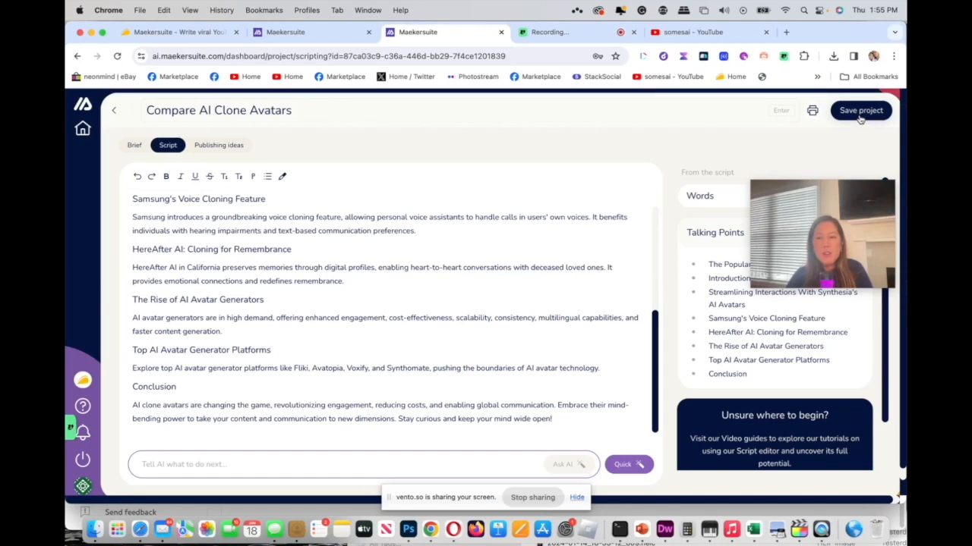
# Save the shortened script and create a blank start-from-scratch project from the dashboard.
pyautogui.click(859, 109)
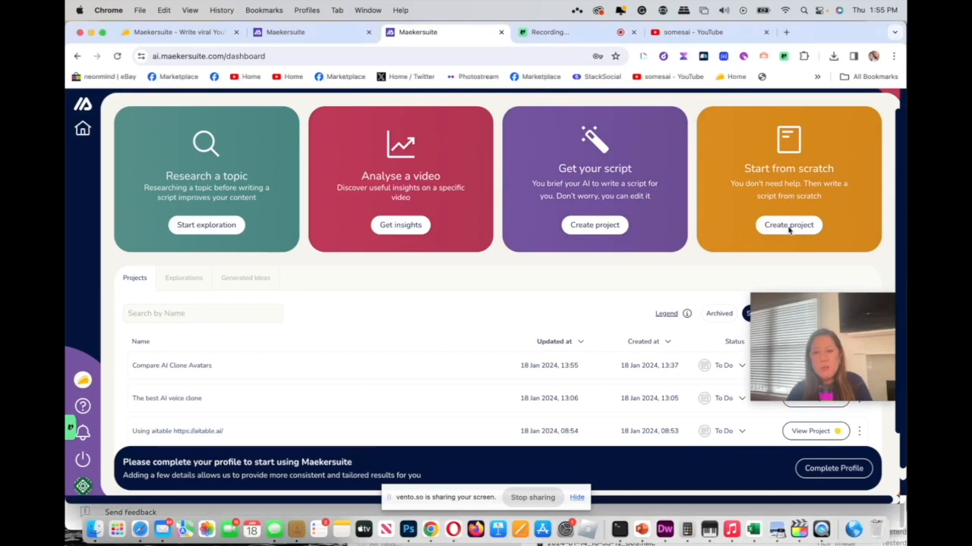
pyautogui.click(788, 225)
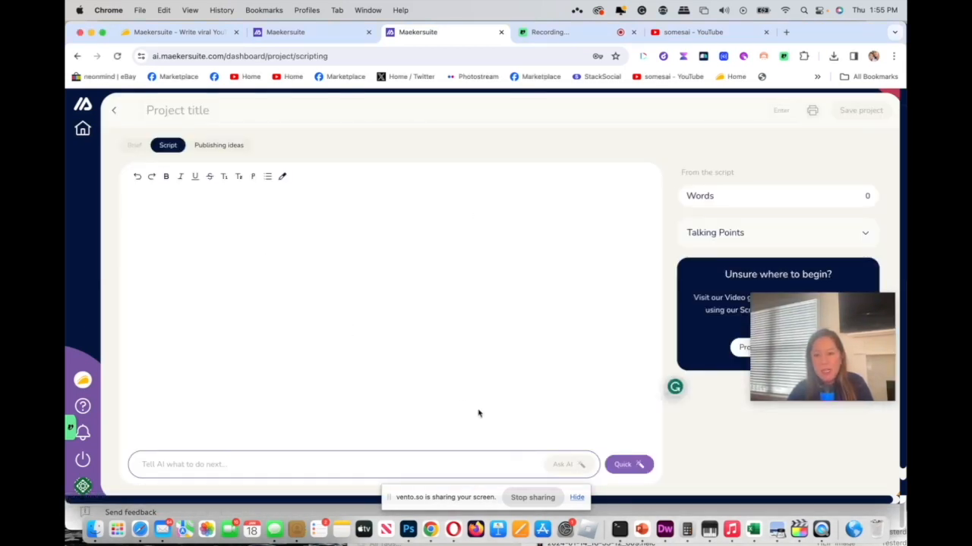
pyautogui.moveTo(649, 436)
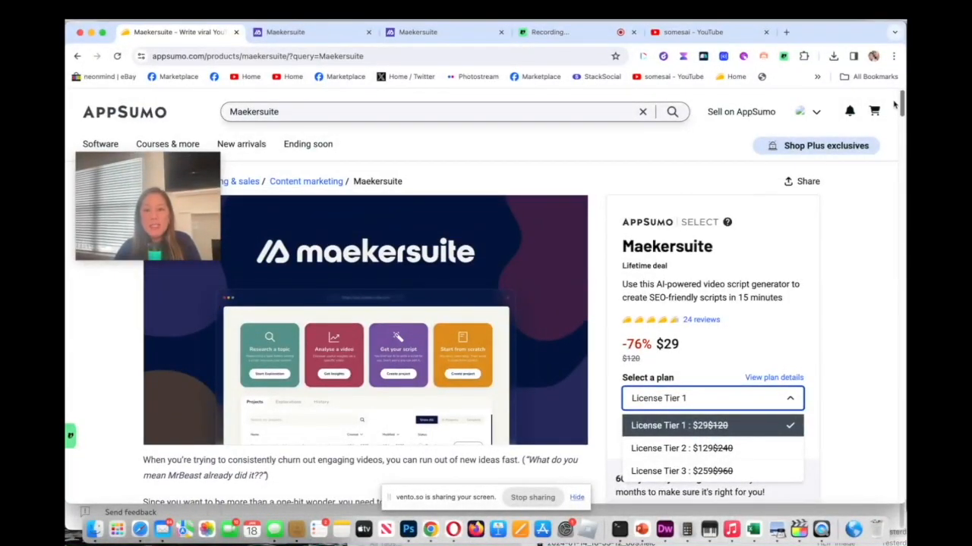
# Scroll the AppSumo deal page to the License Tier 1–3 plans at $29, $129 and $259.
pyautogui.scroll(-3)
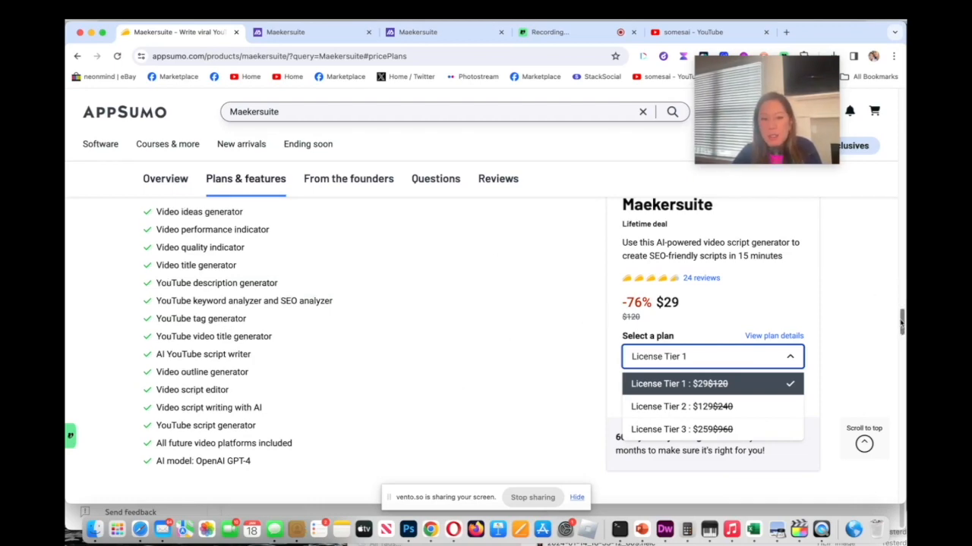
pyautogui.scroll(-3)
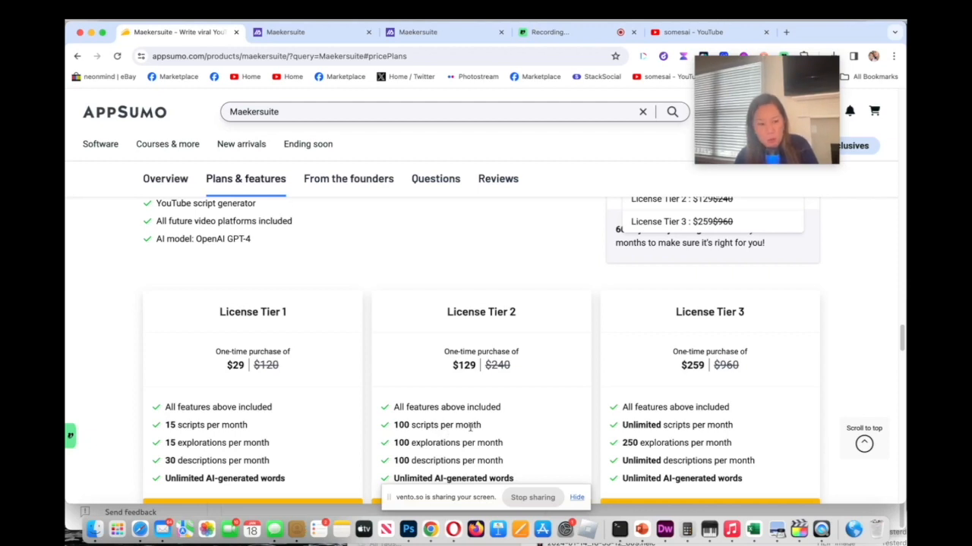
pyautogui.moveTo(431, 463)
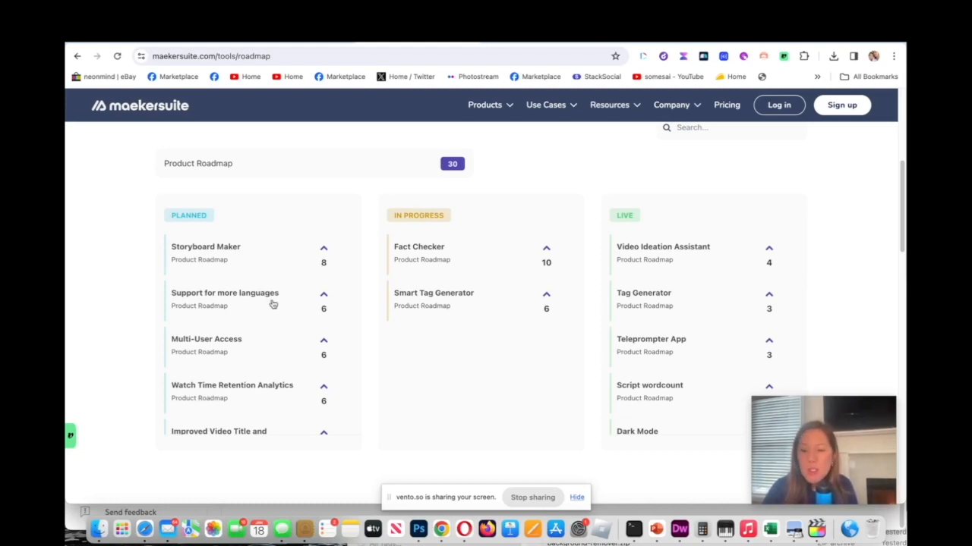
pyautogui.moveTo(256, 347)
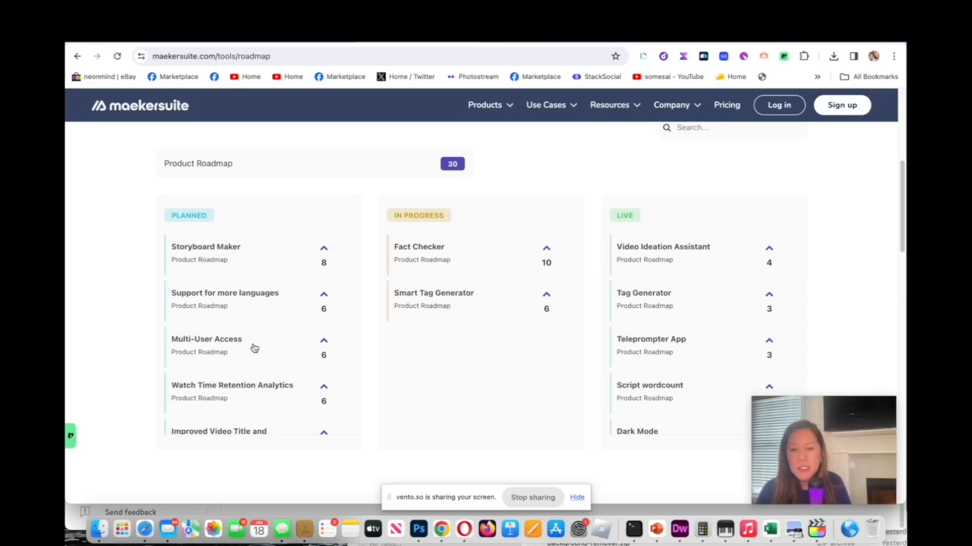
pyautogui.moveTo(352, 347)
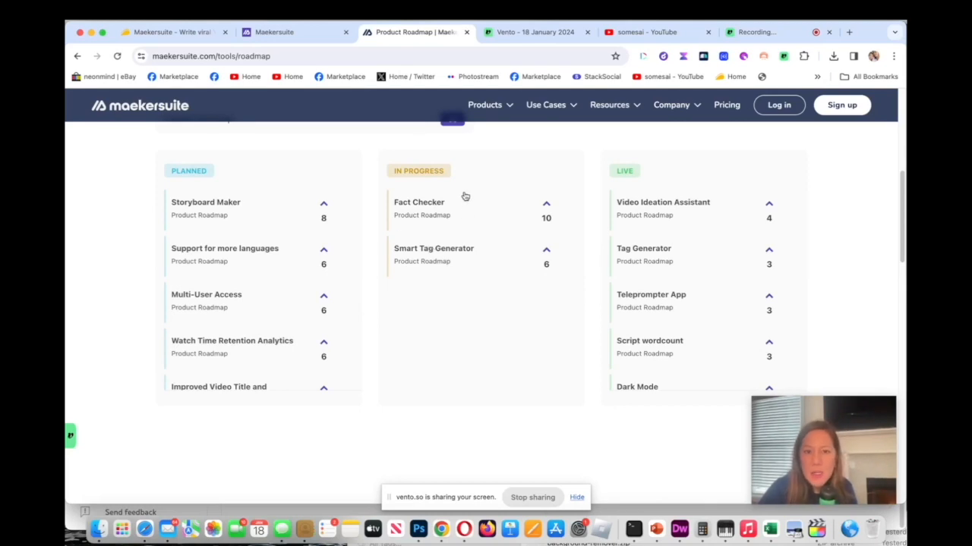
pyautogui.moveTo(475, 215)
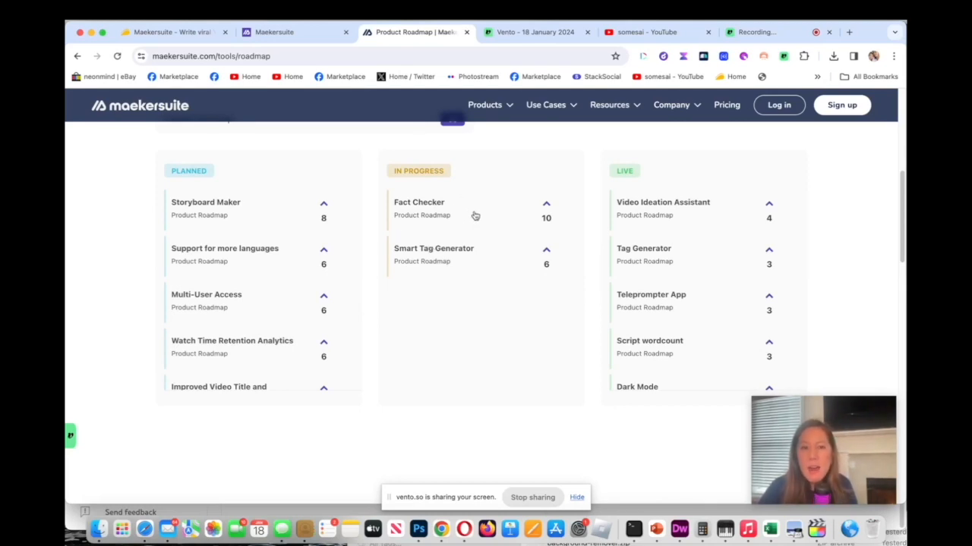
pyautogui.moveTo(507, 264)
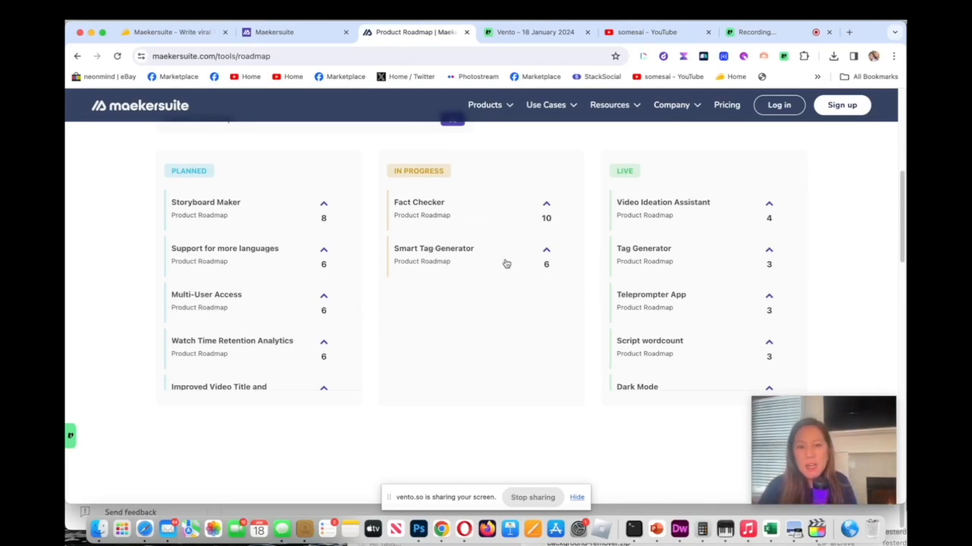
pyautogui.moveTo(902, 173)
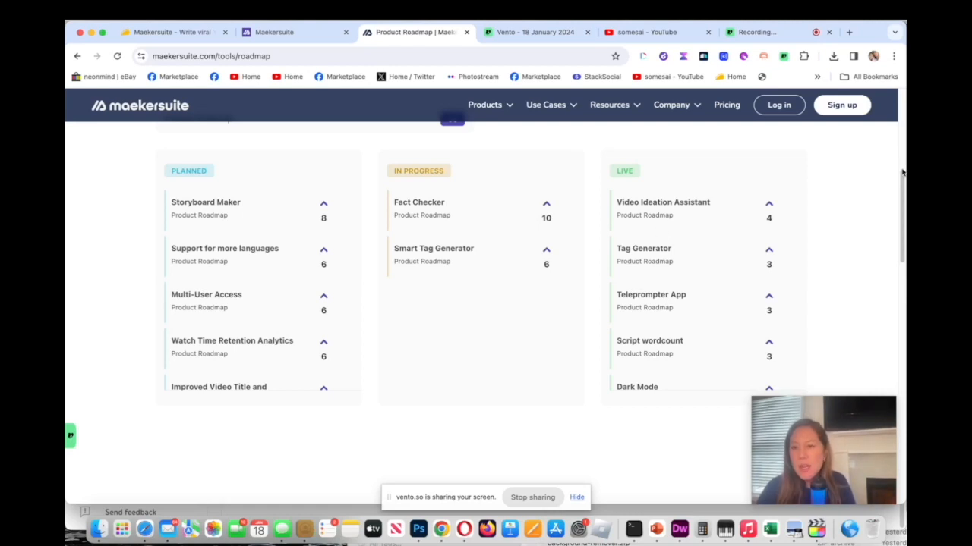
pyautogui.moveTo(884, 246)
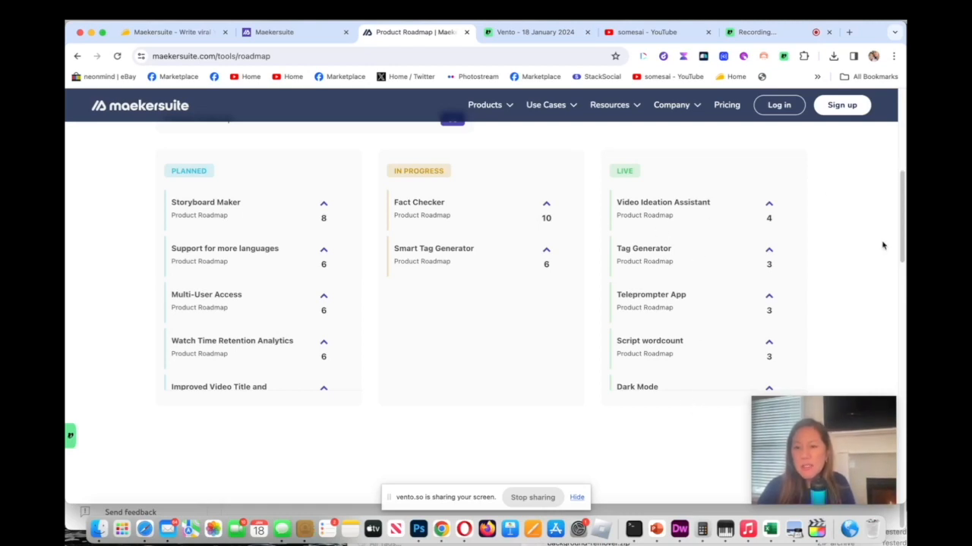